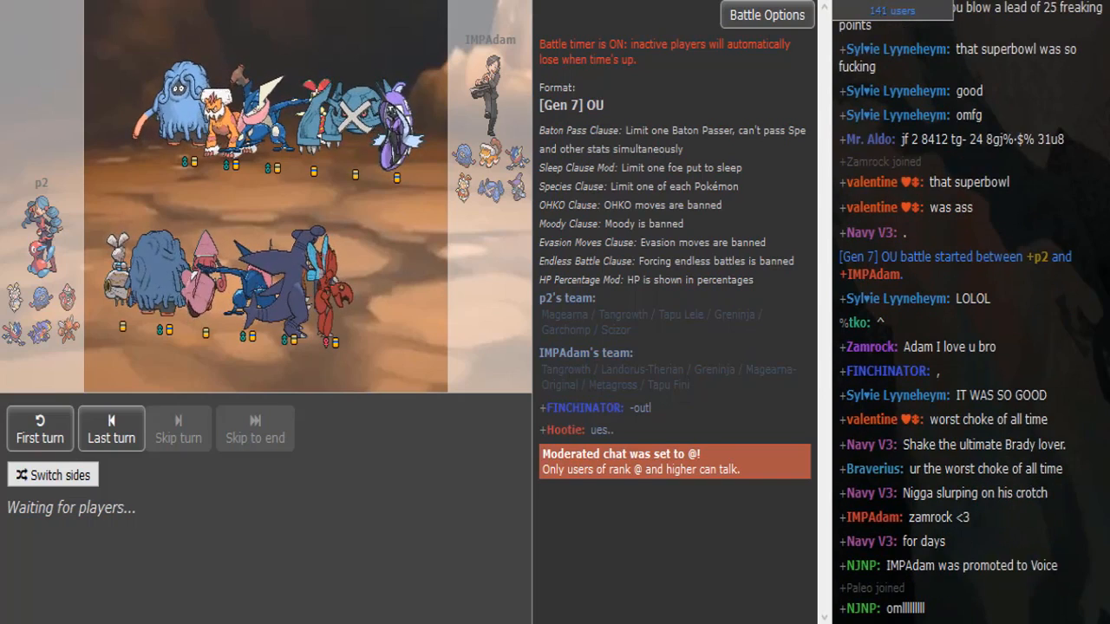
Scroll the battle log through turns 1–4 as both sides set Stealth Rock.
scroll(down, 3)
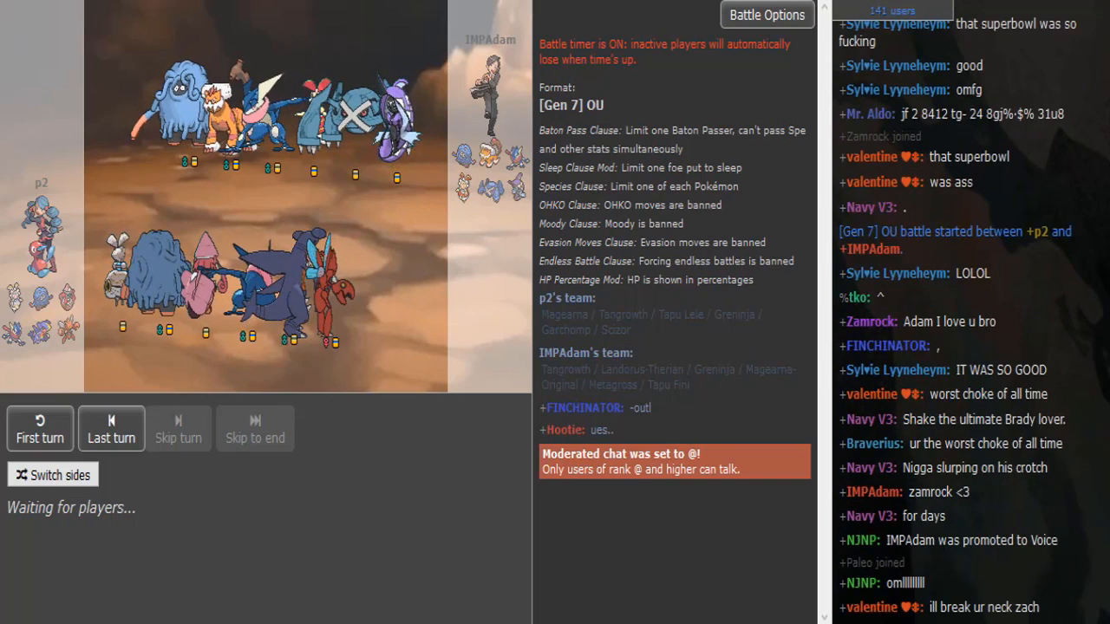
scroll(down, 3)
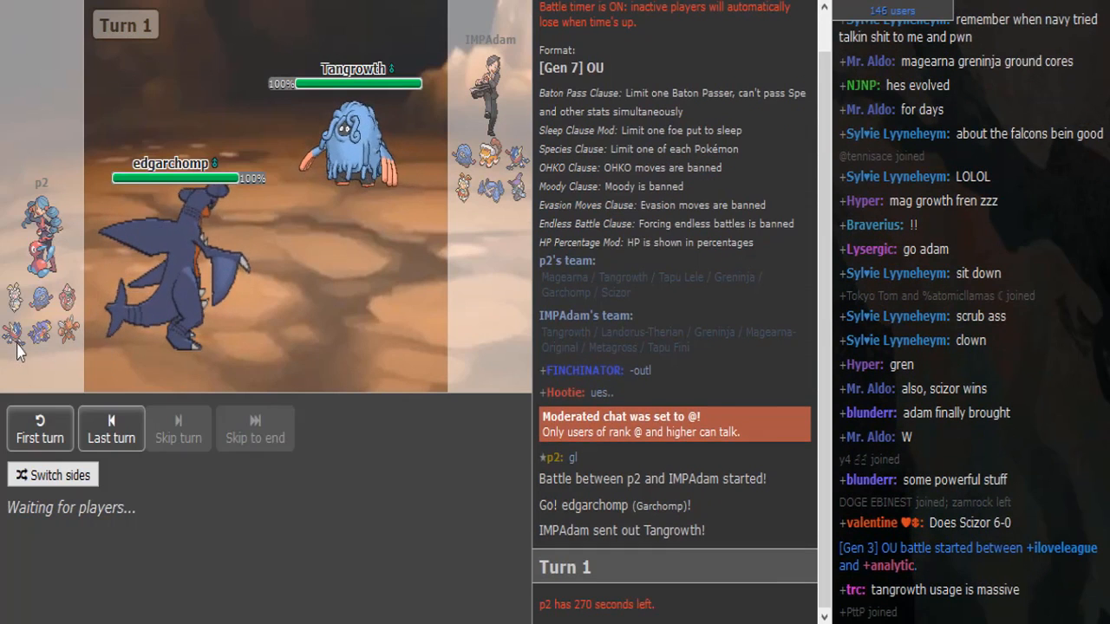
mouse_move(5, 360)
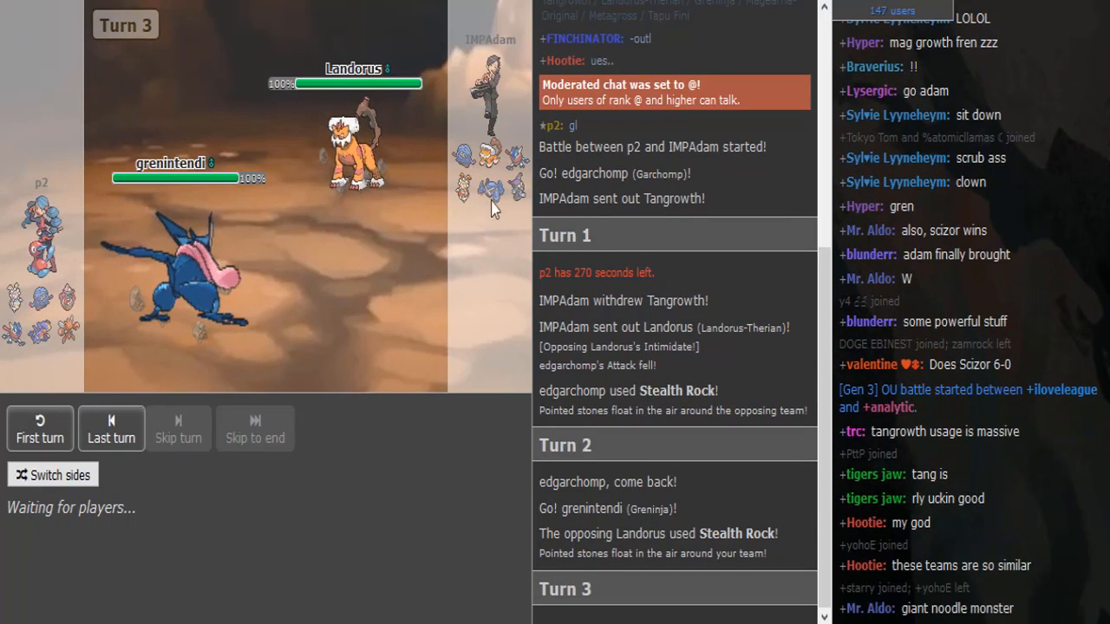
mouse_move(507, 204)
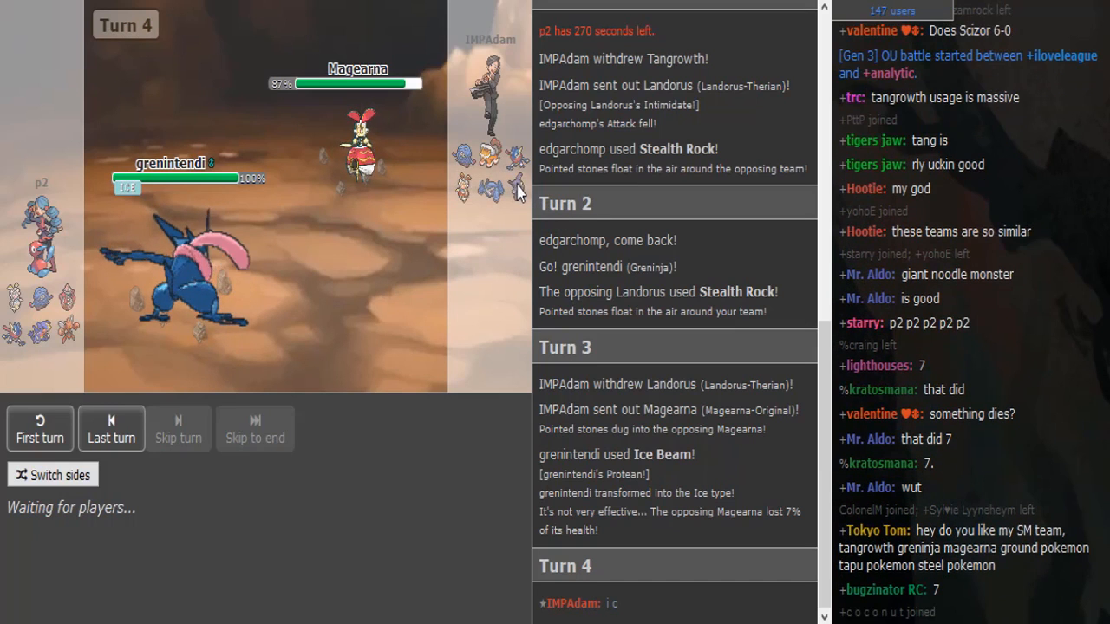
mouse_move(358, 143)
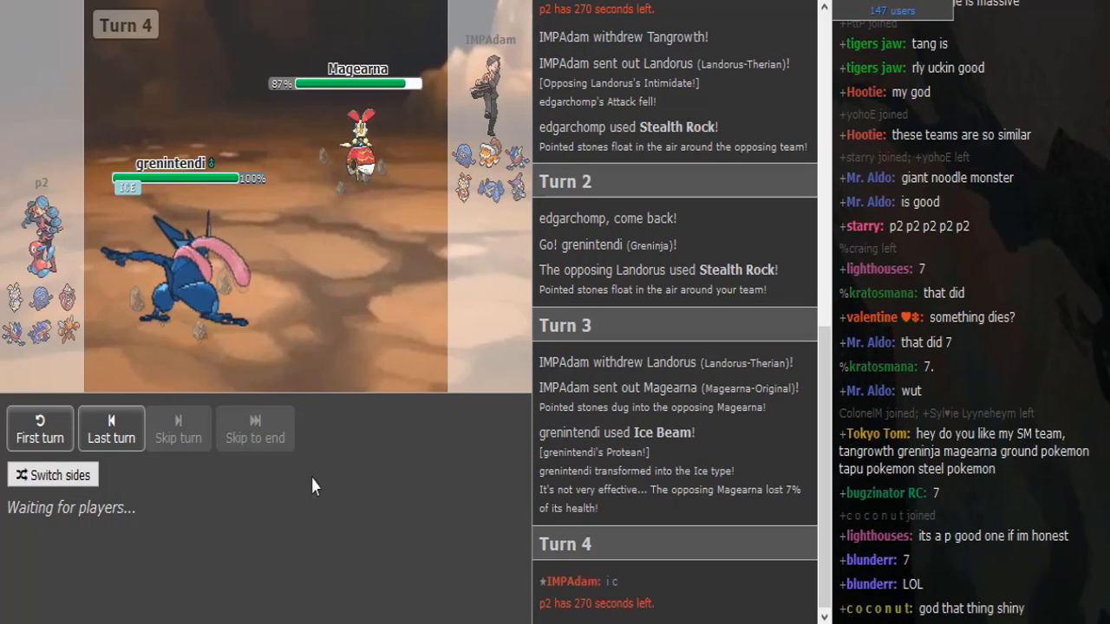
mouse_move(182, 295)
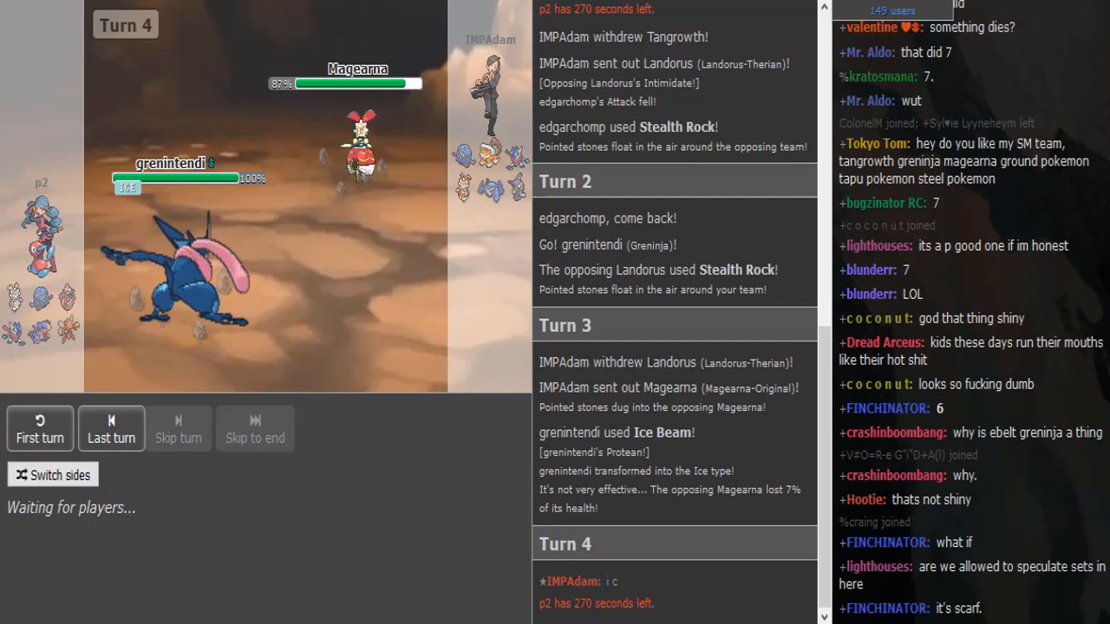
mouse_move(173, 295)
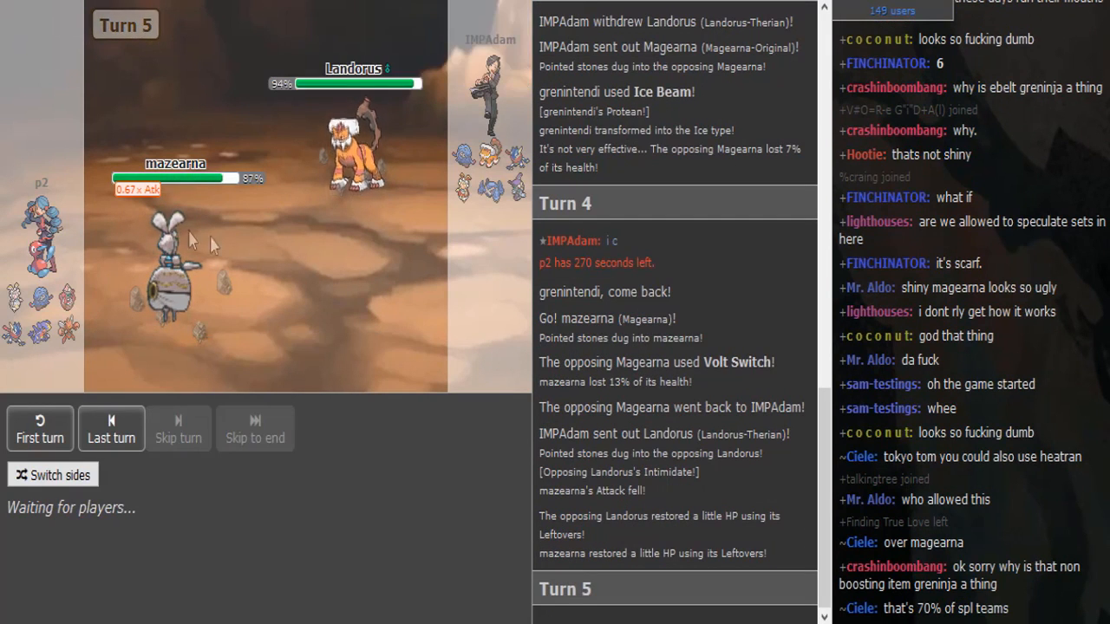
mouse_move(174, 277)
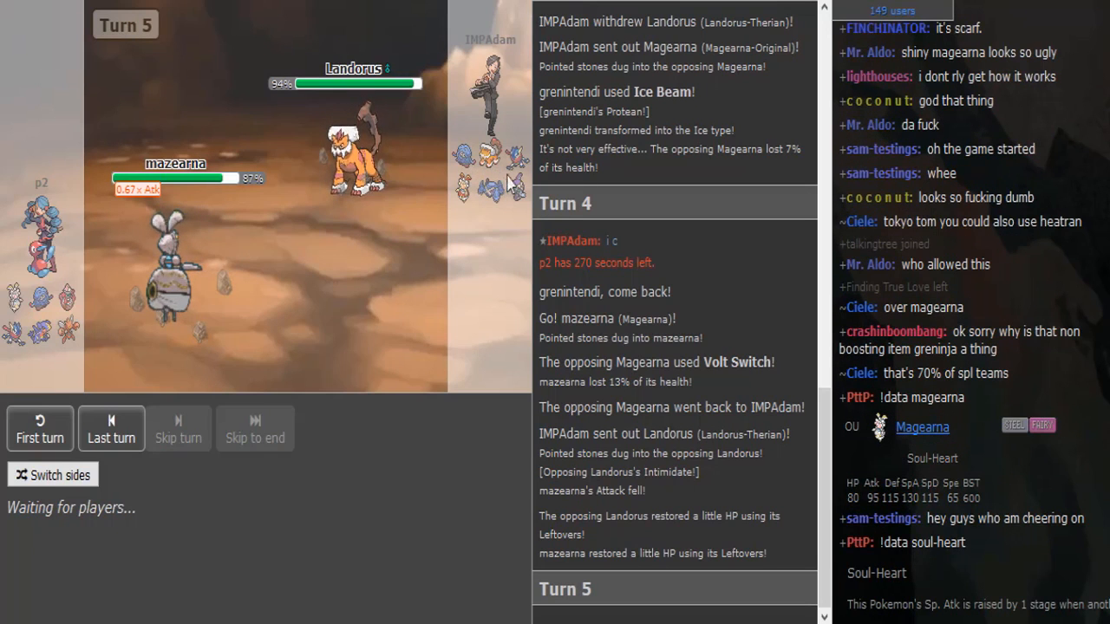
mouse_move(490, 182)
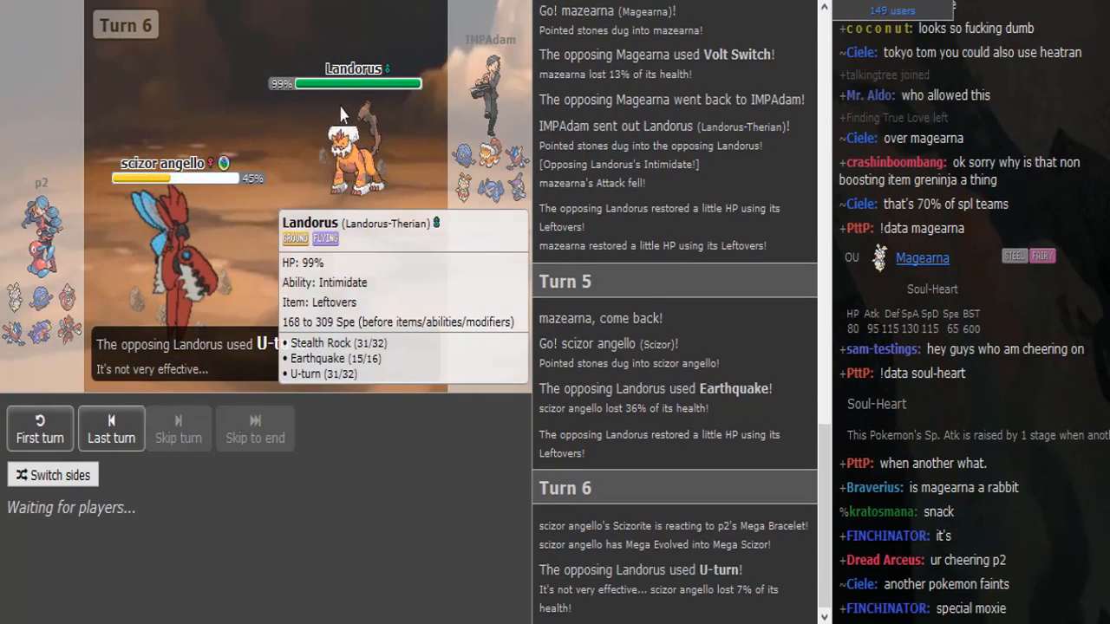
mouse_move(449, 163)
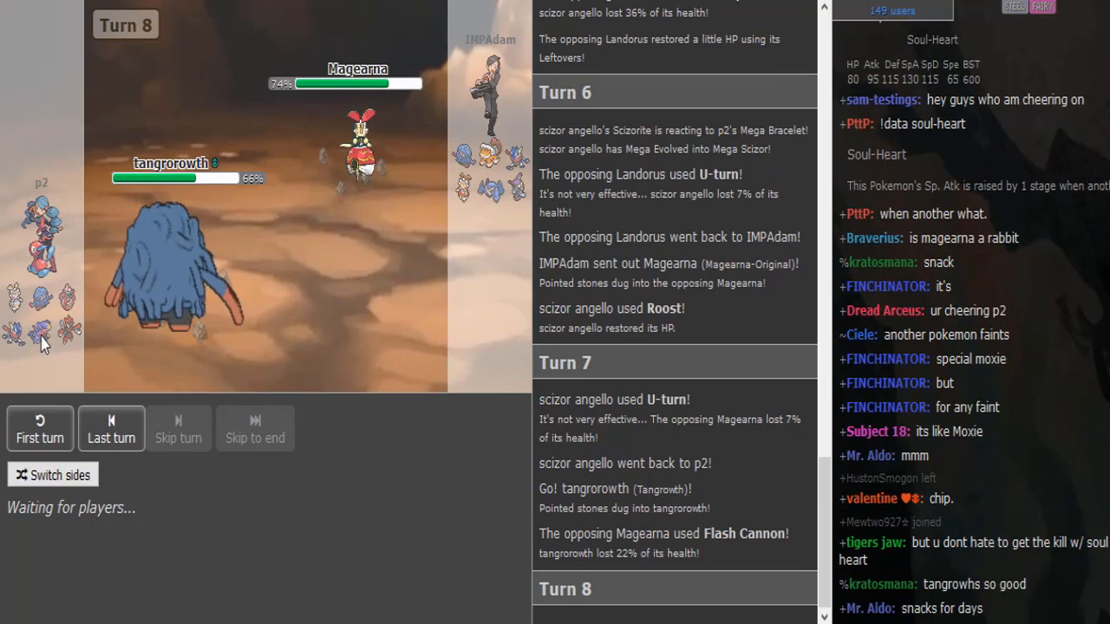
mouse_move(358, 143)
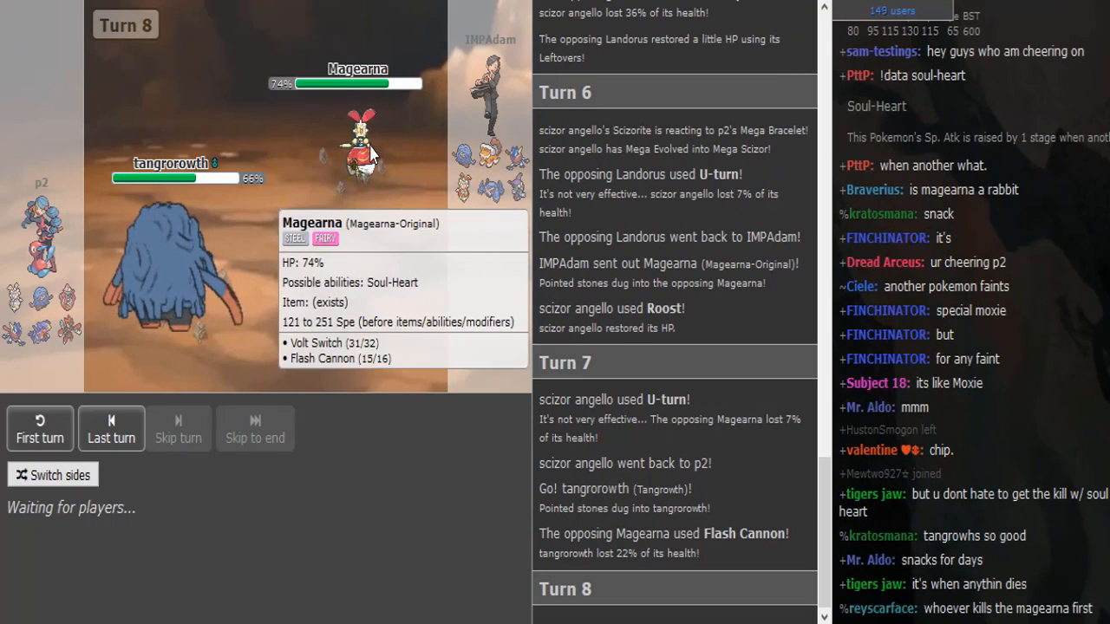
mouse_move(507, 414)
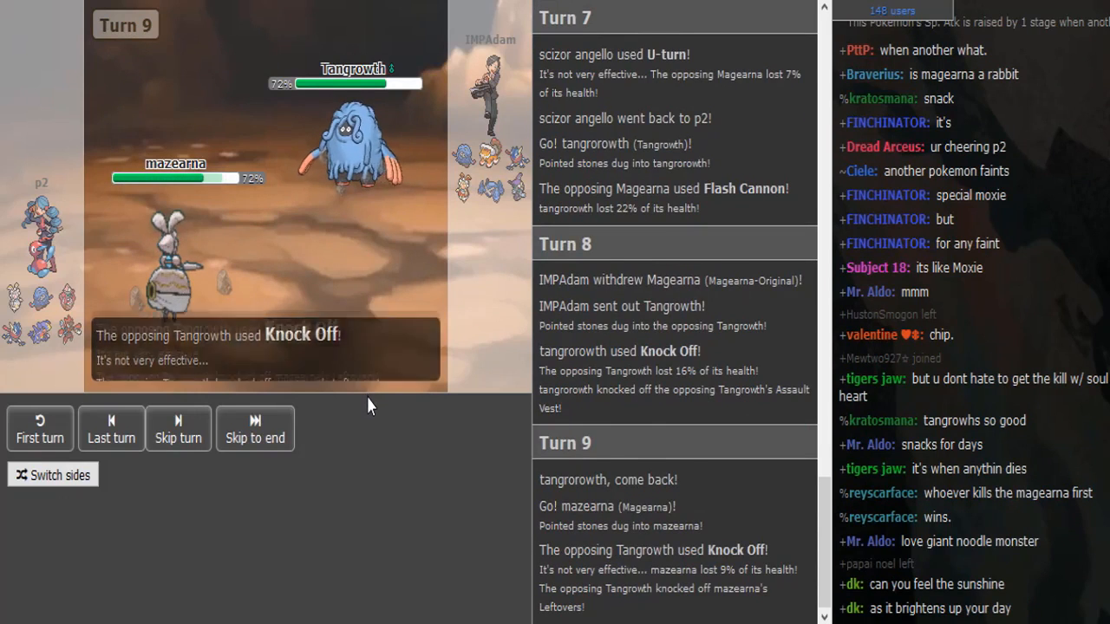
Skip turn animations past turn 10, when Fleur Cannon leaves Tangrowth at 19%.
click(177, 428)
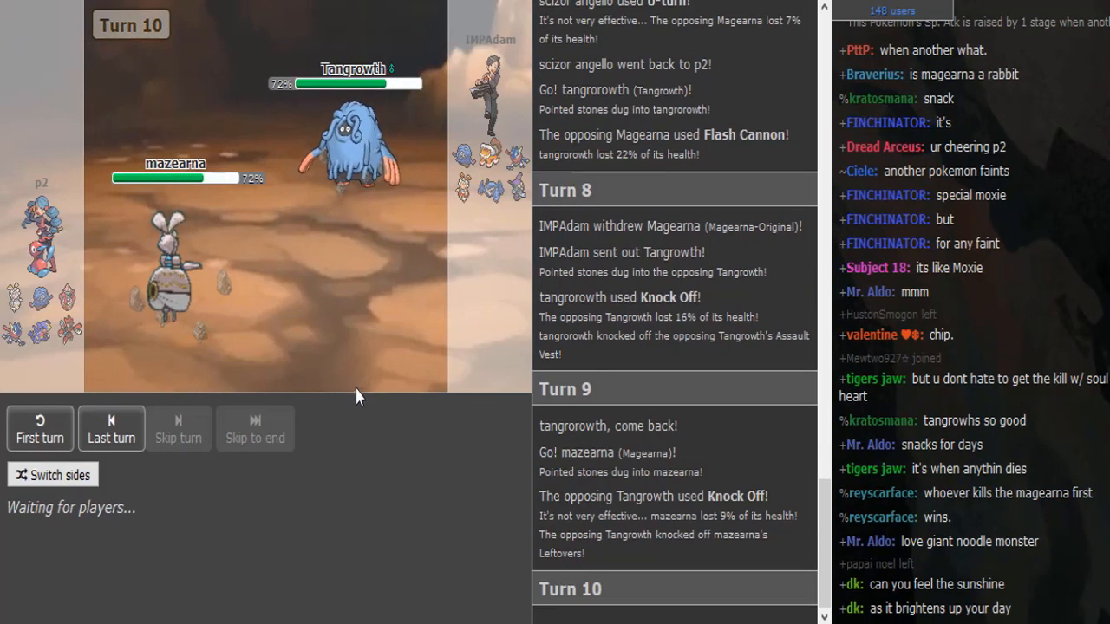
mouse_move(174, 269)
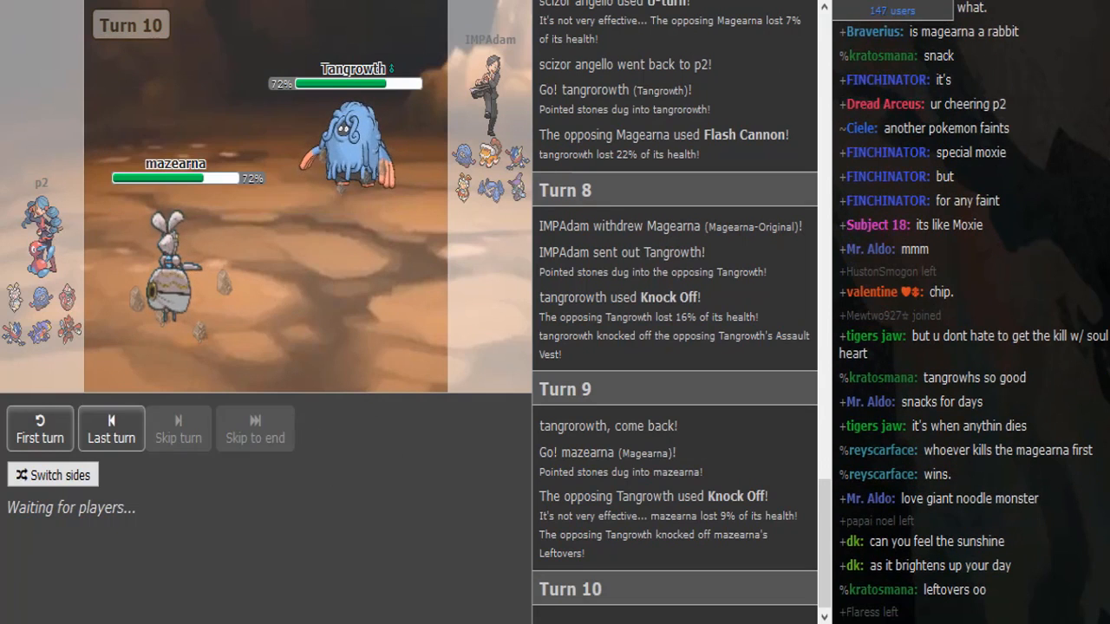
click(178, 438)
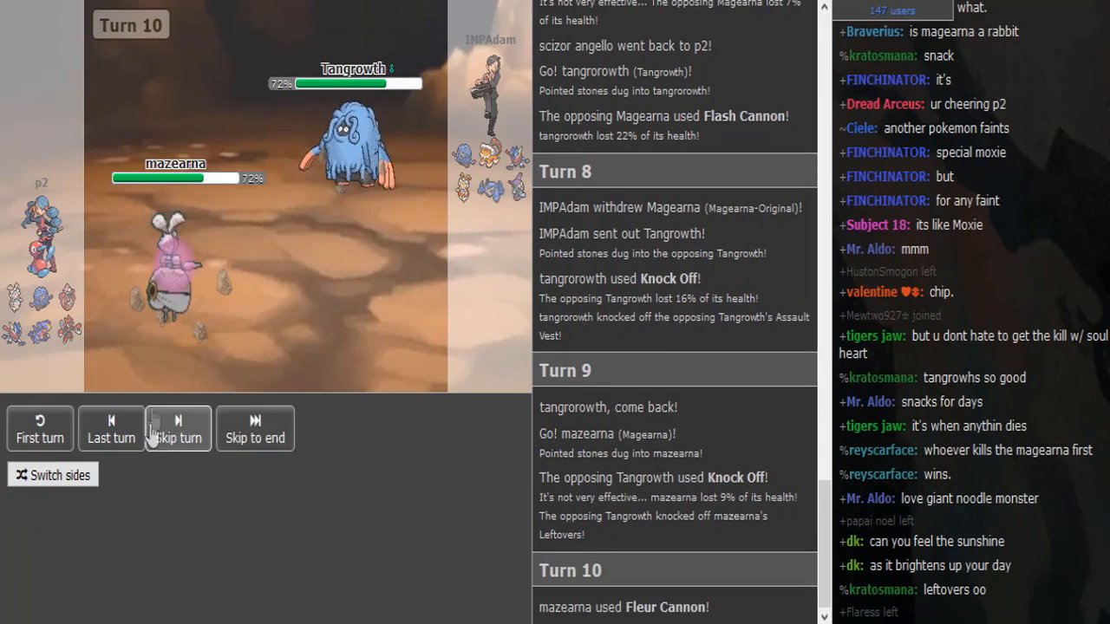
click(178, 428)
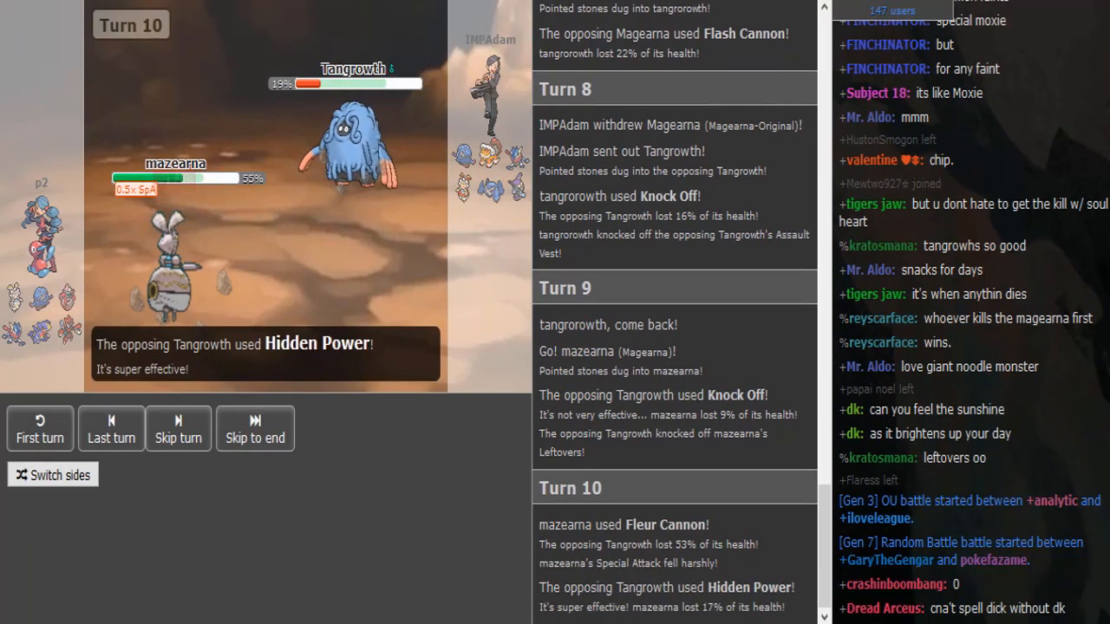
click(178, 427)
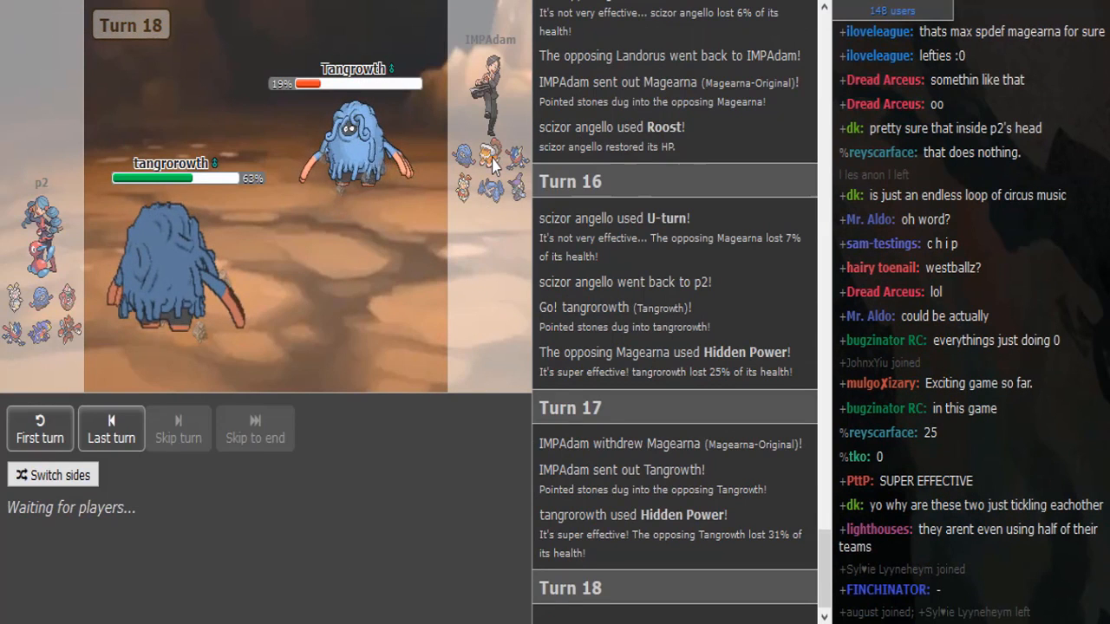
mouse_move(468, 192)
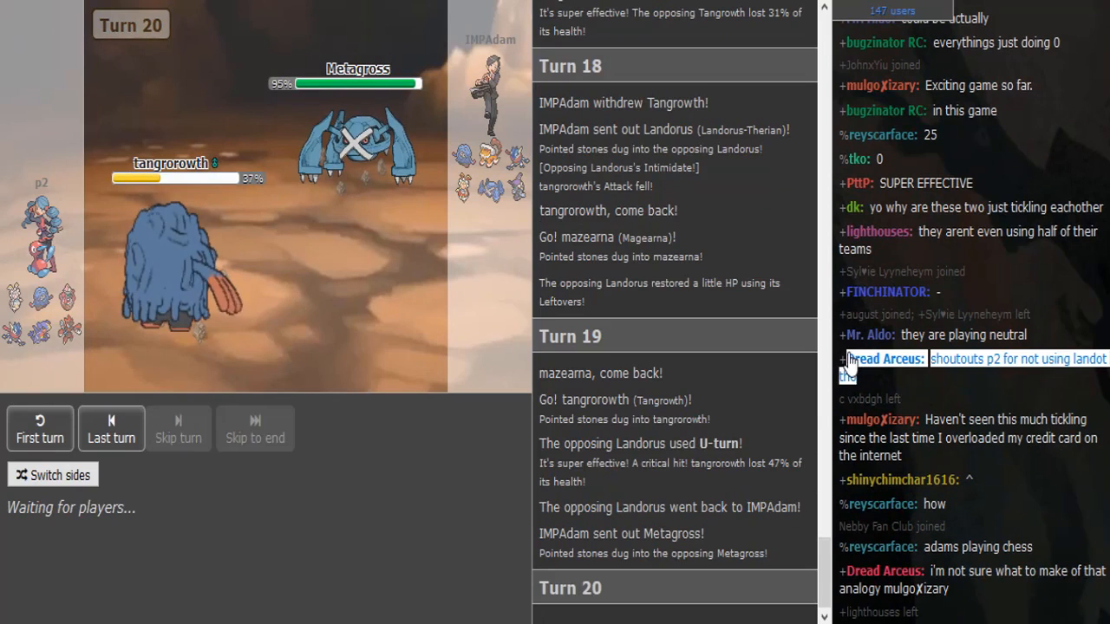
mouse_move(433, 546)
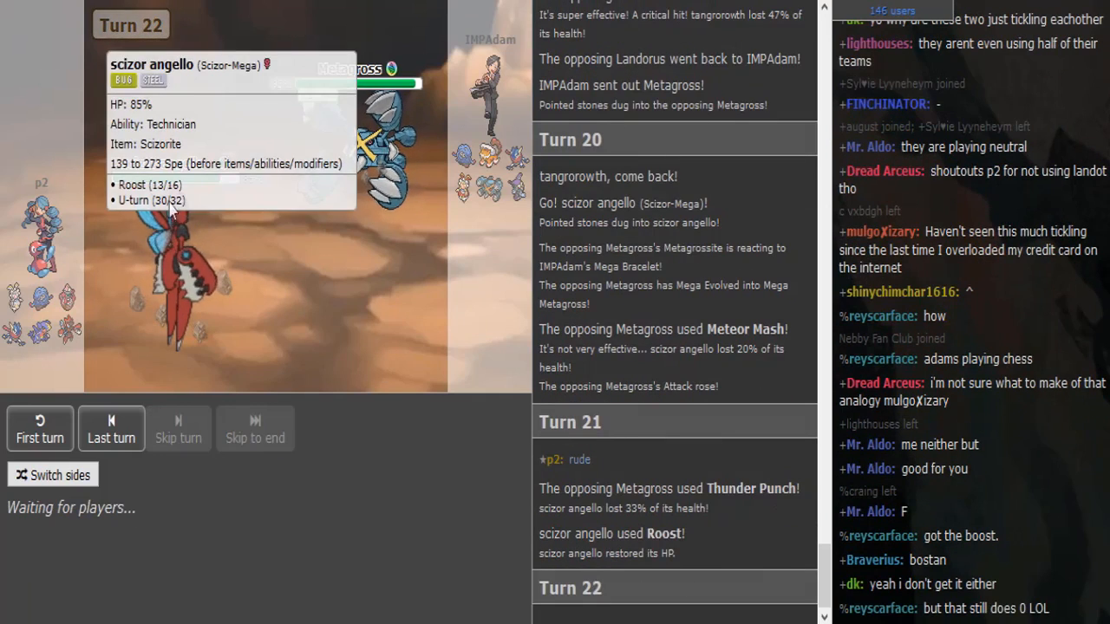
mouse_move(461, 609)
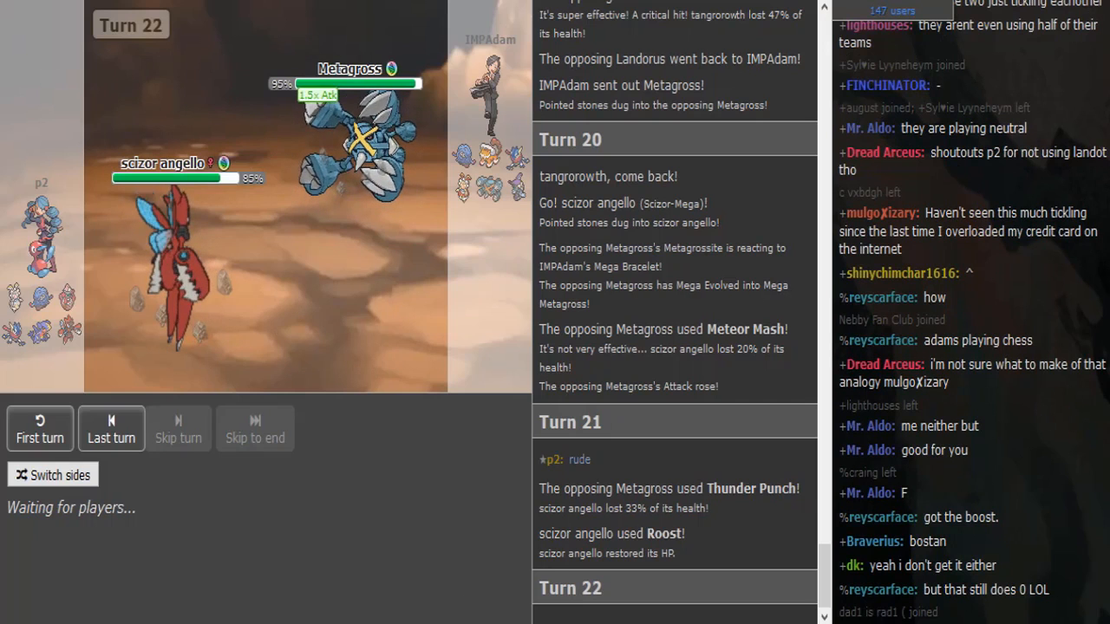
mouse_move(355, 130)
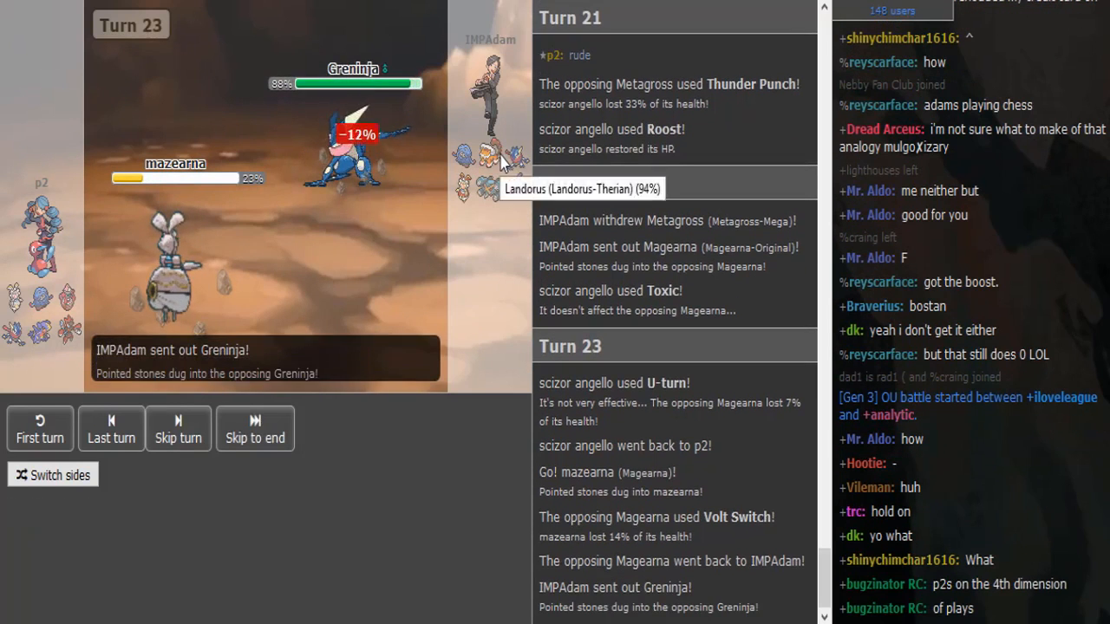
Skip past turn 23's animations to reach Turn 24.
click(111, 427)
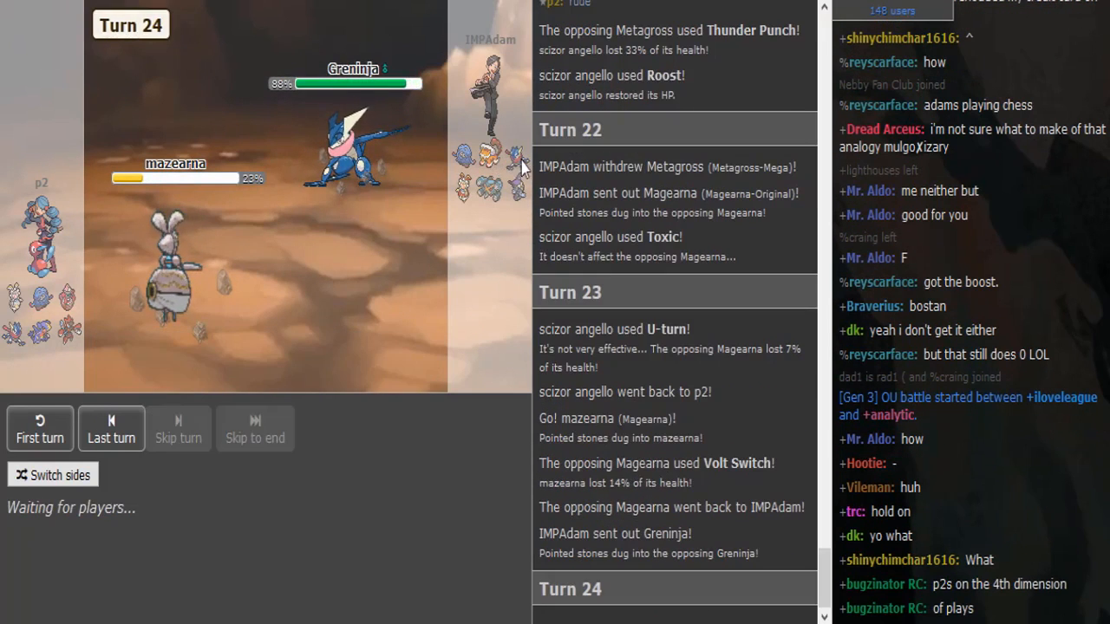
mouse_move(408, 264)
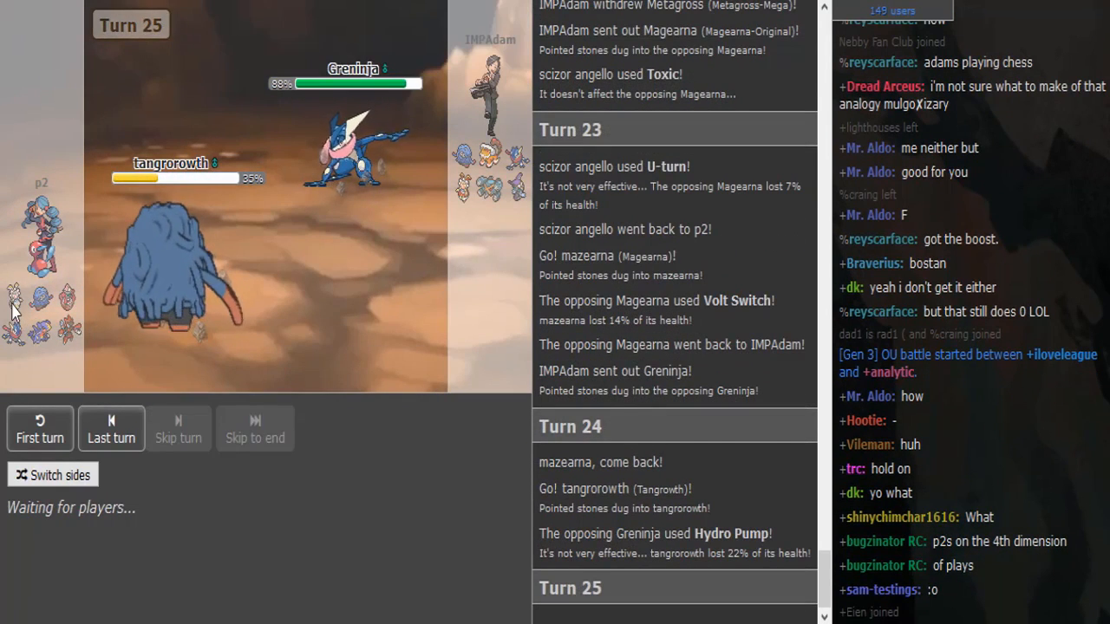
mouse_move(295, 173)
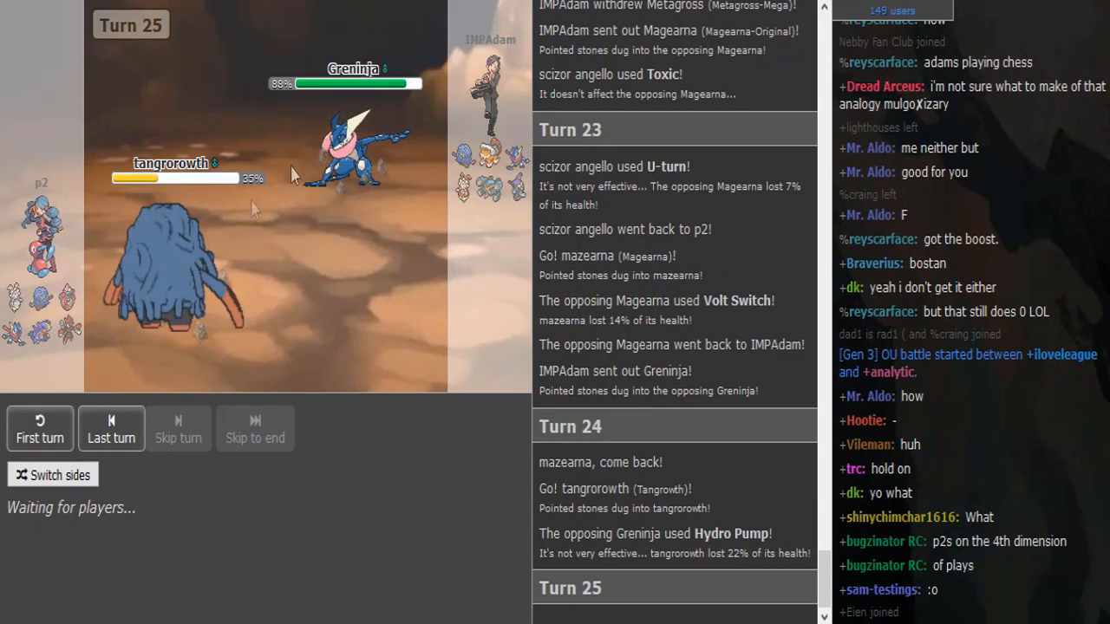
mouse_move(174, 178)
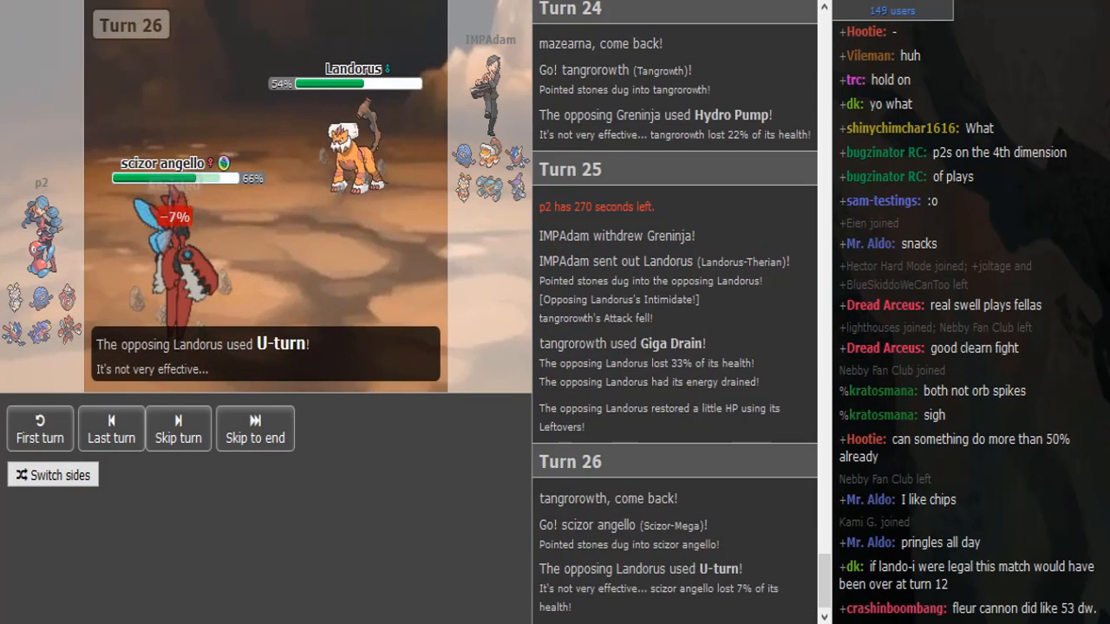
Skip turn 26's animation, leaving Mega Scizor at 66% after Landorus's U-turn.
click(111, 428)
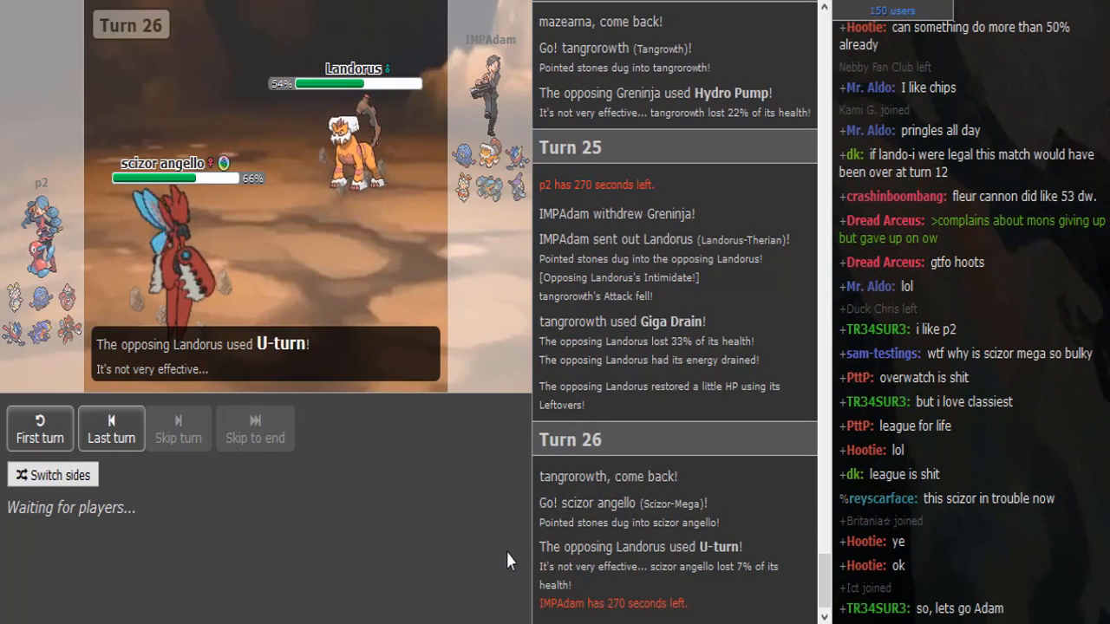
mouse_move(173, 182)
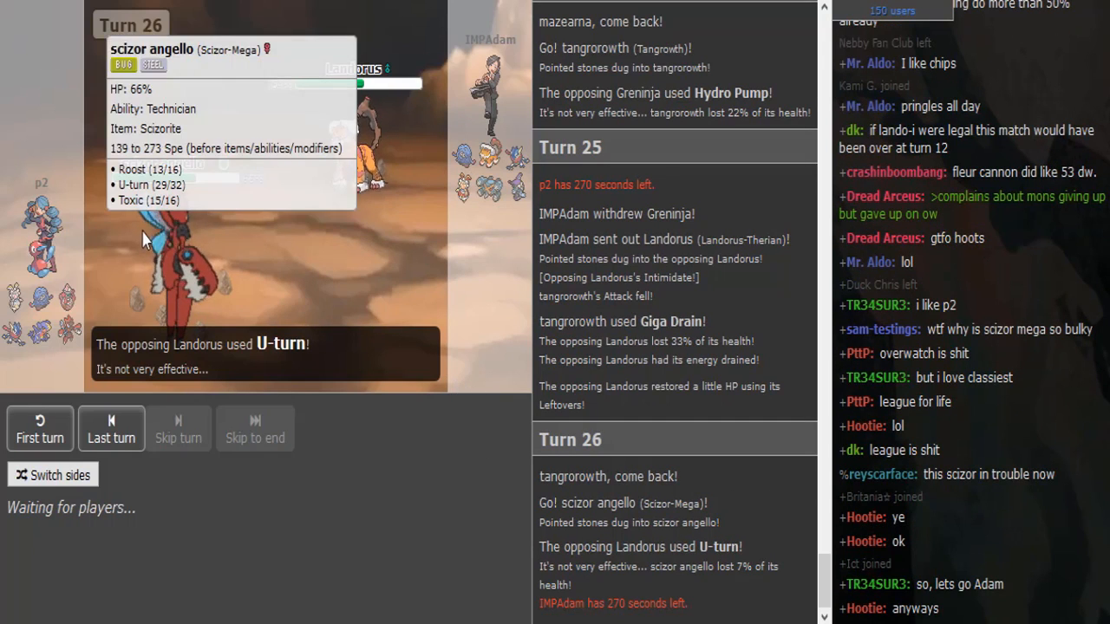
mouse_move(386, 388)
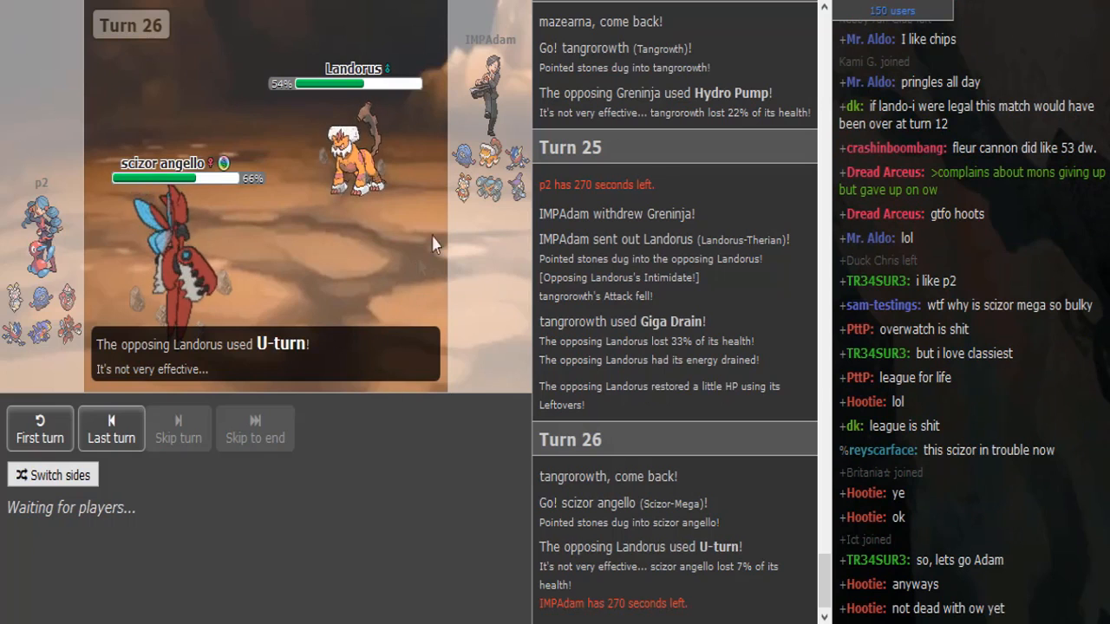
mouse_move(524, 159)
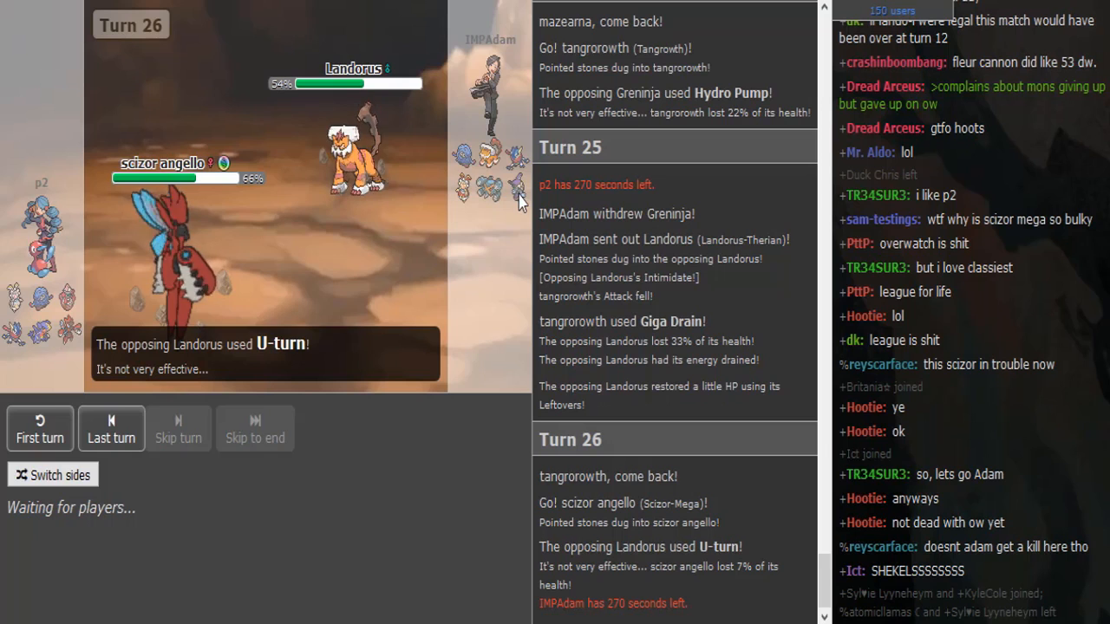
mouse_move(34, 299)
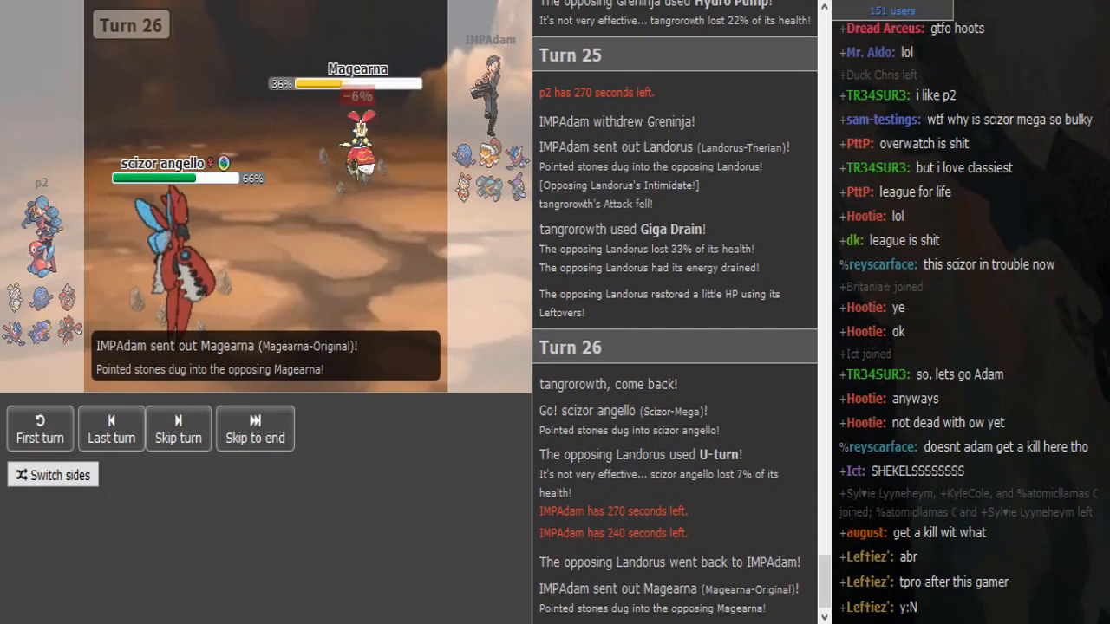
Skip the Magearna switch-in animation to watch Turn 27.
click(178, 428)
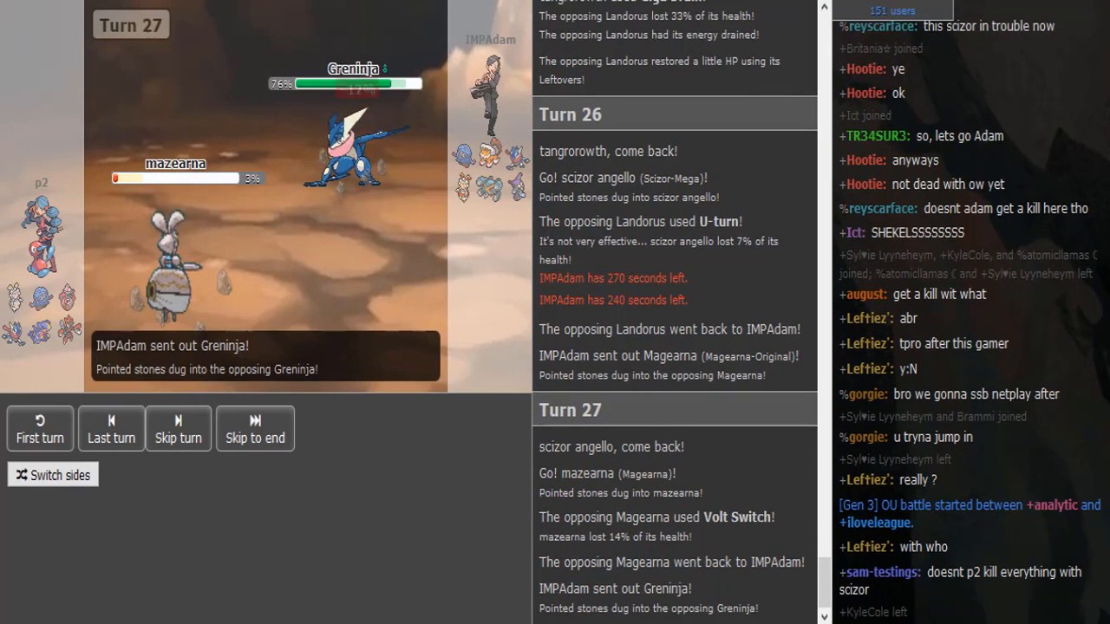
click(178, 438)
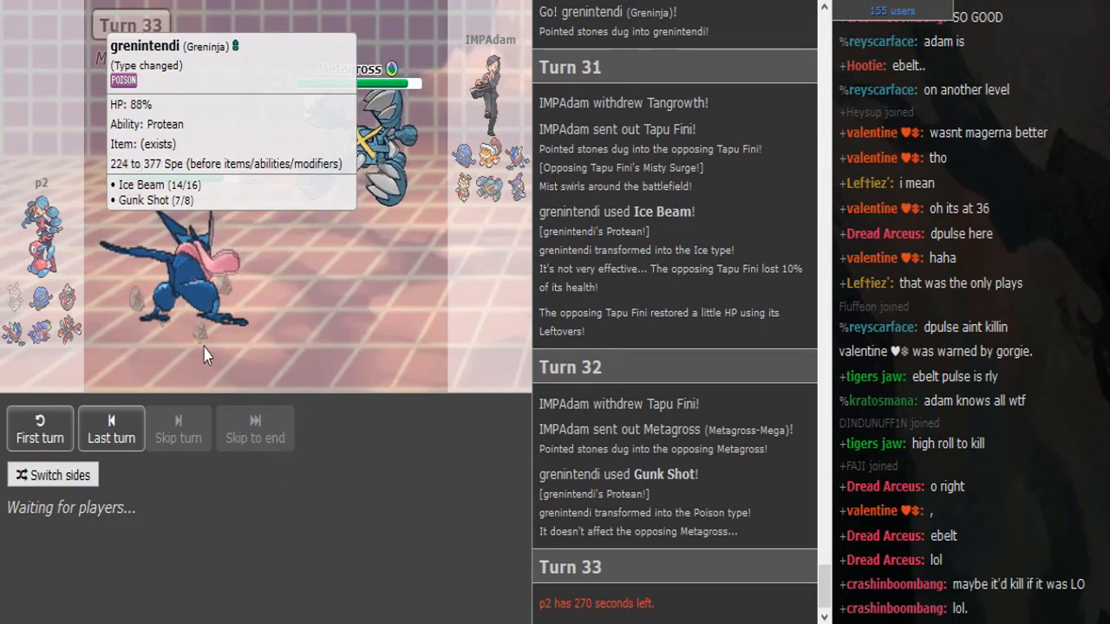
mouse_move(481, 196)
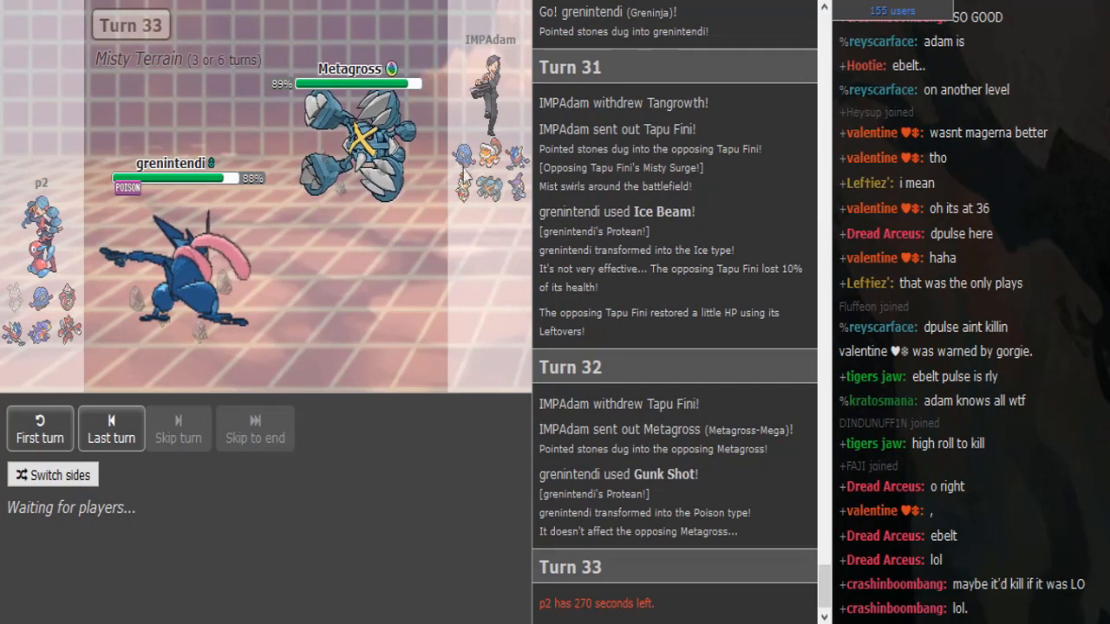
mouse_move(464, 185)
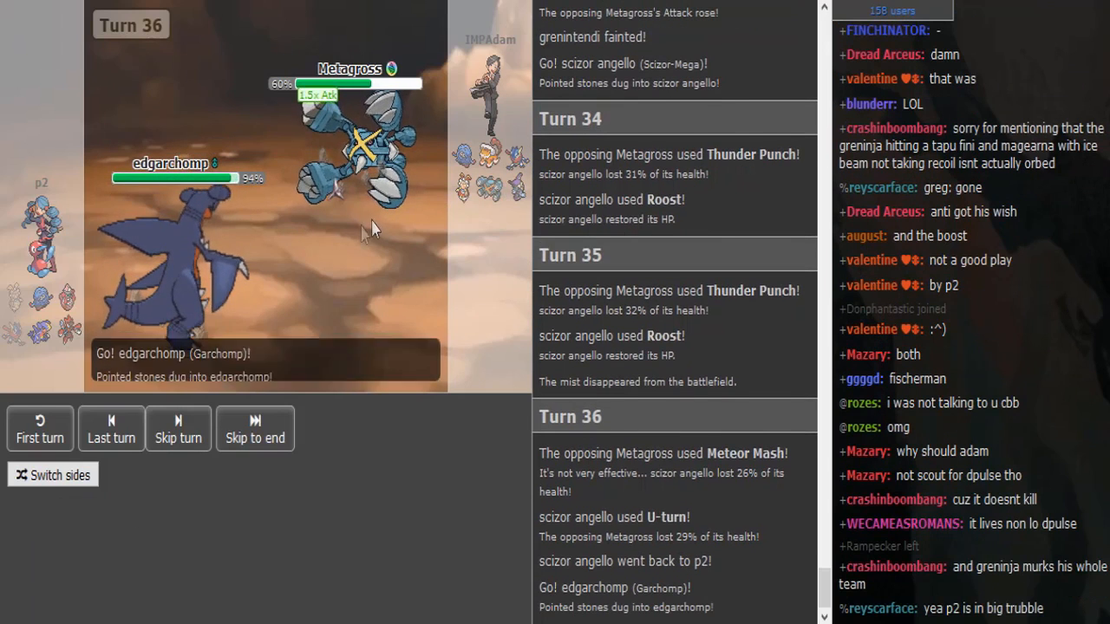
Skip to the live battle and scroll the log through Metagross fainting.
click(111, 429)
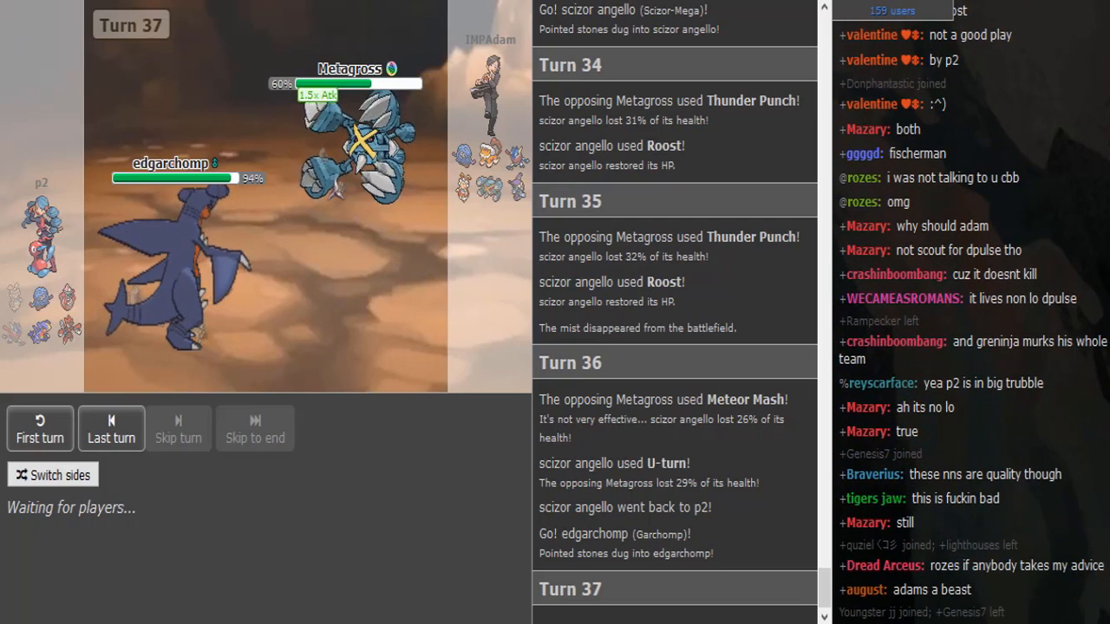
scroll(down, 3)
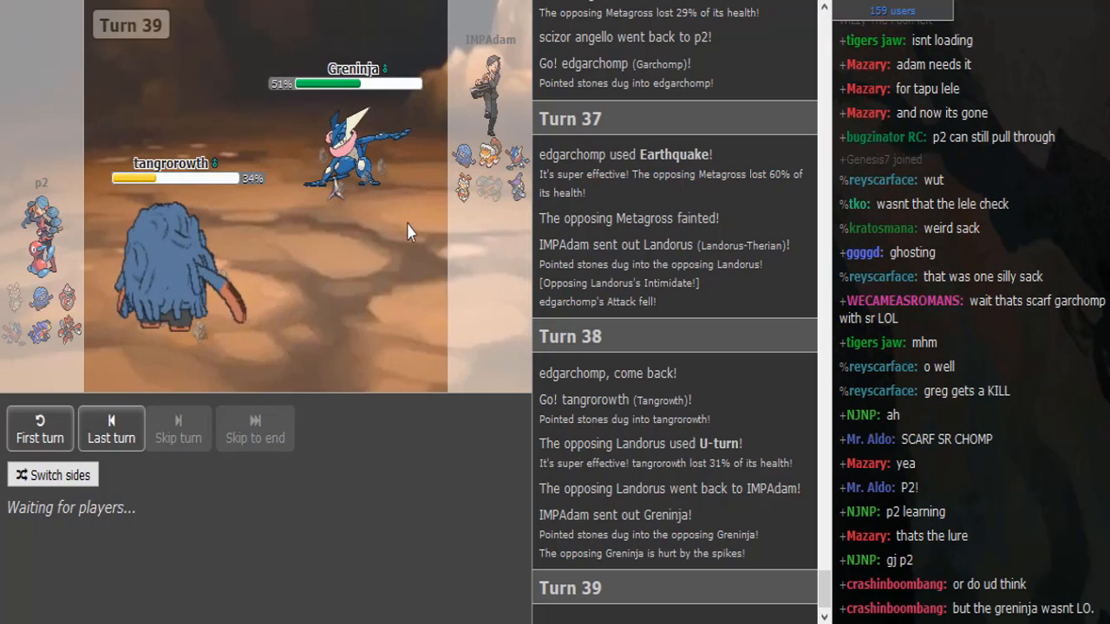
mouse_move(490, 191)
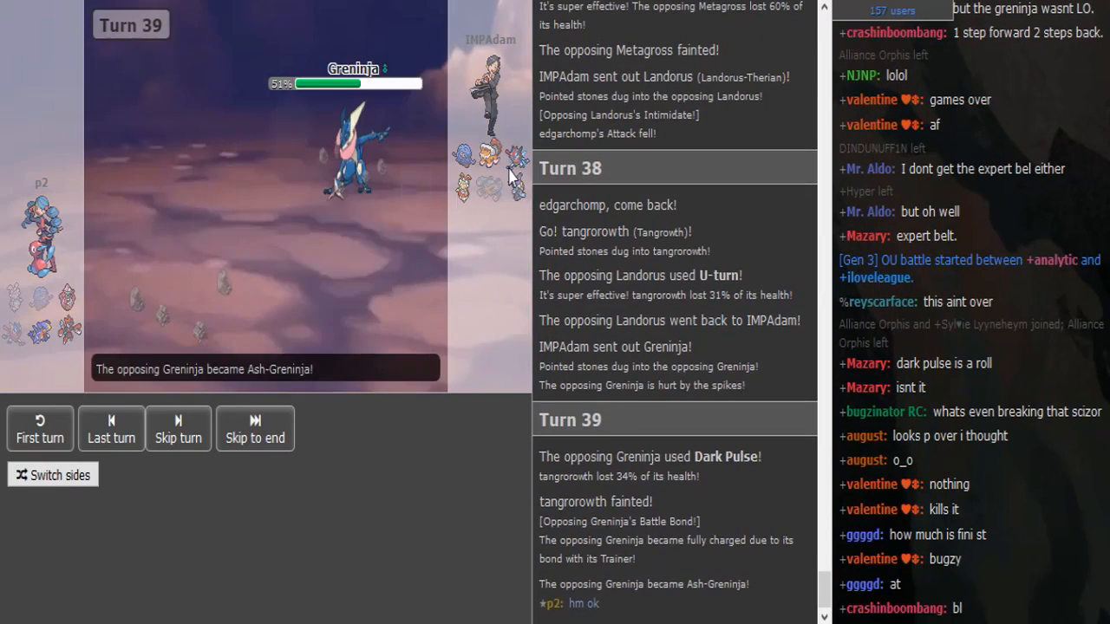
Skip turn 39's animation as Dark Pulse faints Tangrowth and Ash-Greninja forms.
click(111, 428)
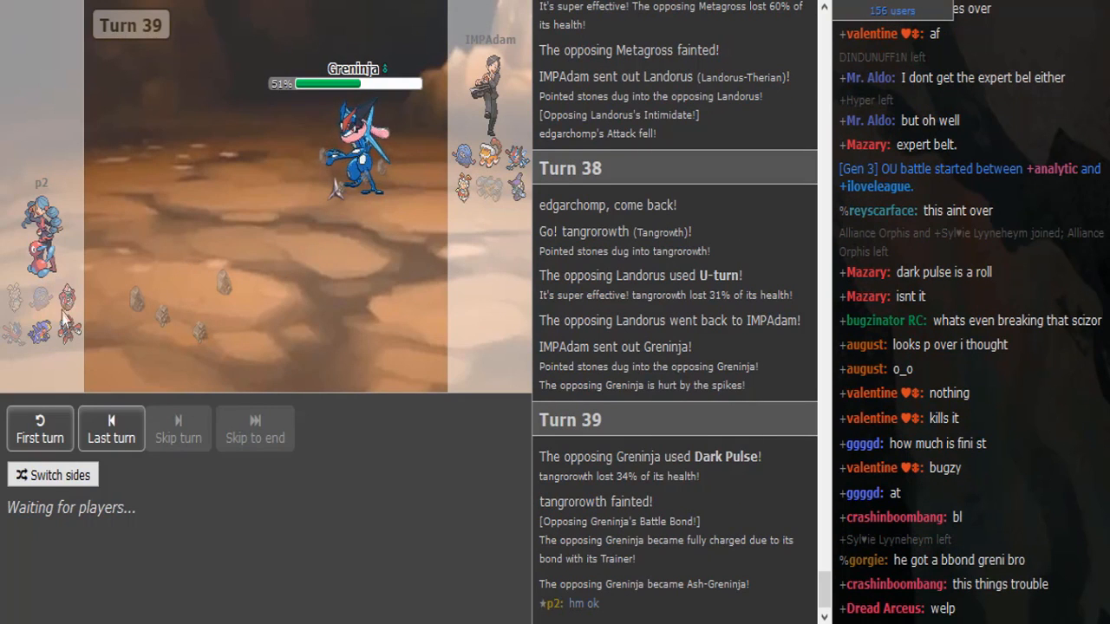
mouse_move(109, 157)
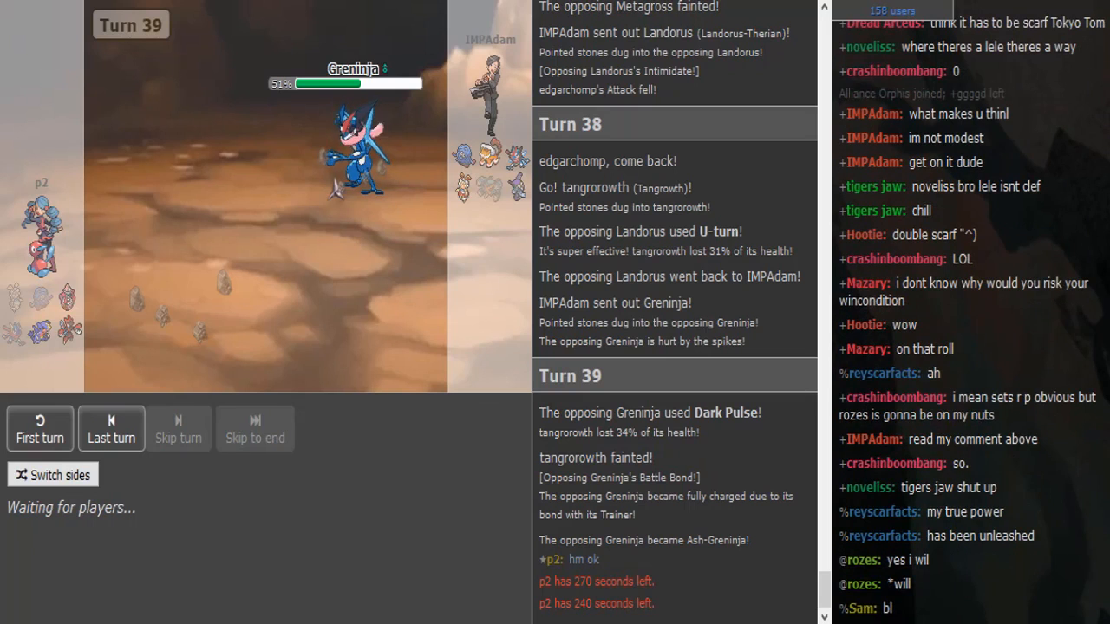
scroll(down, 3)
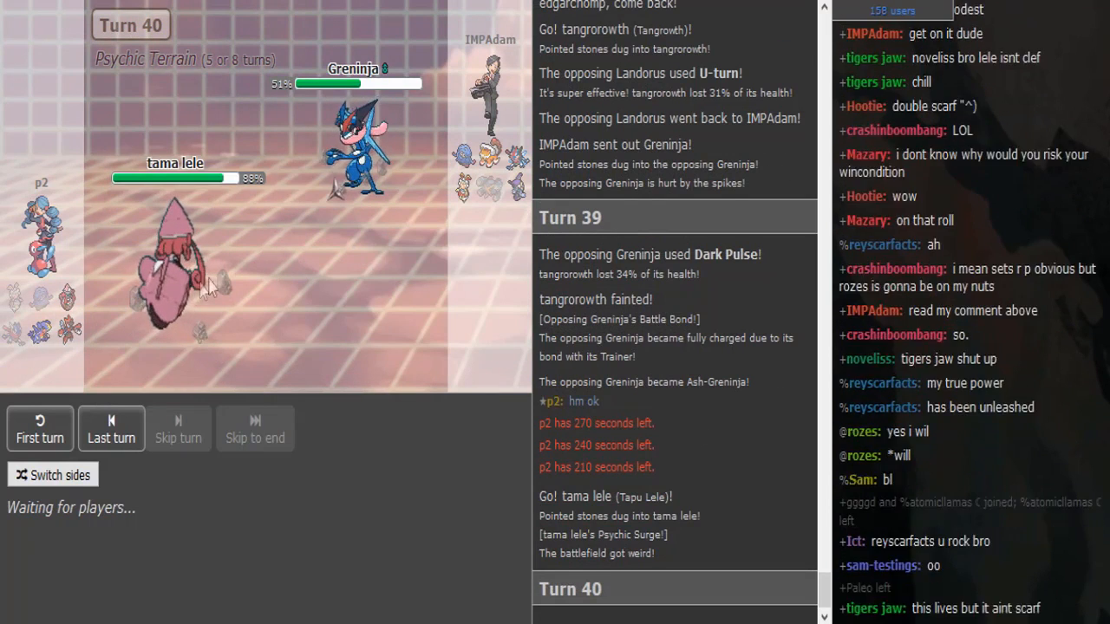
mouse_move(173, 268)
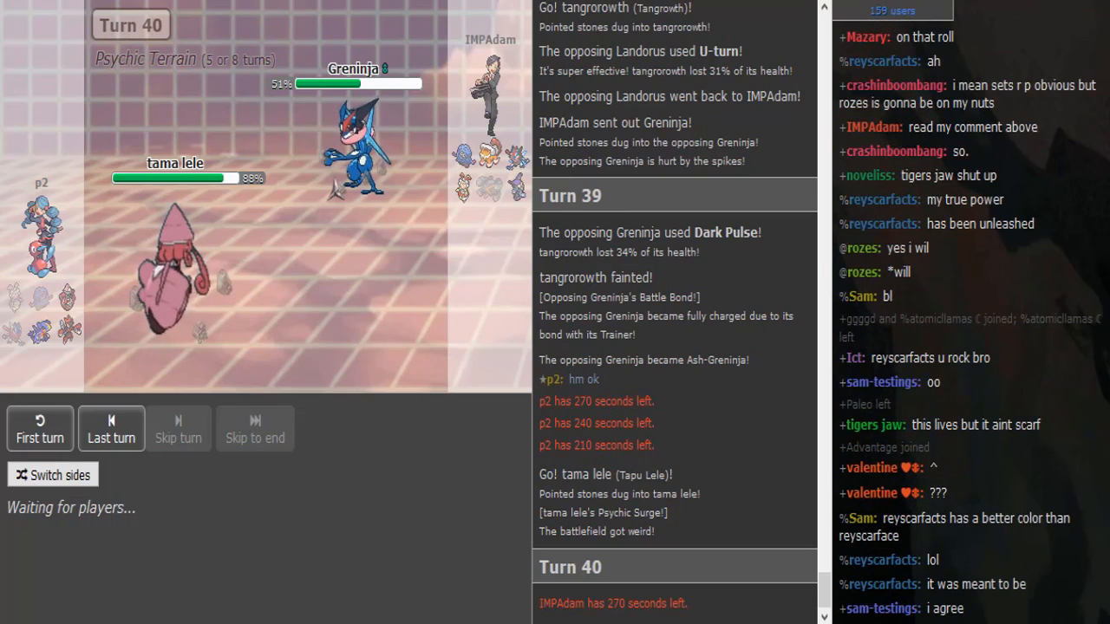
mouse_move(516, 197)
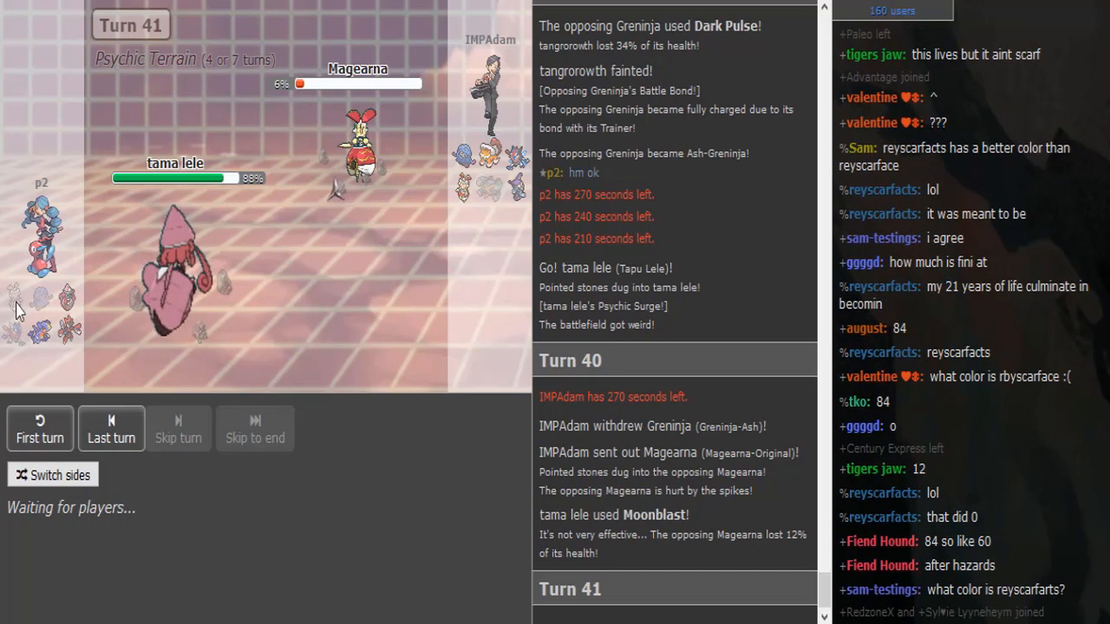
mouse_move(173, 260)
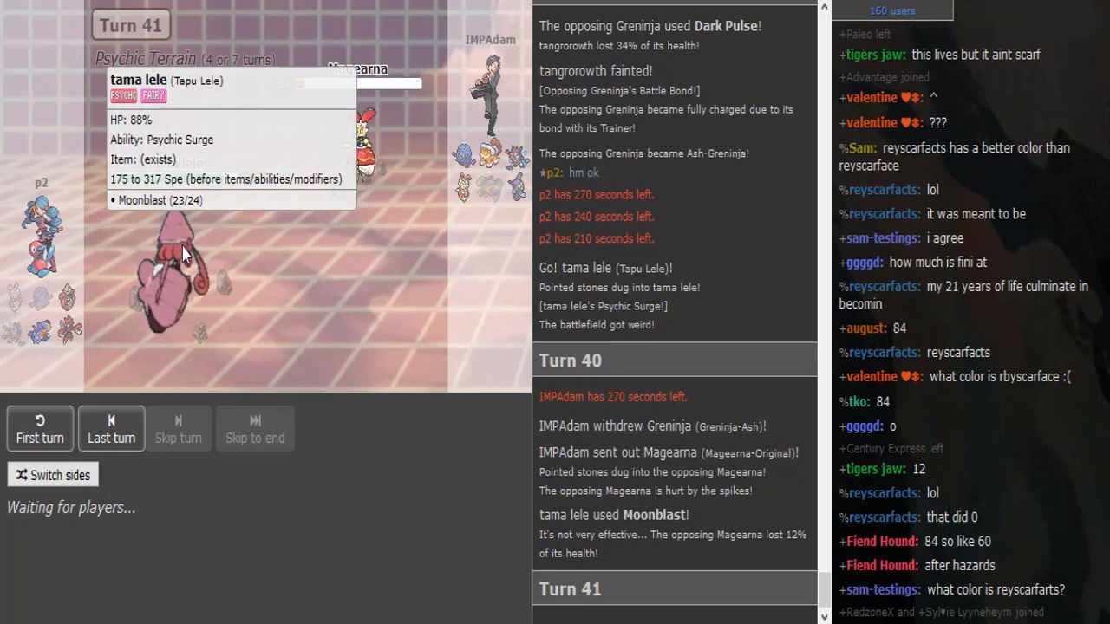
mouse_move(9, 302)
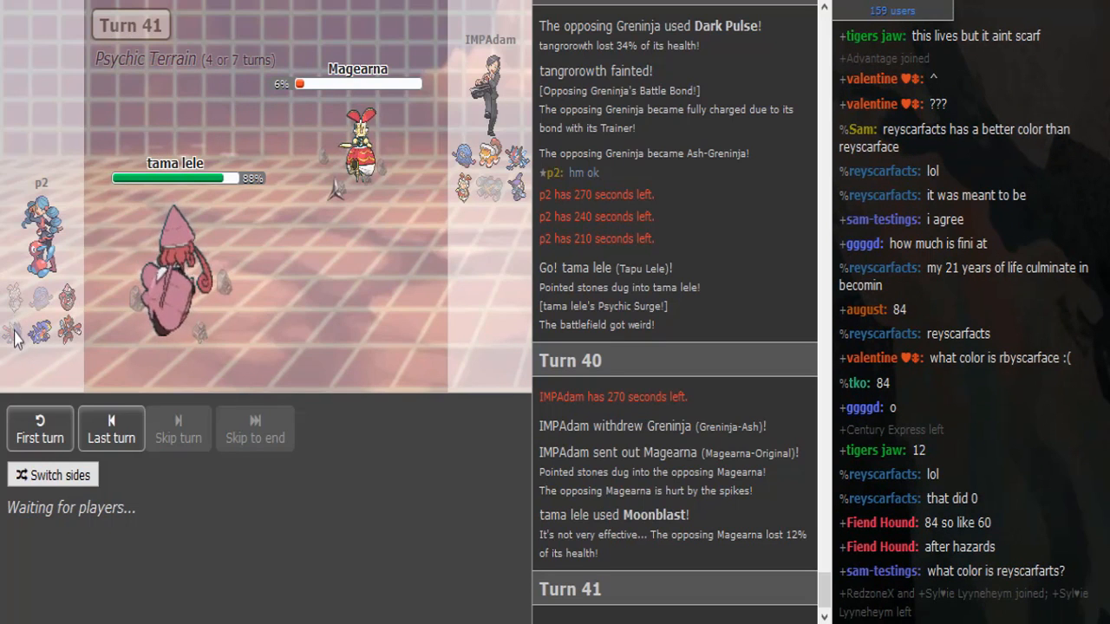
mouse_move(16, 338)
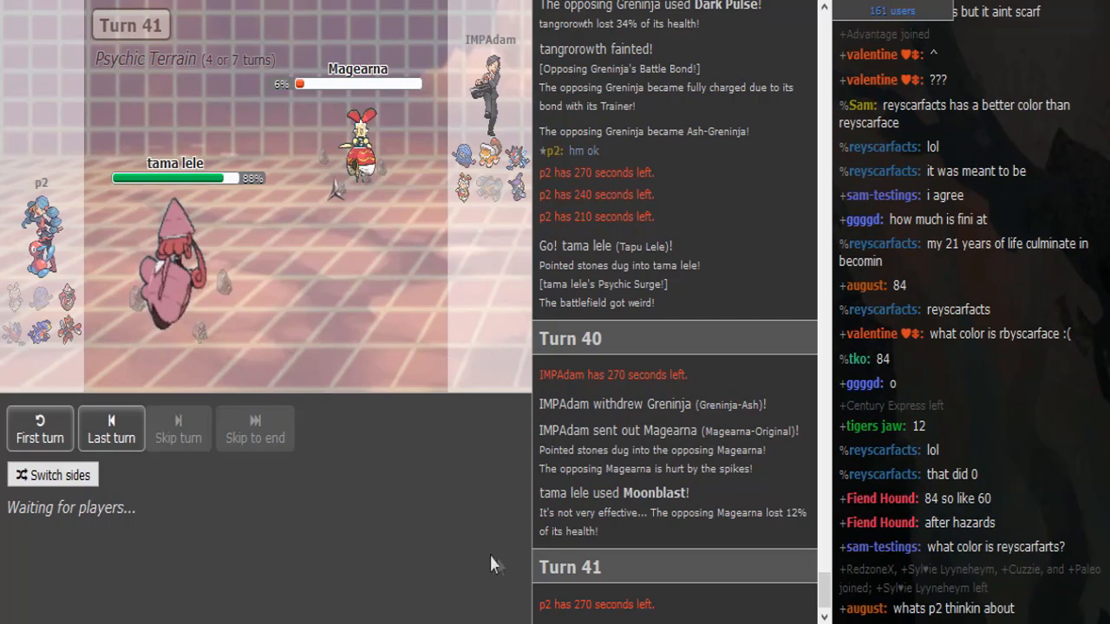
mouse_move(438, 552)
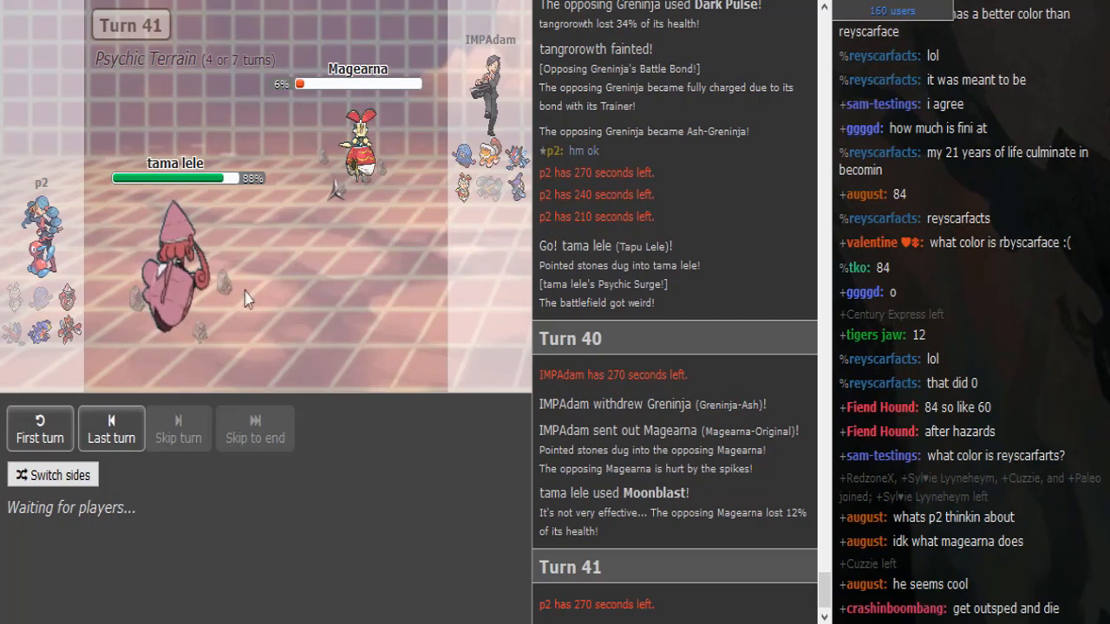
mouse_move(74, 334)
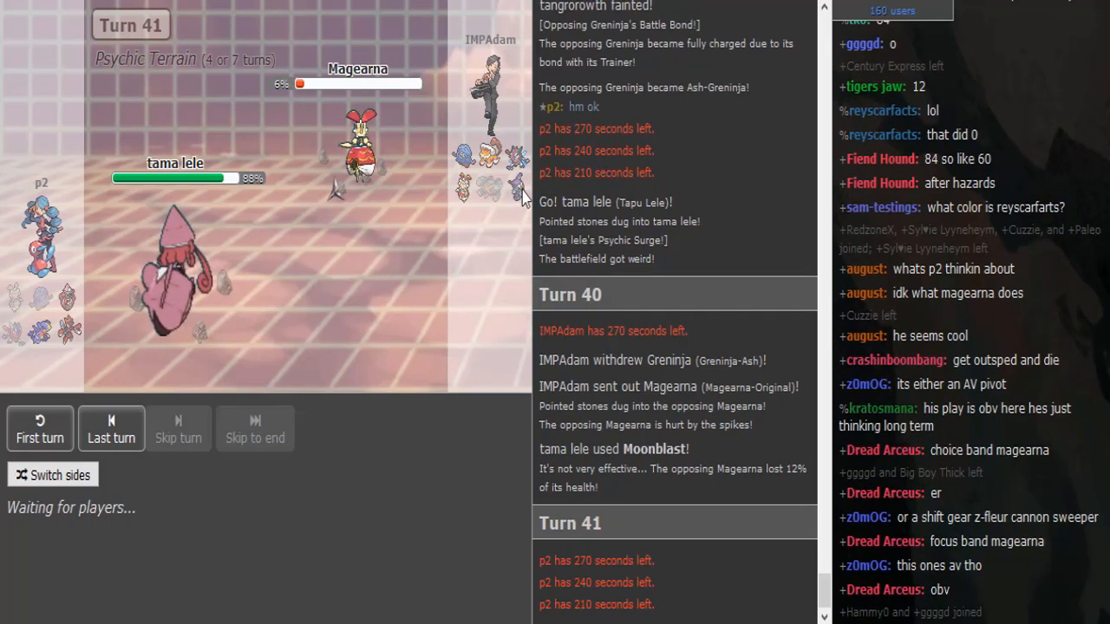
mouse_move(513, 192)
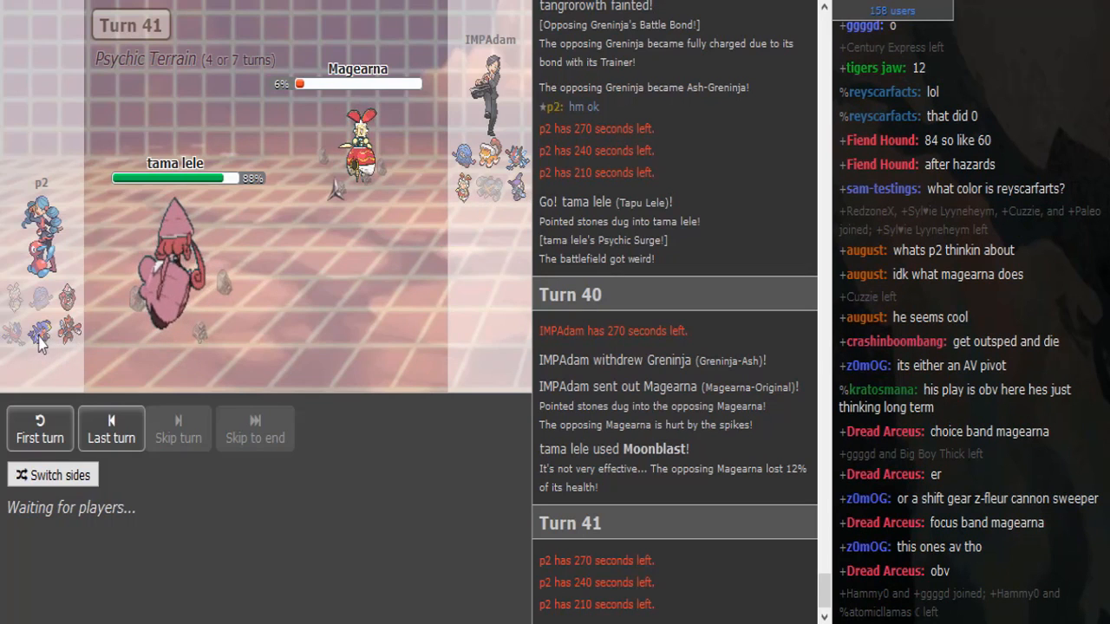
mouse_move(520, 156)
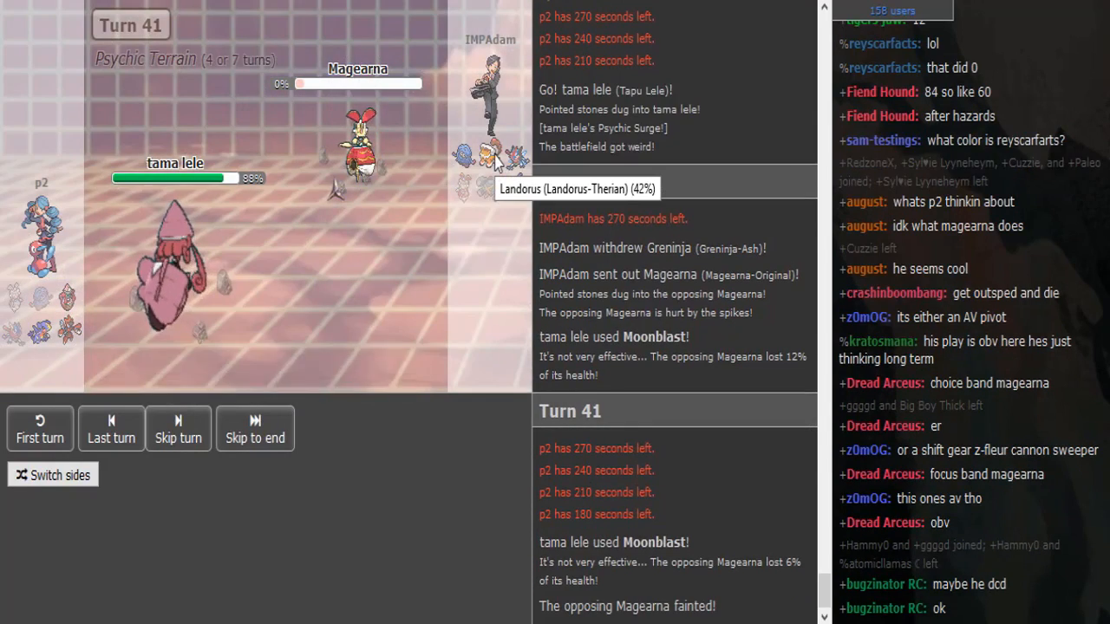
Skip ahead after Tapu Lele's Moonblast faints Magearna on Turn 41.
click(111, 428)
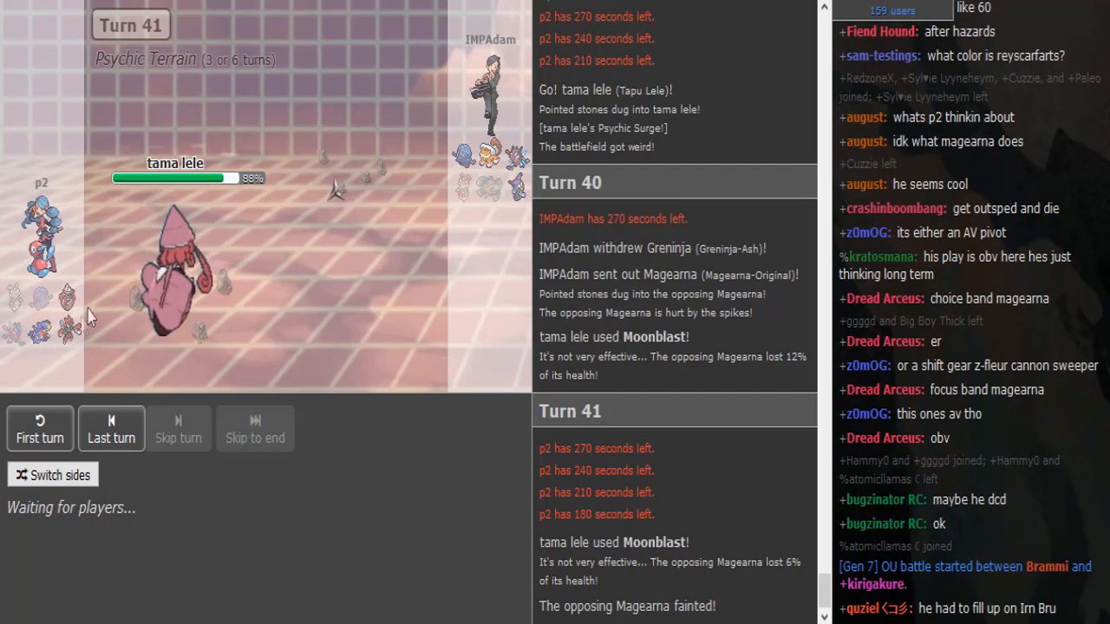
mouse_move(334, 409)
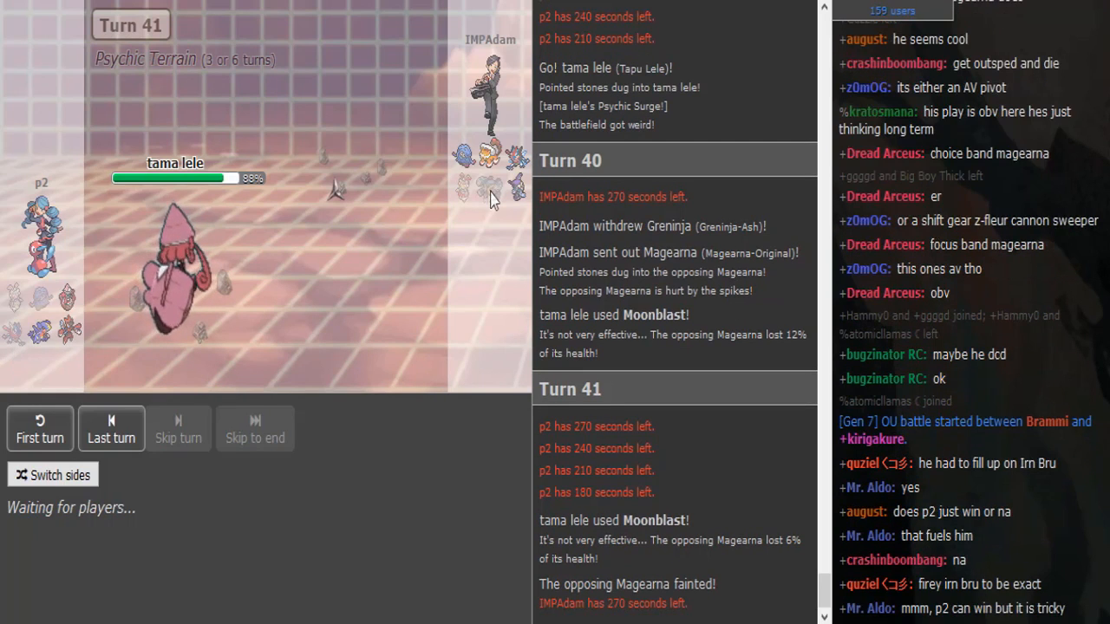
mouse_move(342, 197)
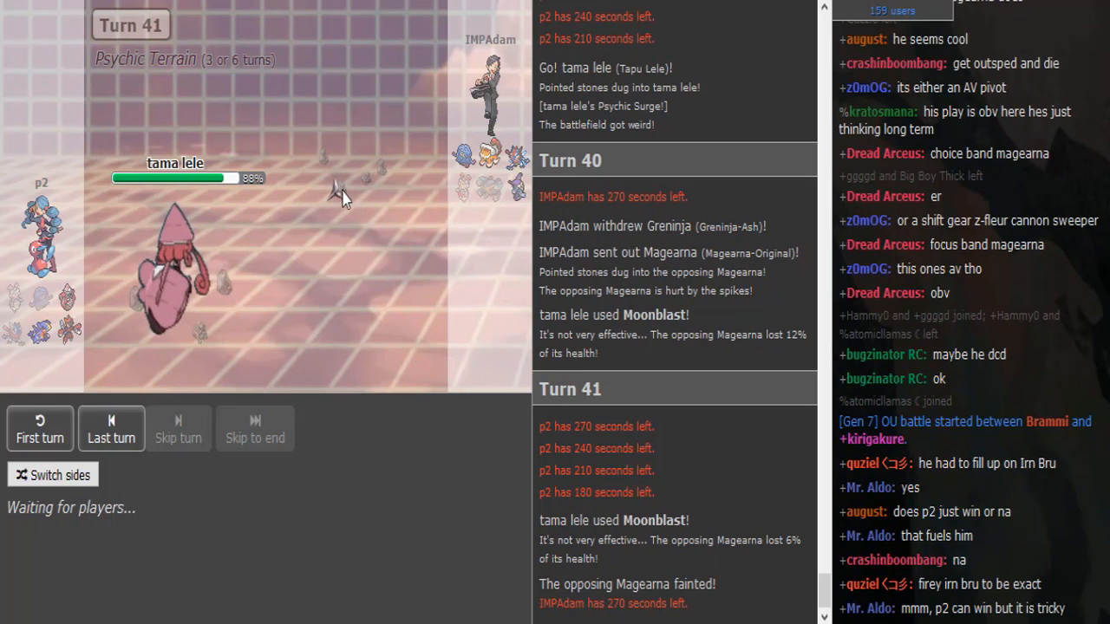
mouse_move(490, 203)
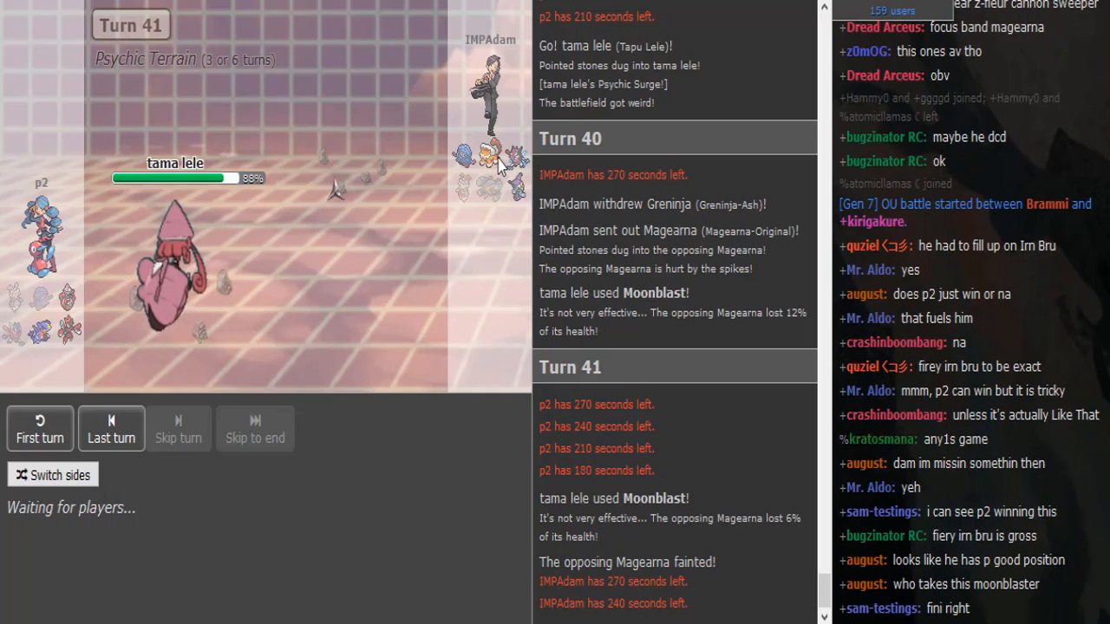
mouse_move(514, 163)
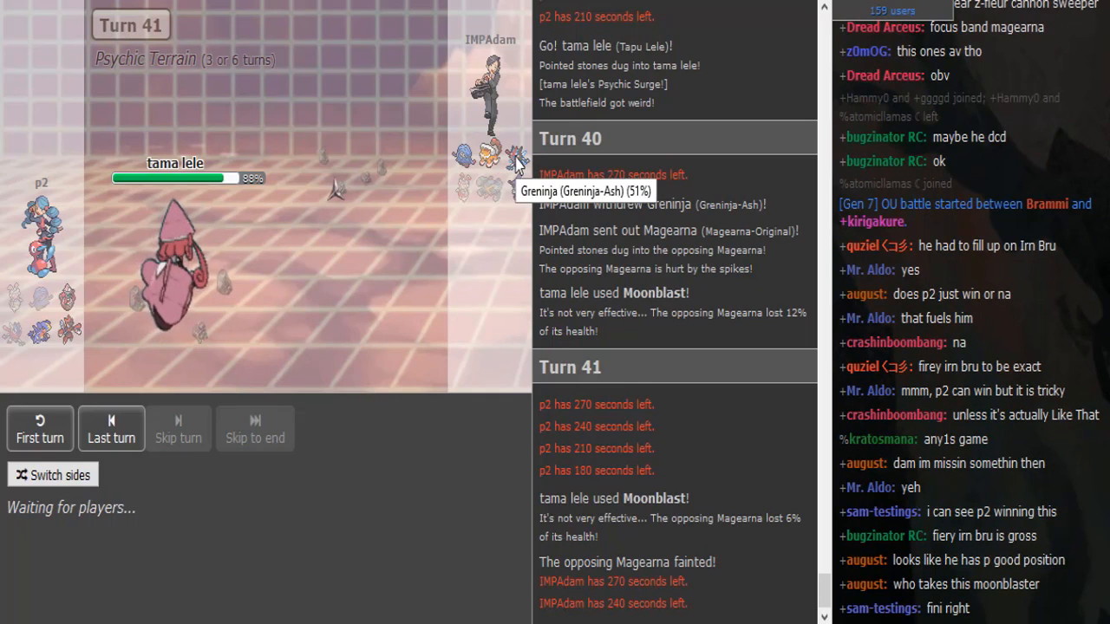
mouse_move(464, 164)
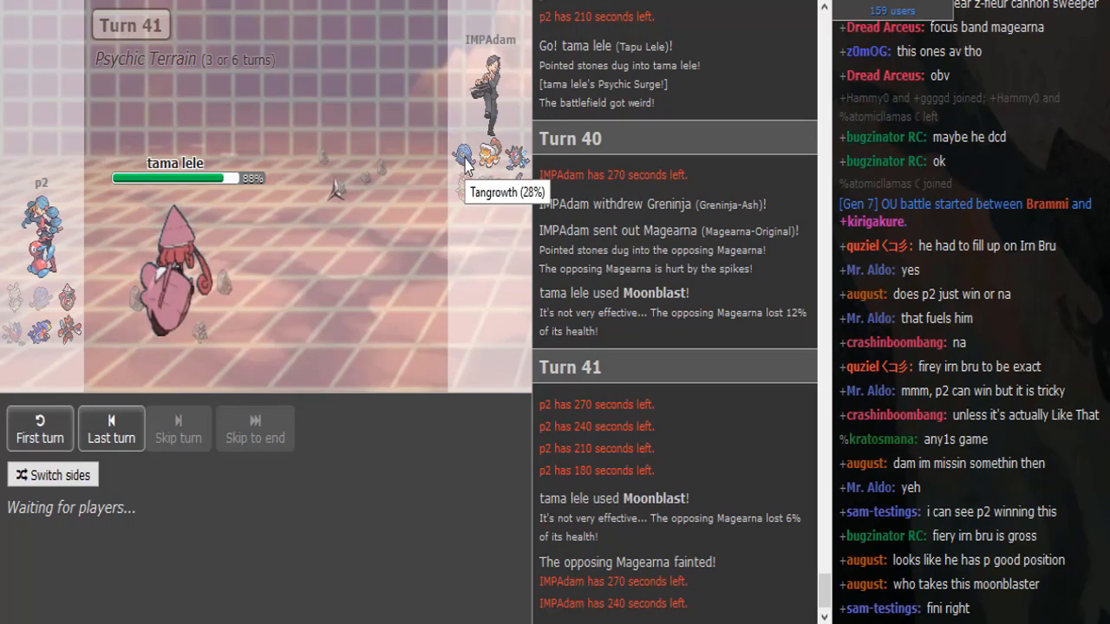
mouse_move(516, 204)
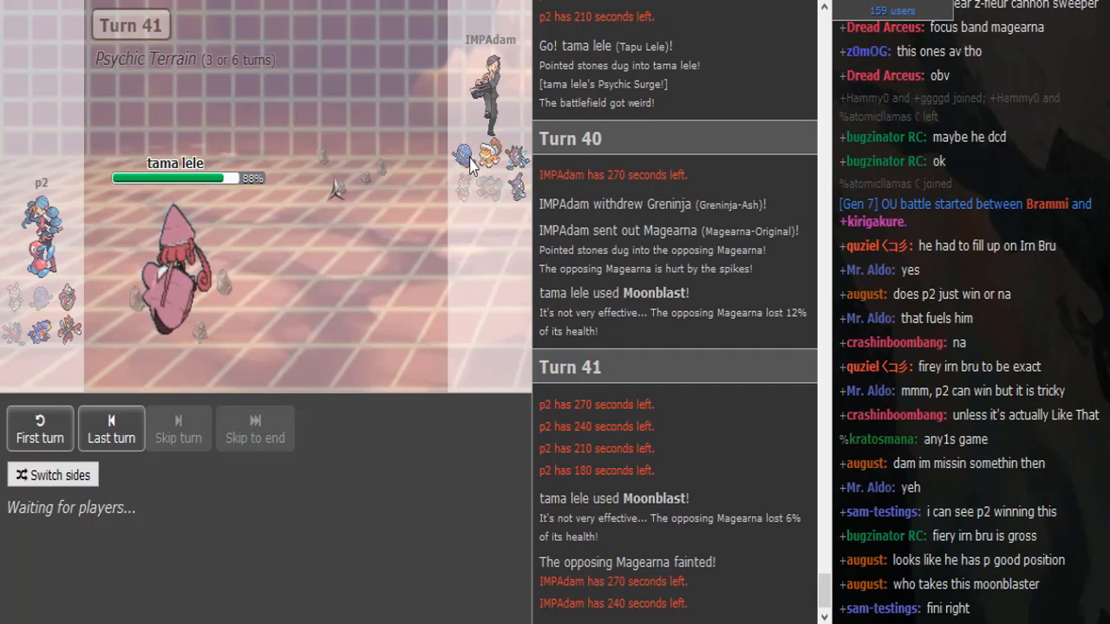
mouse_move(474, 163)
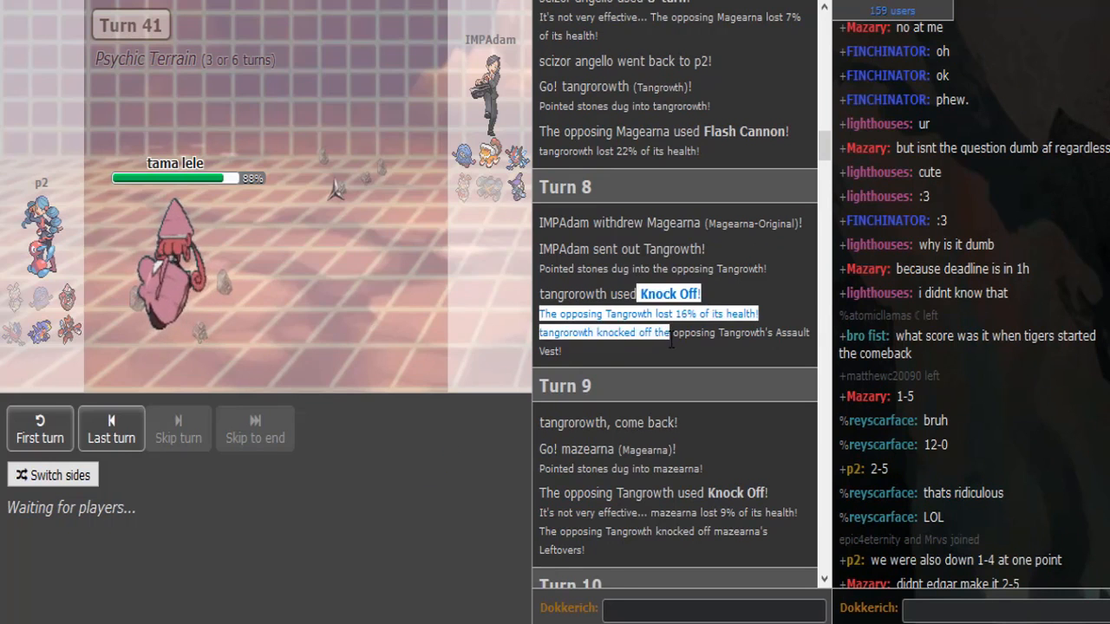
scroll(down, 3)
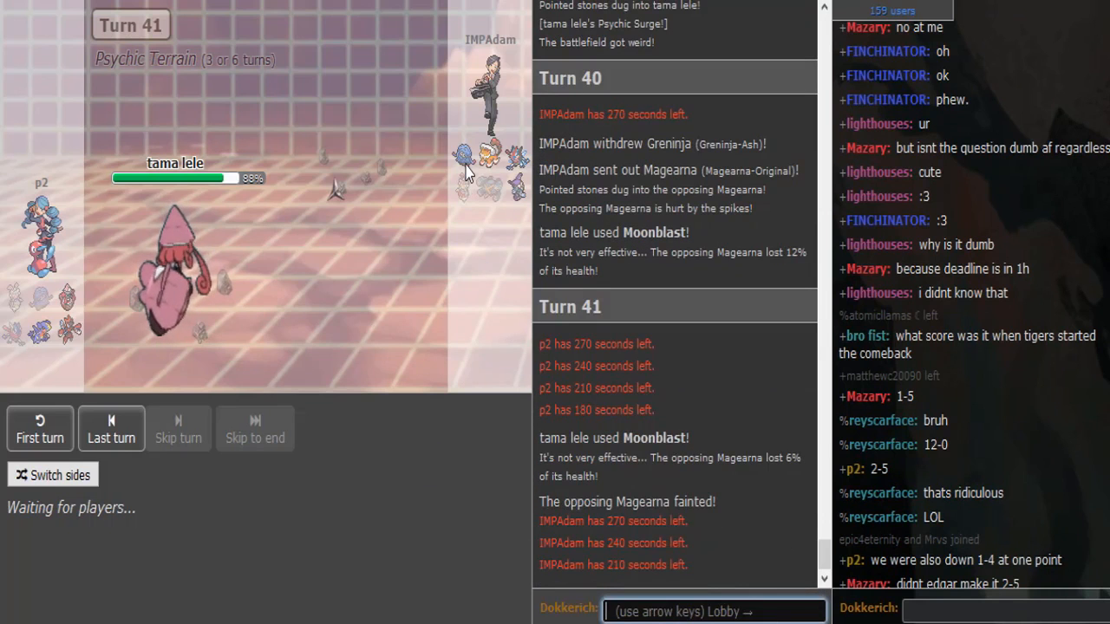
mouse_move(468, 174)
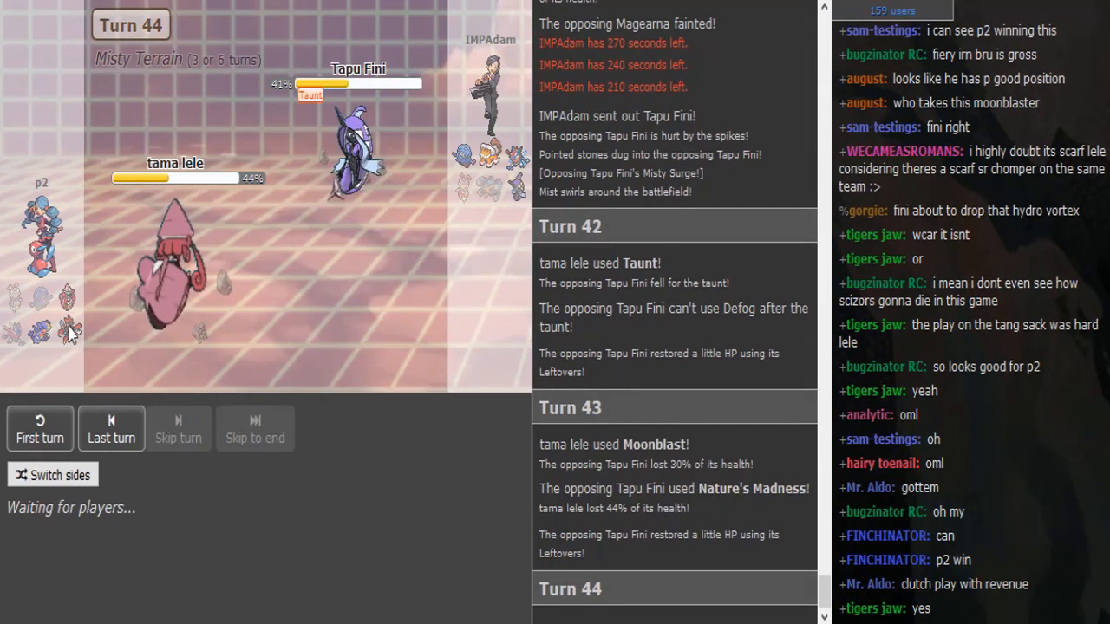
mouse_move(41, 326)
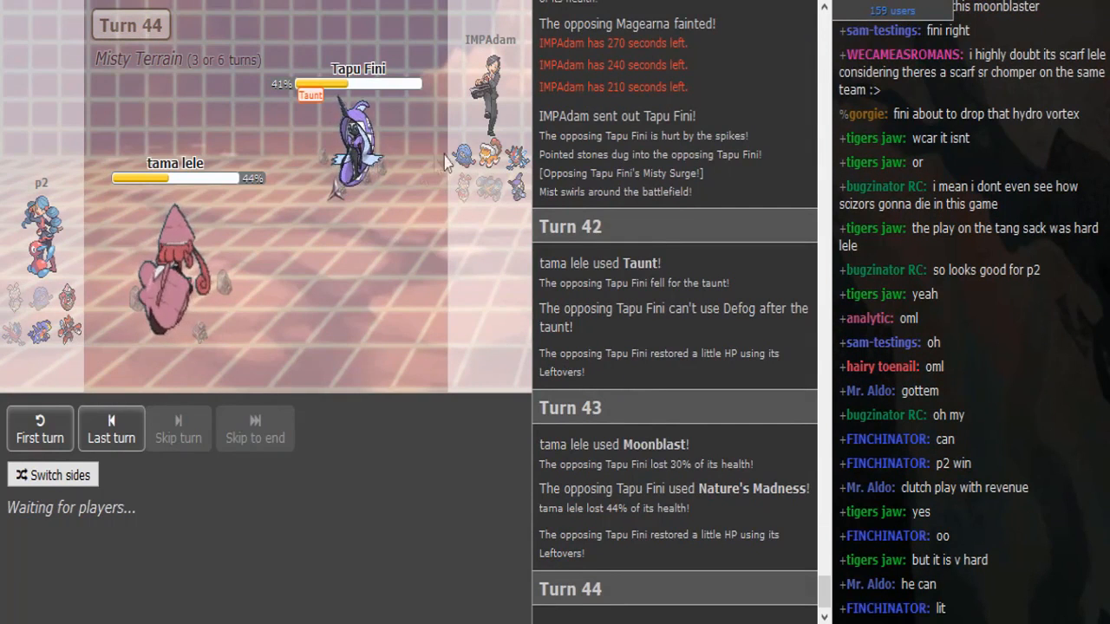
mouse_move(516, 173)
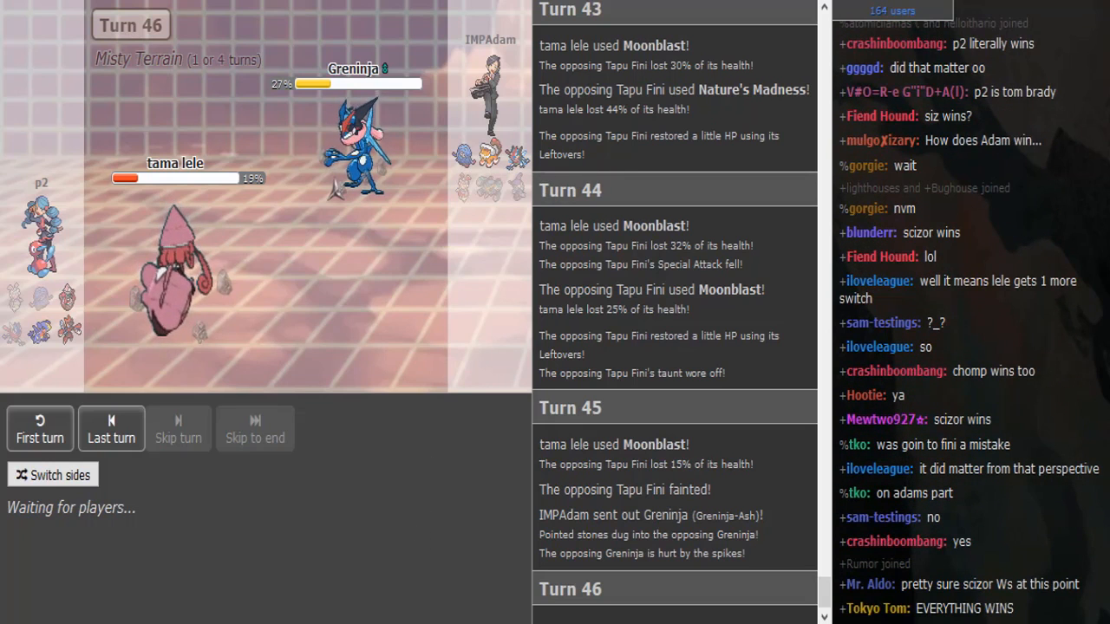
Scroll the log to Turn 46, Tapu Lele at 19% facing Ash-Greninja.
scroll(down, 3)
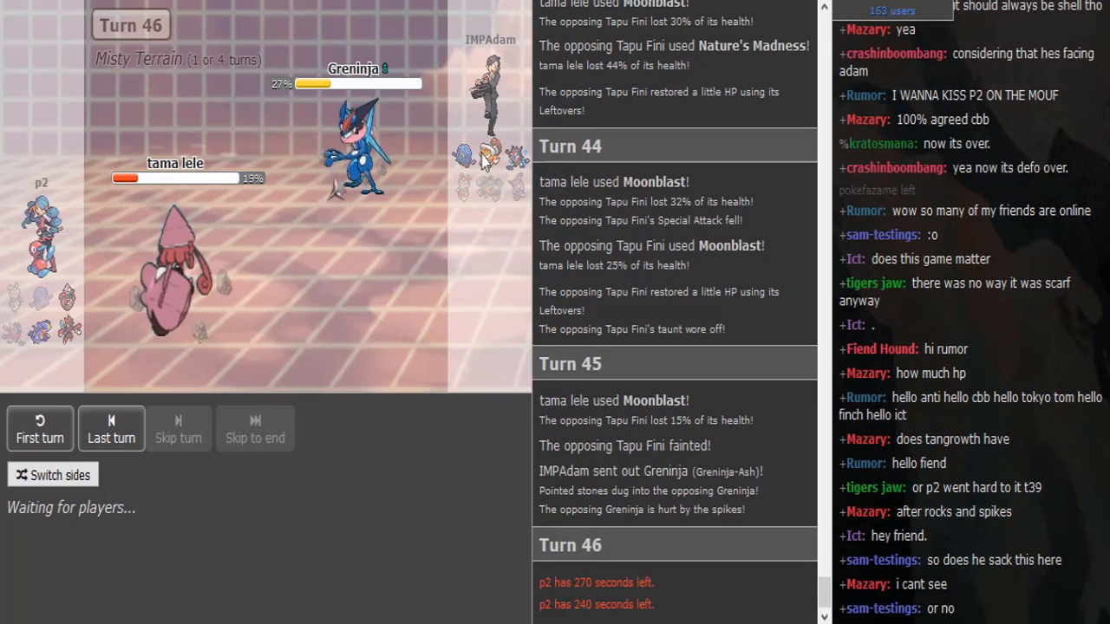
mouse_move(492, 156)
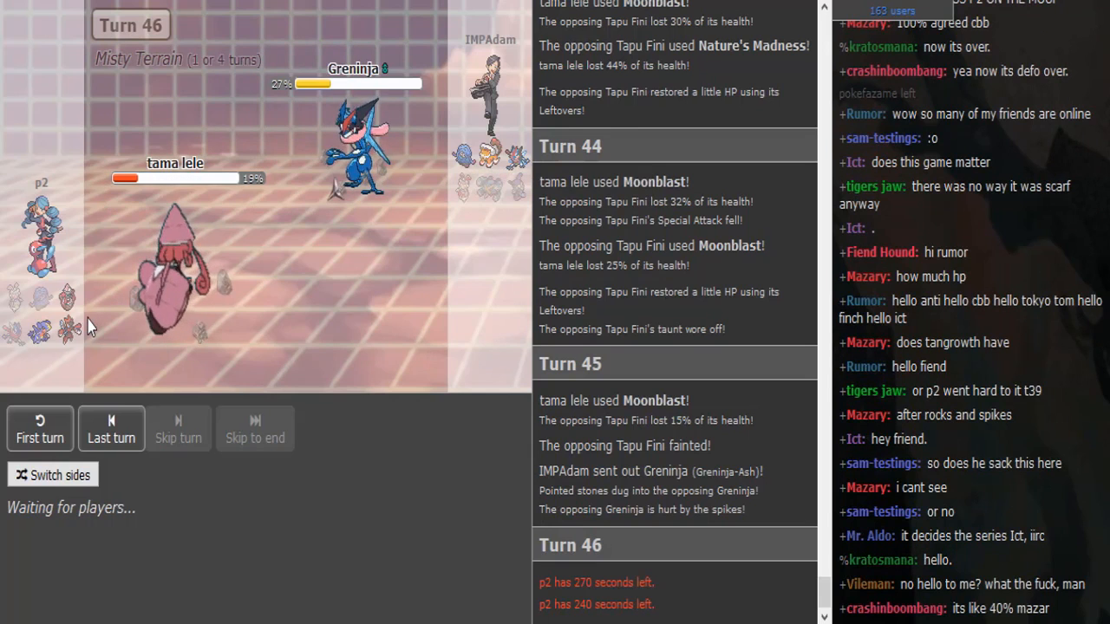
mouse_move(43, 347)
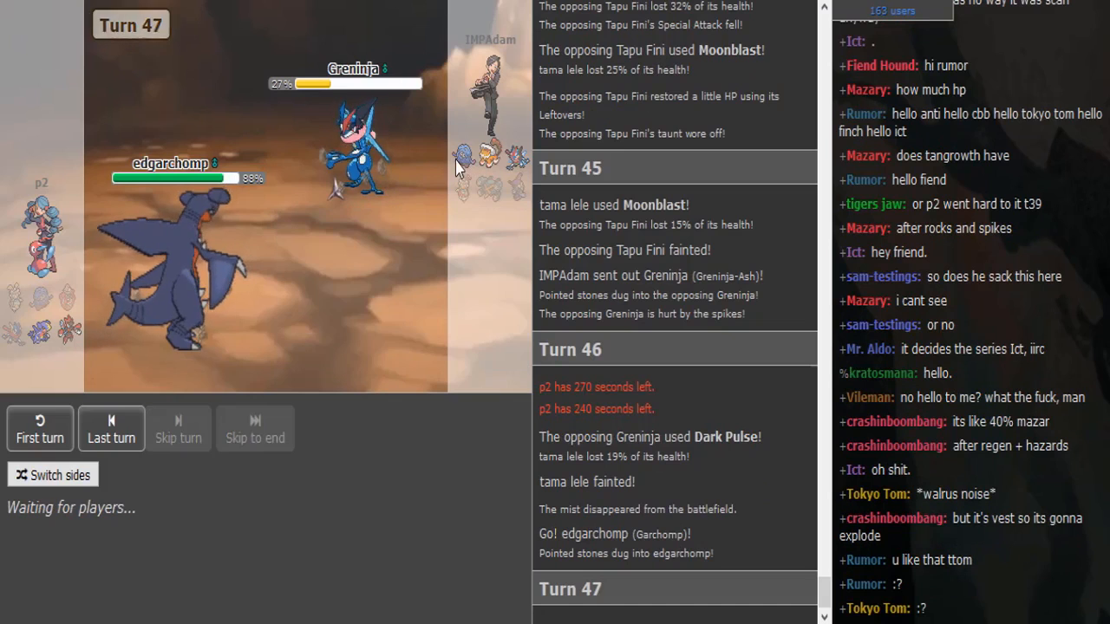
mouse_move(464, 169)
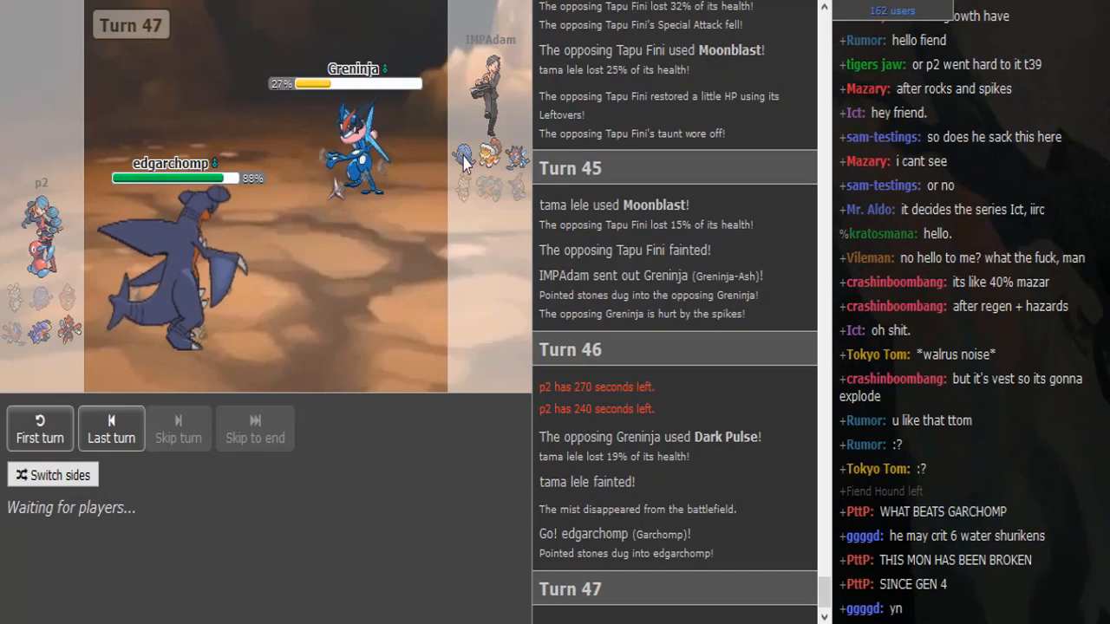
mouse_move(466, 162)
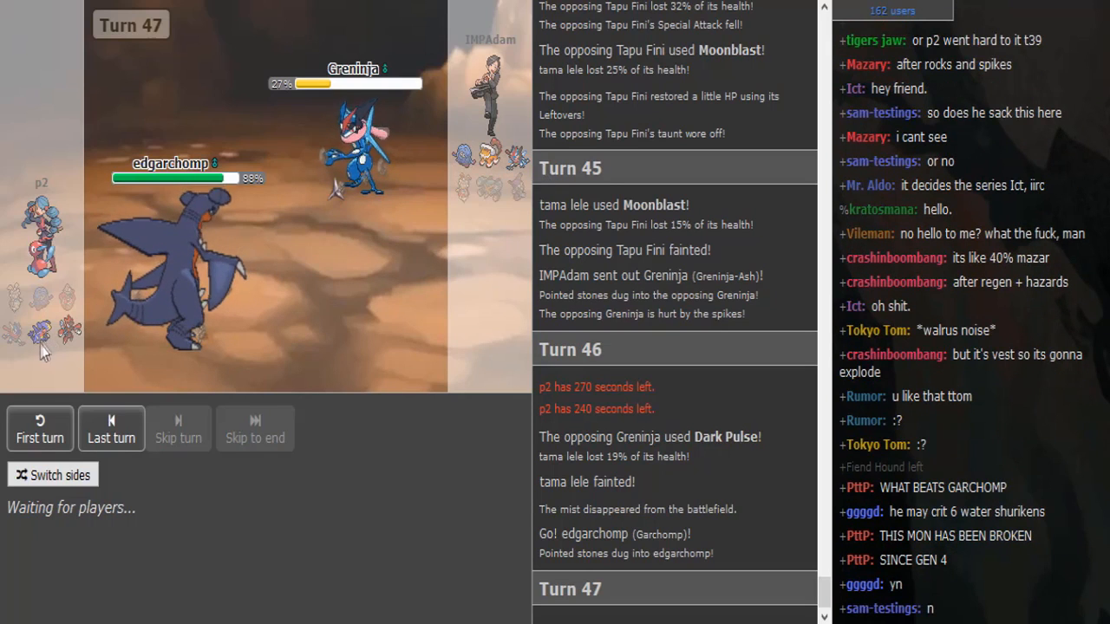
mouse_move(66, 327)
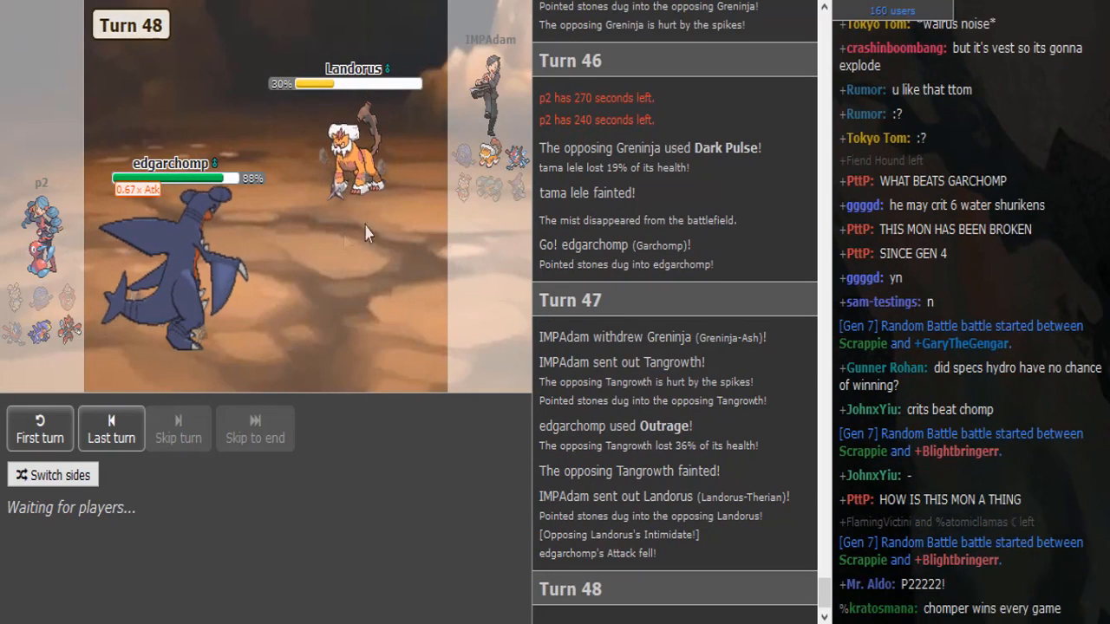
mouse_move(173, 174)
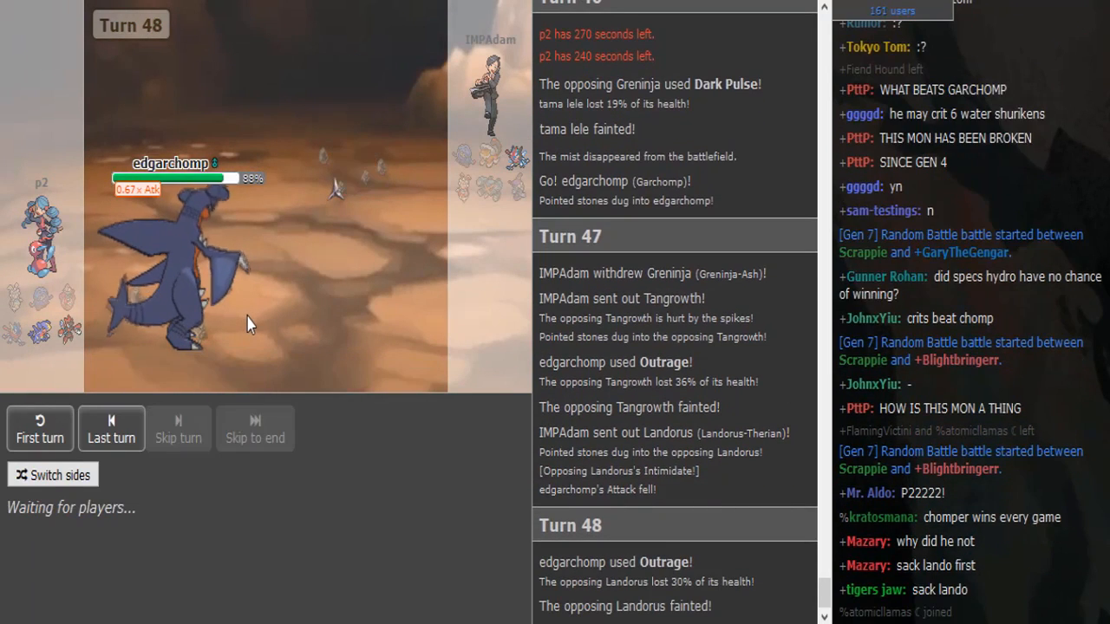
Scroll the log to Garchomp's Outrage sweep and the 'p2 won the battle!' message.
scroll(down, 3)
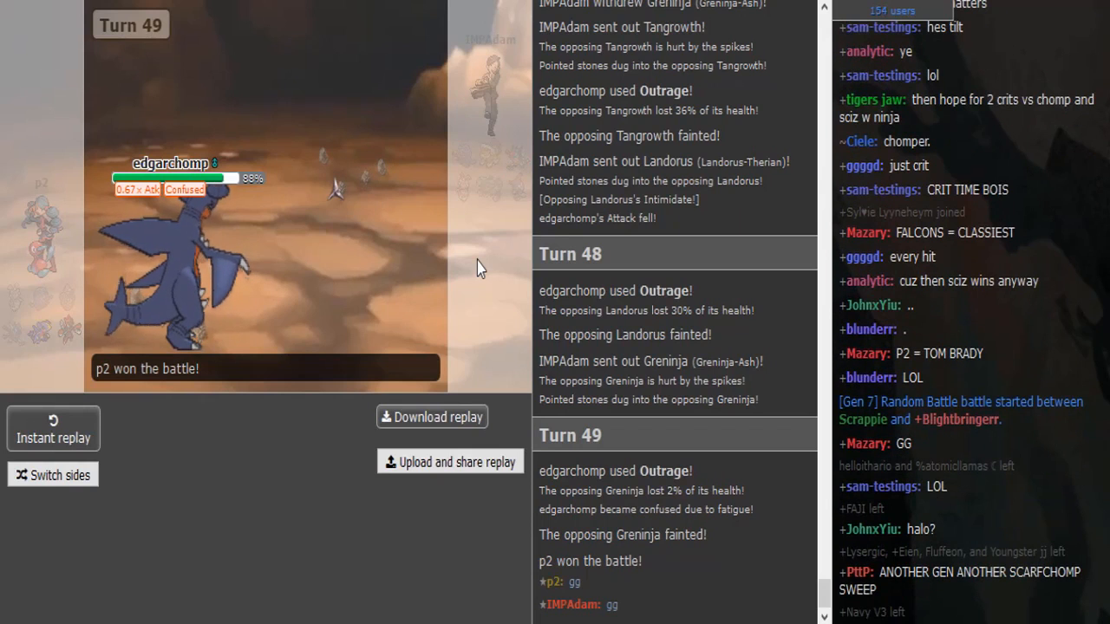
mouse_move(433, 172)
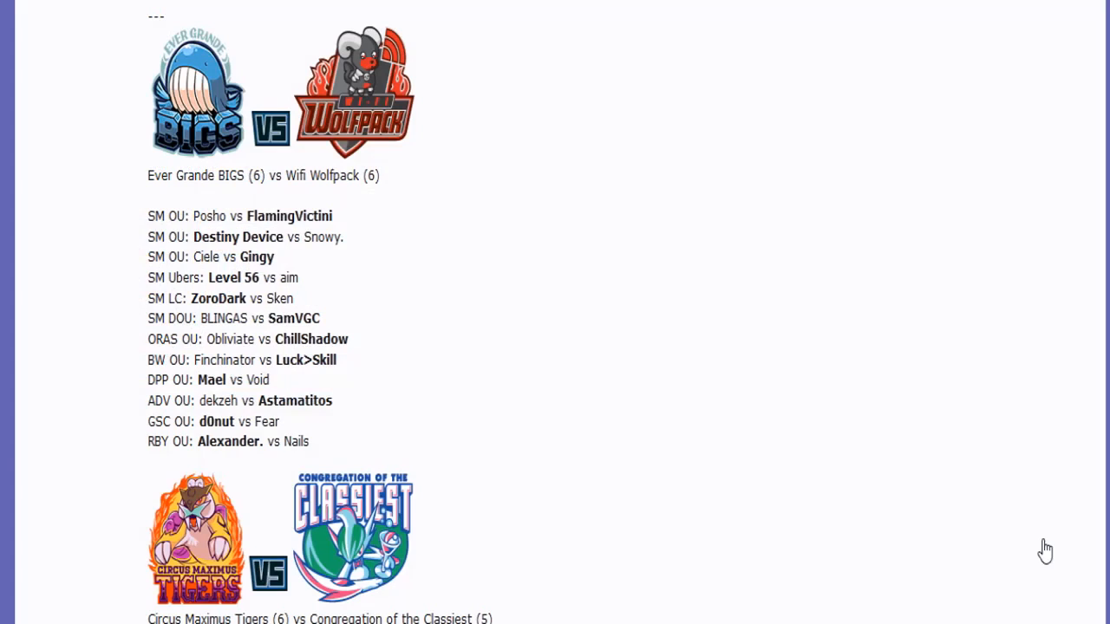
mouse_move(603, 247)
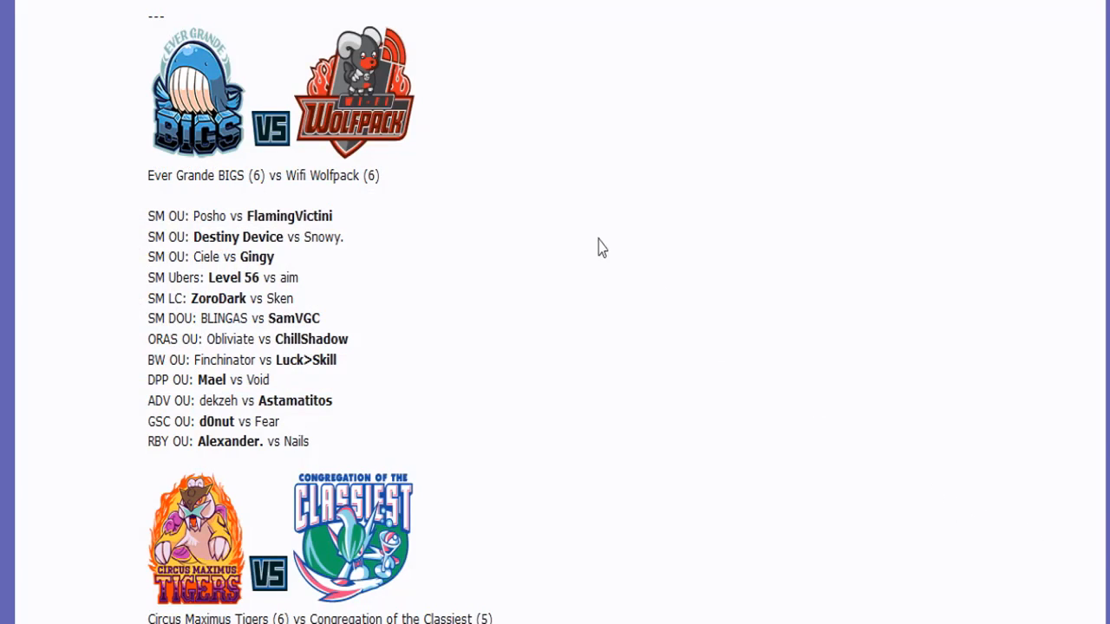
mouse_move(148, 187)
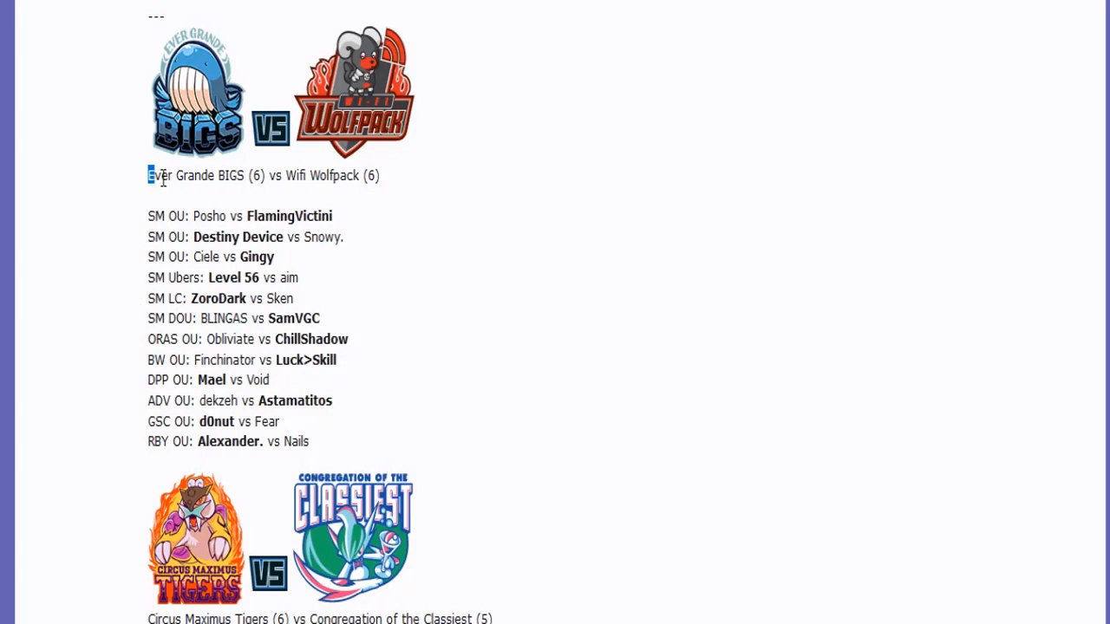
Highlight the Ever Grande BIGS vs Wifi Wolfpack score line, then scroll toward Tigers vs Classiest.
drag(149, 175, 379, 175)
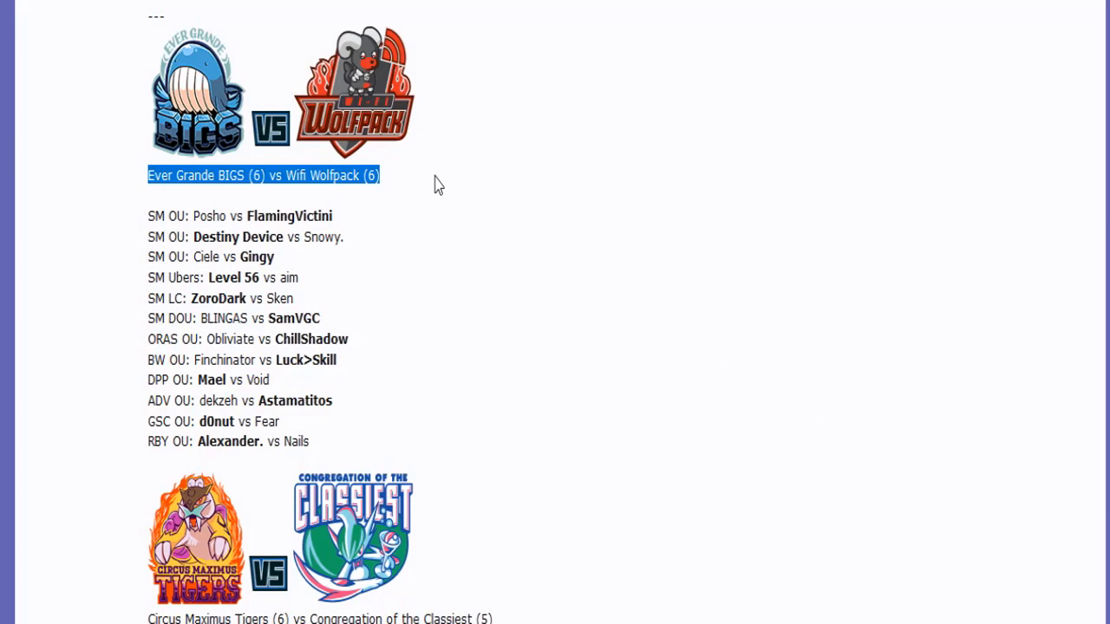
mouse_move(944, 75)
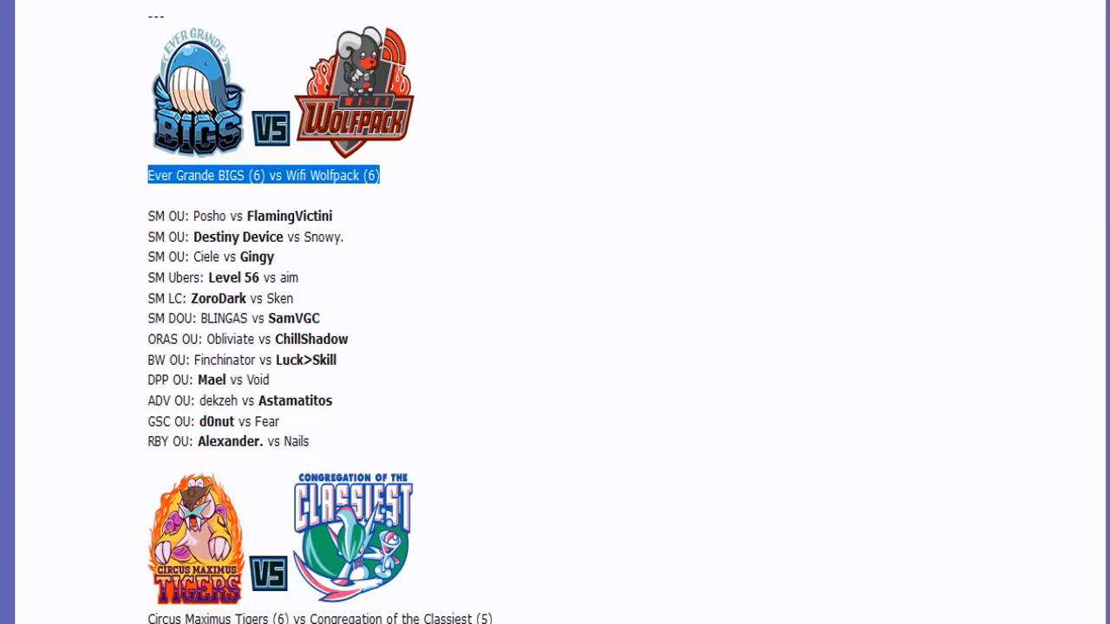
scroll(down, 3)
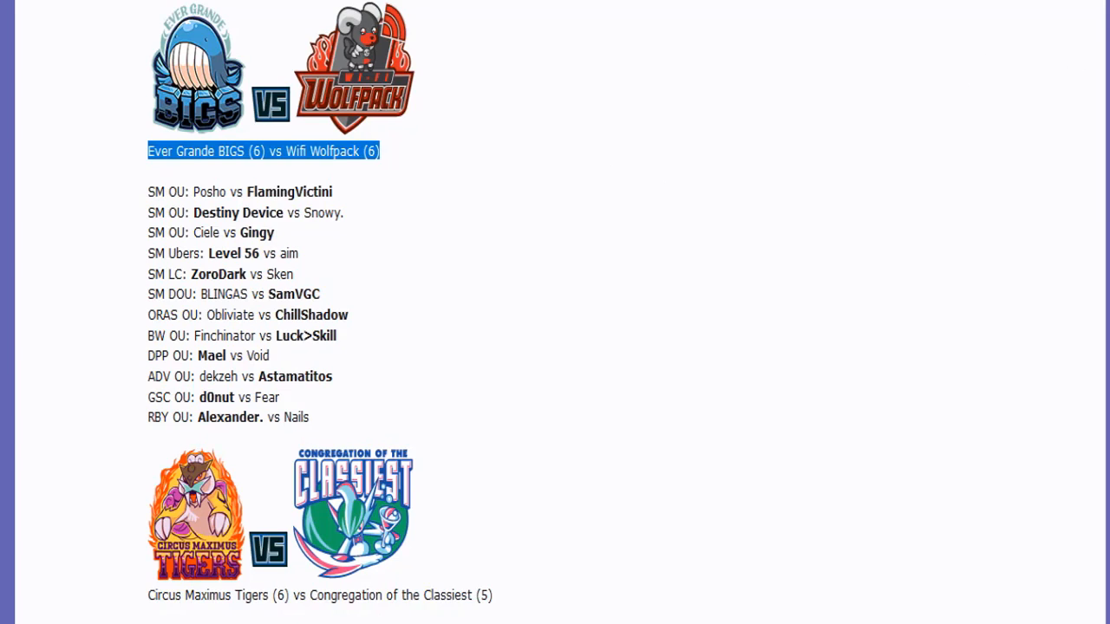
scroll(down, 3)
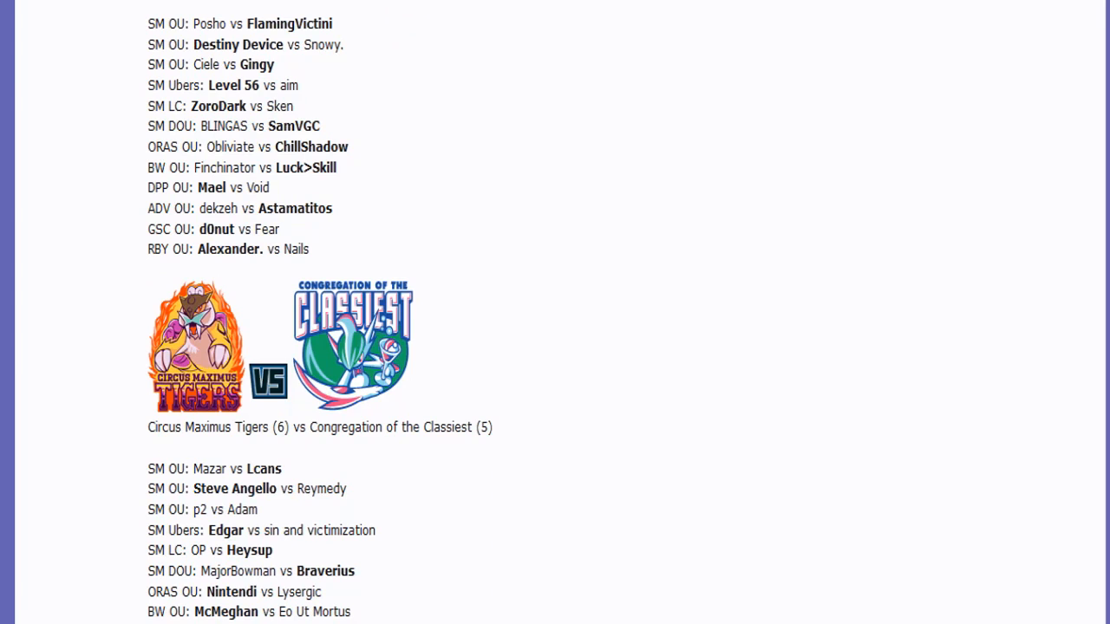
Highlight Tigers vs Classiest matchup lines and player Mazar, then scroll to Stark Sharks vs Team Raiders.
scroll(down, 3)
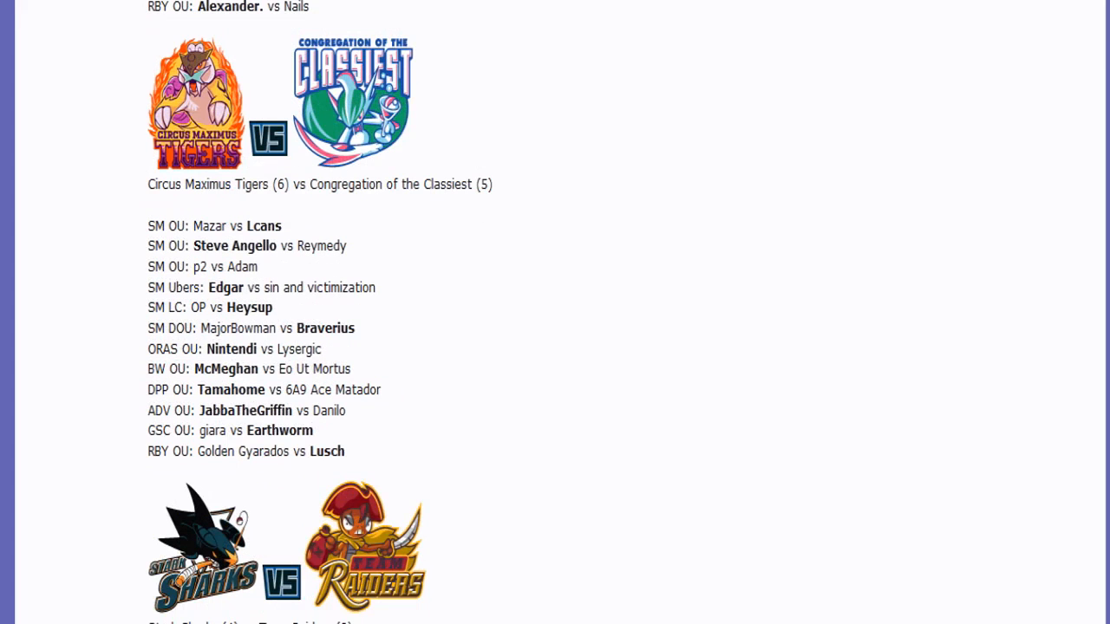
mouse_move(231, 270)
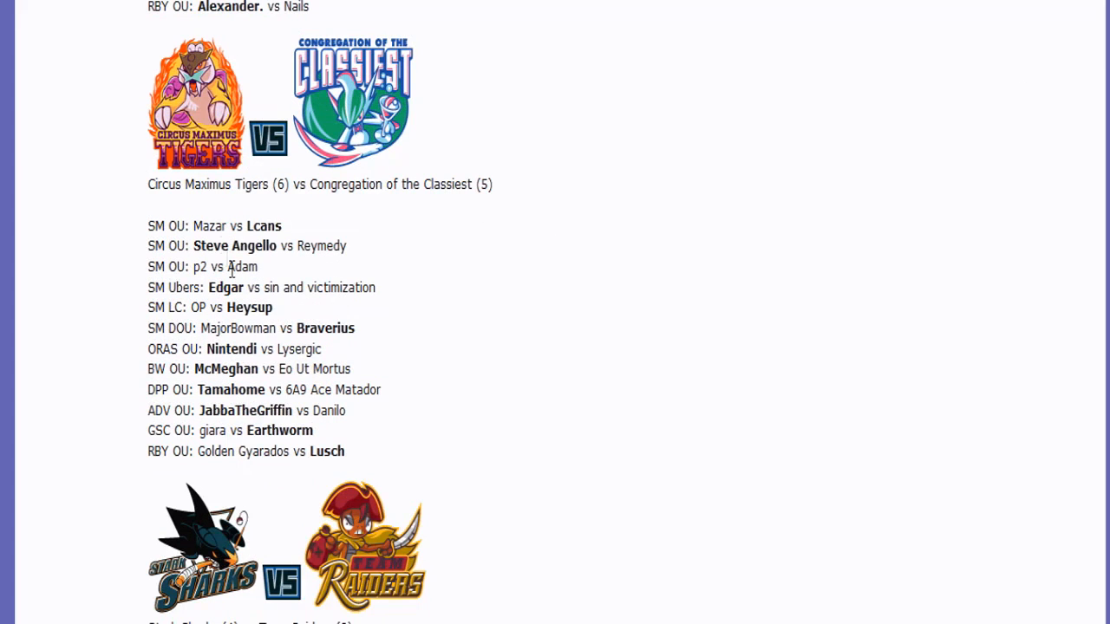
drag(186, 184, 491, 184)
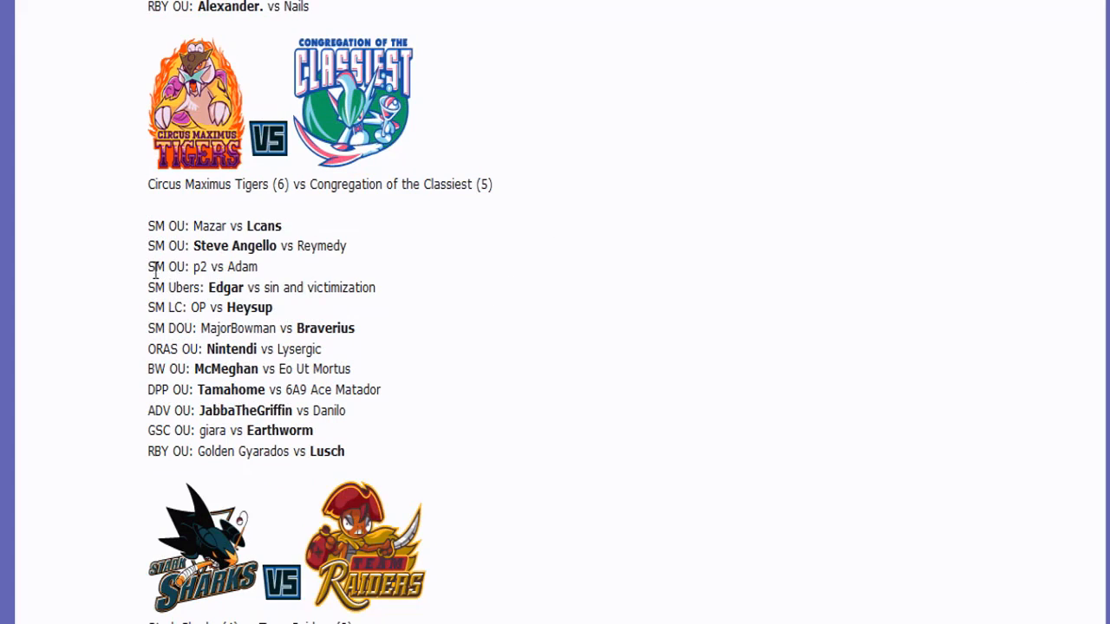
drag(148, 267, 218, 267)
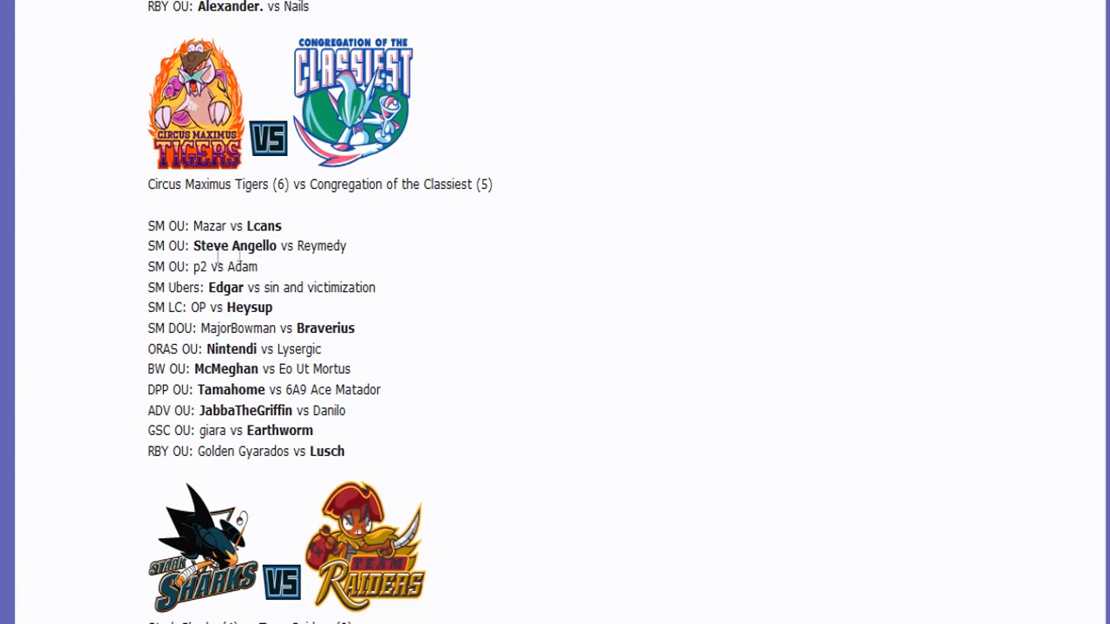
double_click(198, 226)
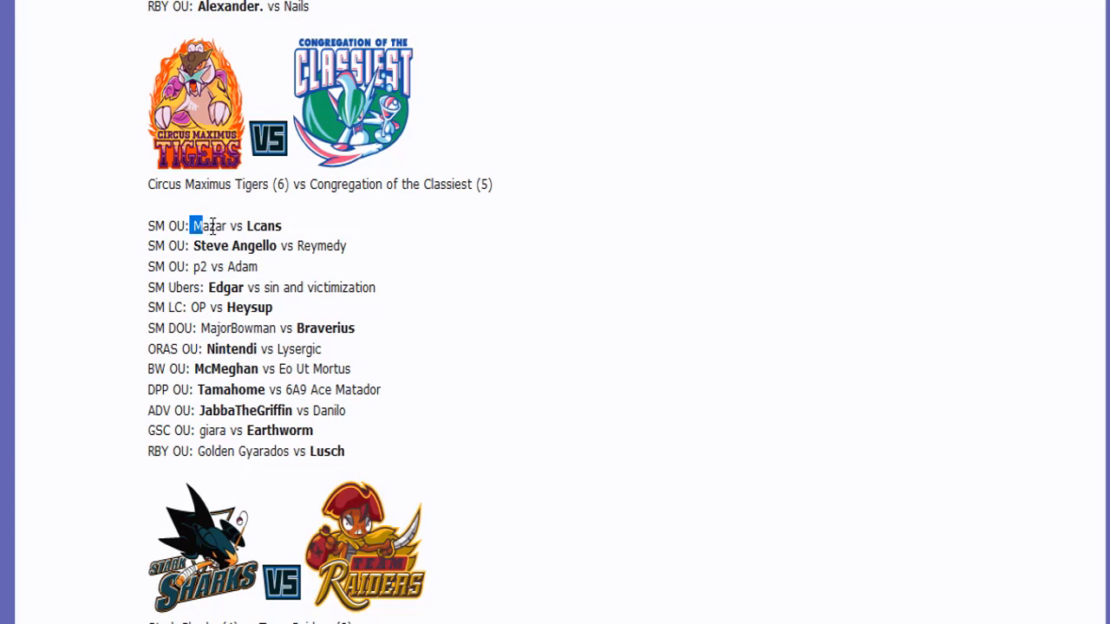
double_click(232, 245)
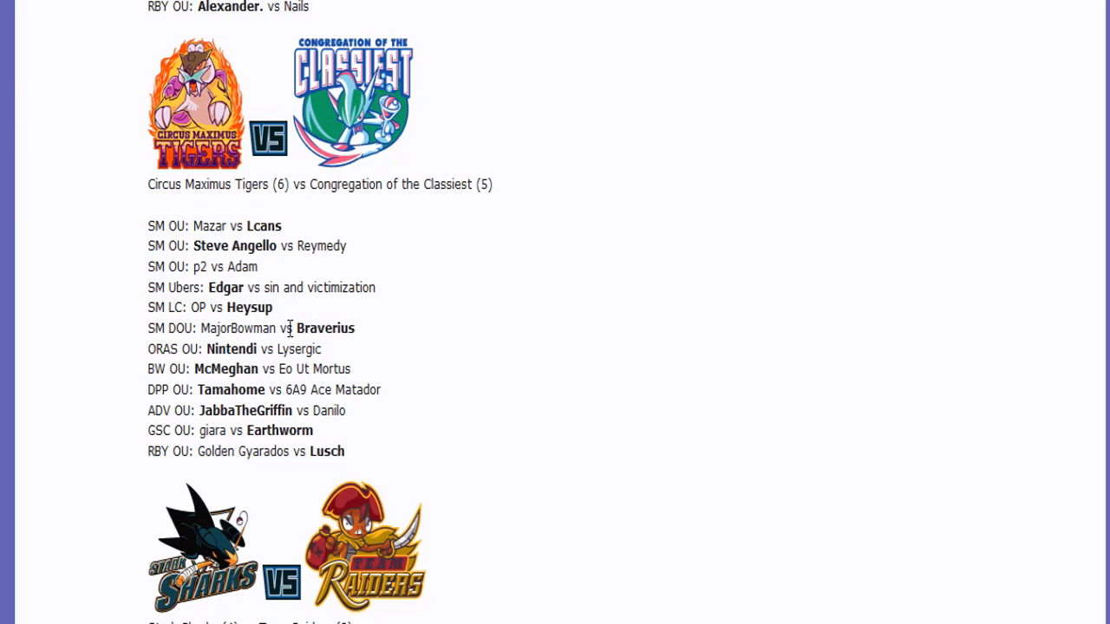
mouse_move(419, 335)
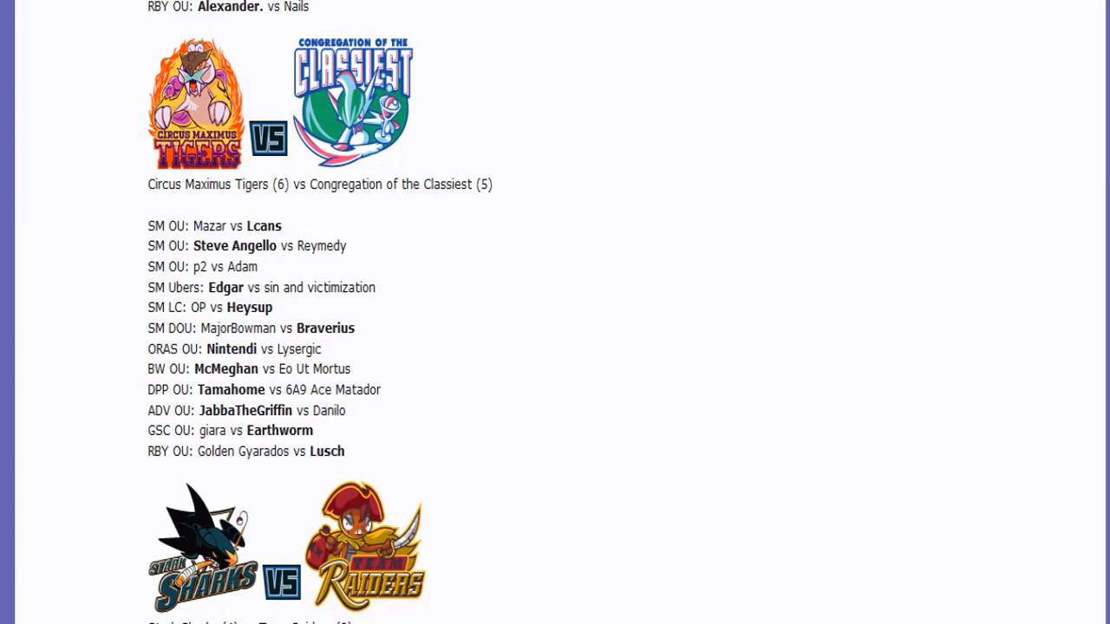
scroll(down, 3)
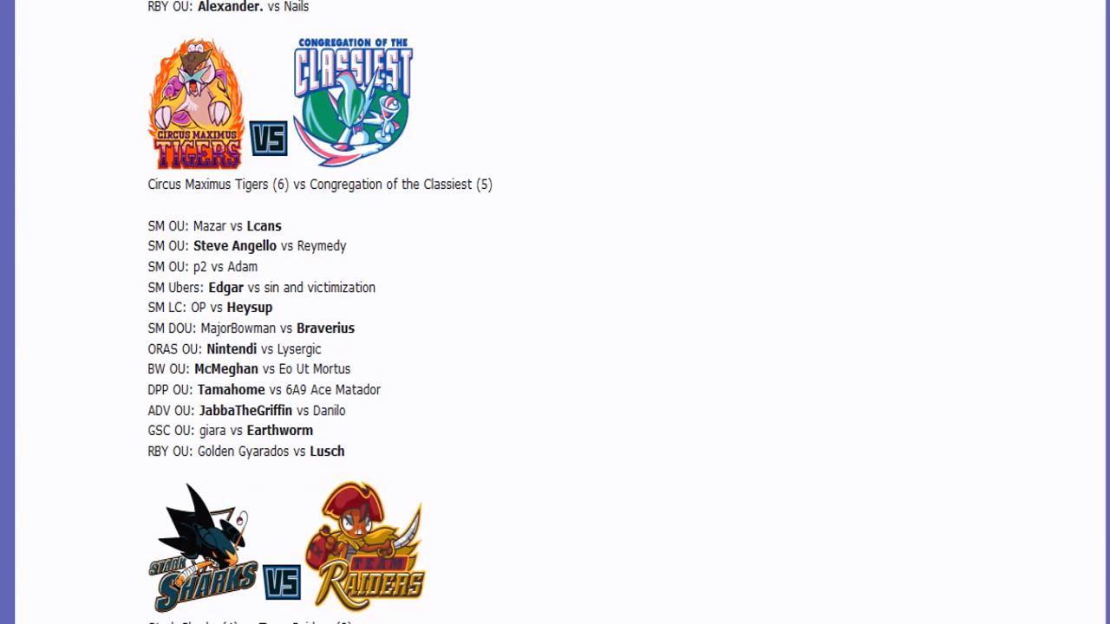
scroll(down, 3)
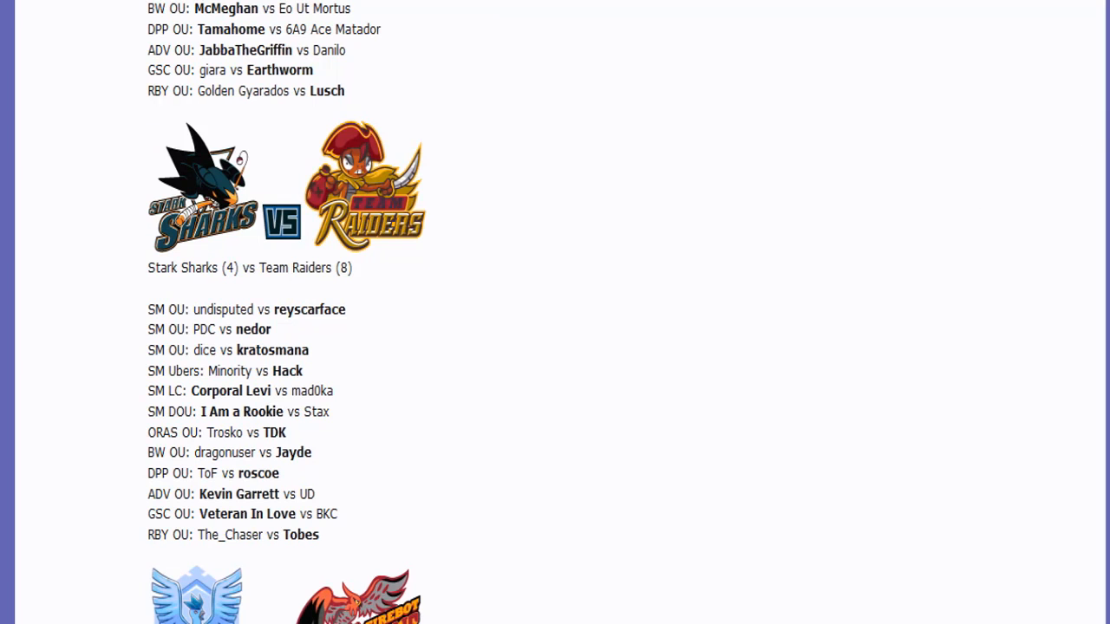
Highlight player njnp and a Cryonicles vs Firebot Falcons line, then scroll to Indie Scooters vs Alpha Ruiners.
scroll(down, 3)
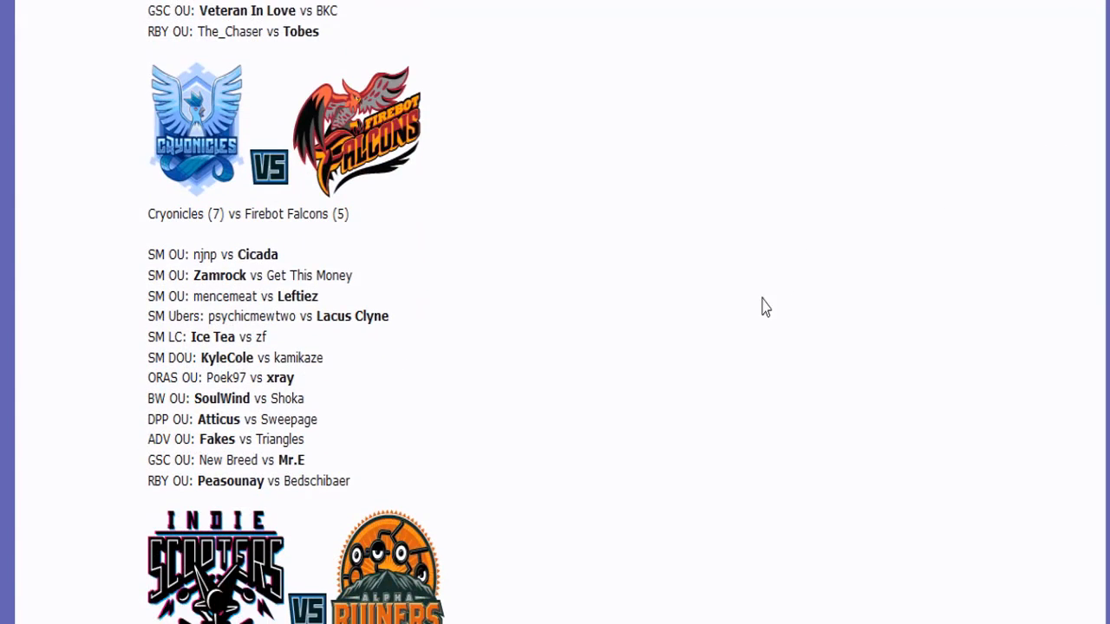
mouse_move(195, 295)
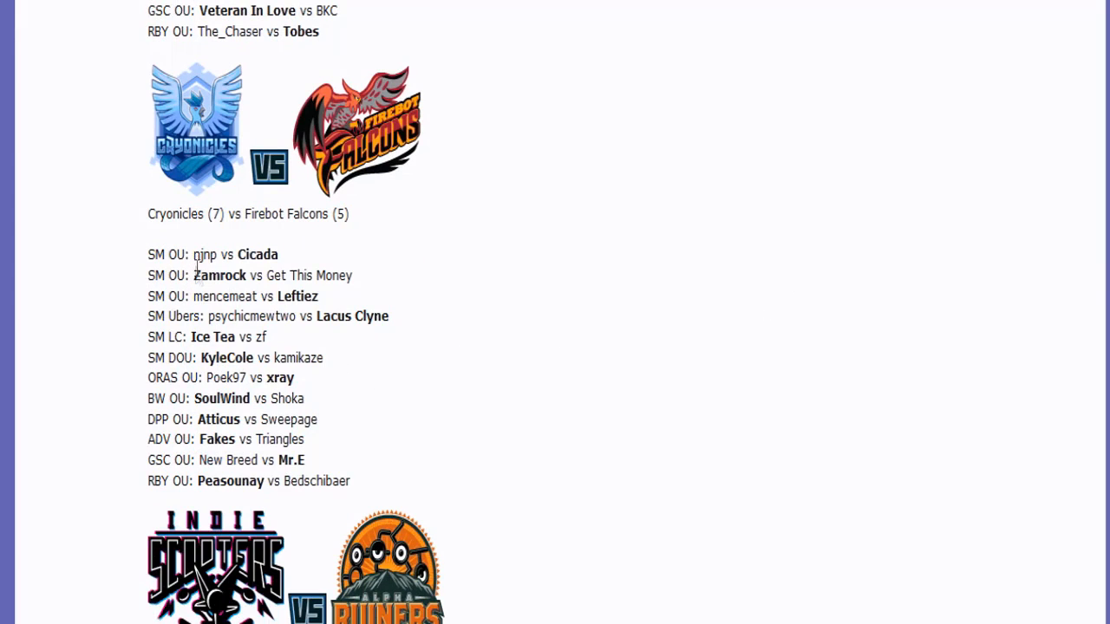
double_click(218, 275)
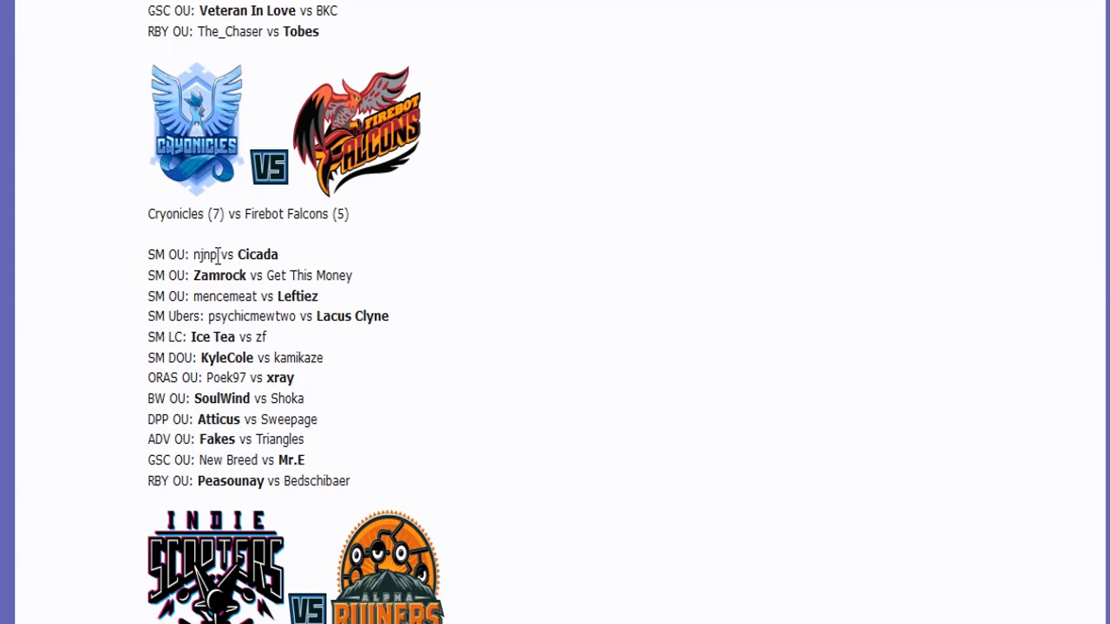
double_click(205, 254)
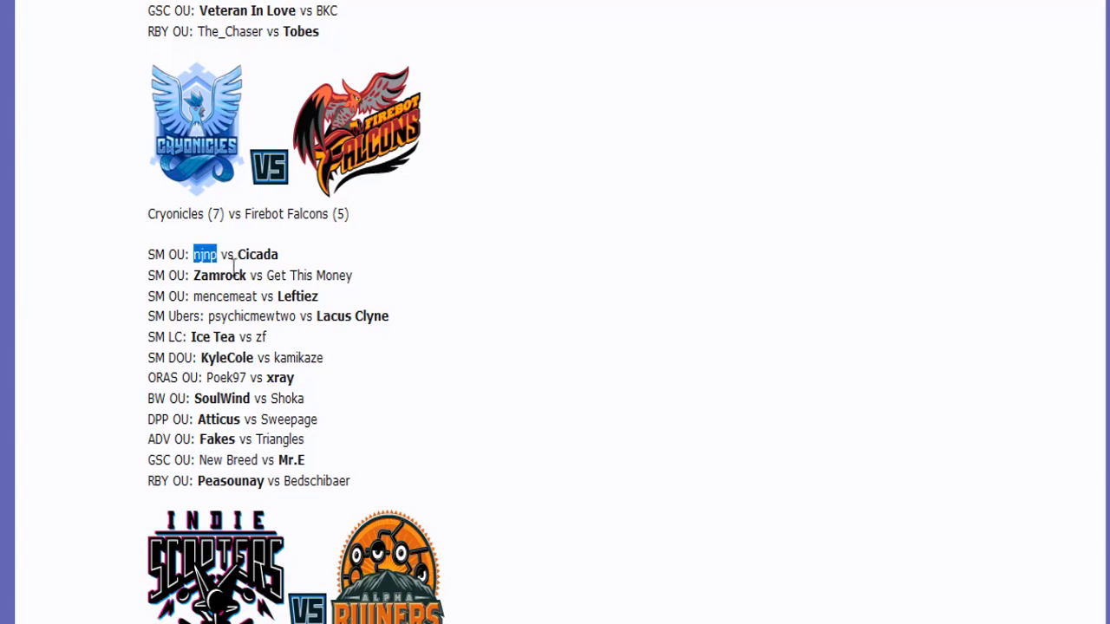
mouse_move(250, 372)
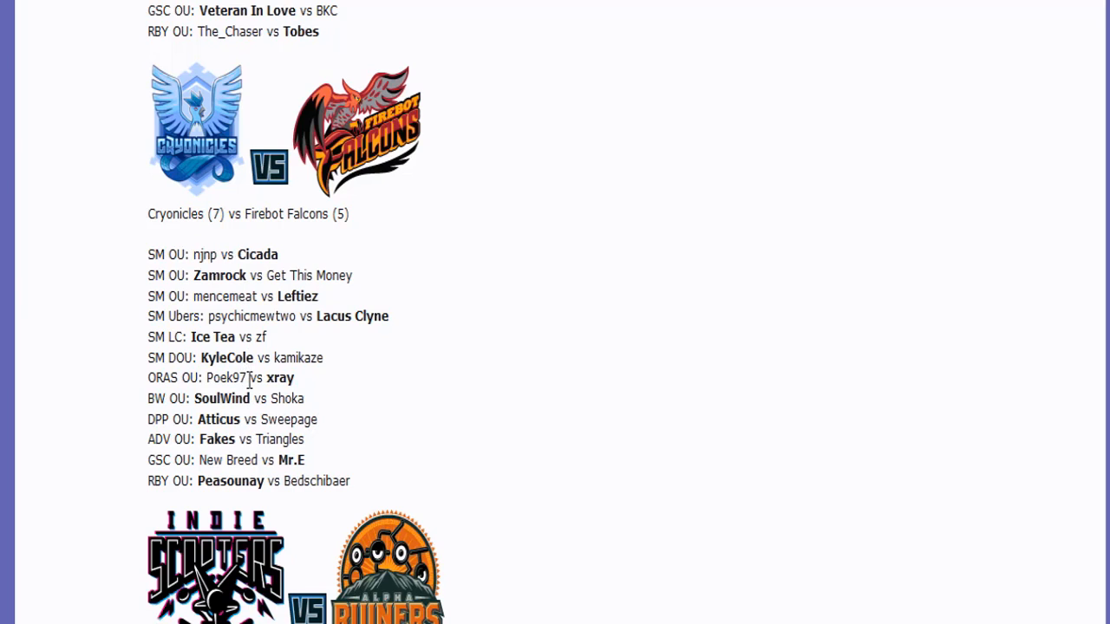
mouse_move(178, 273)
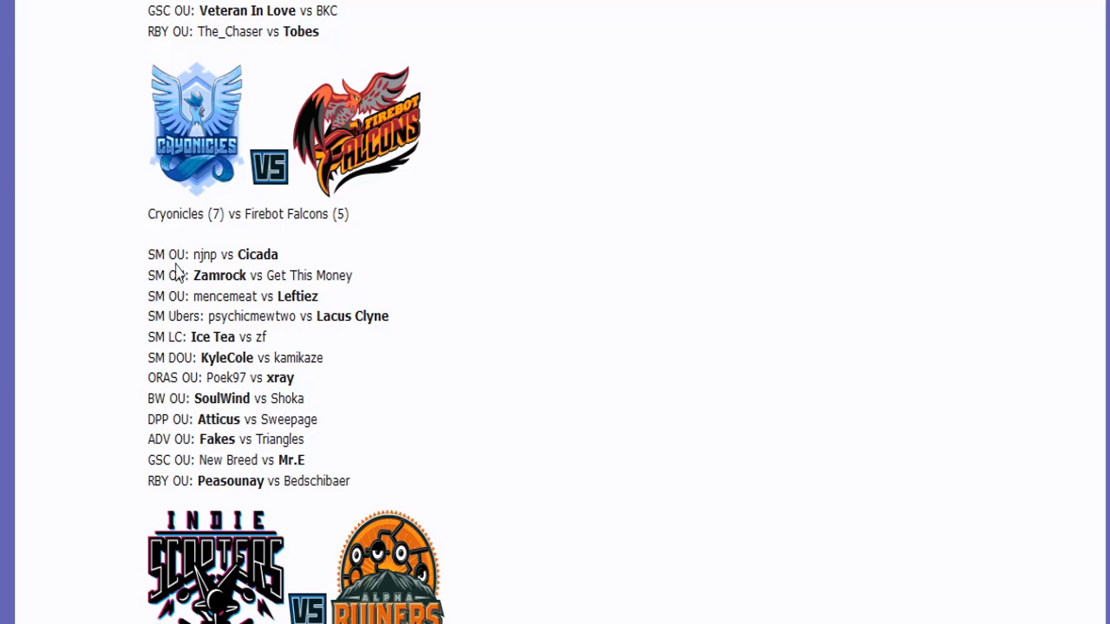
mouse_move(203, 319)
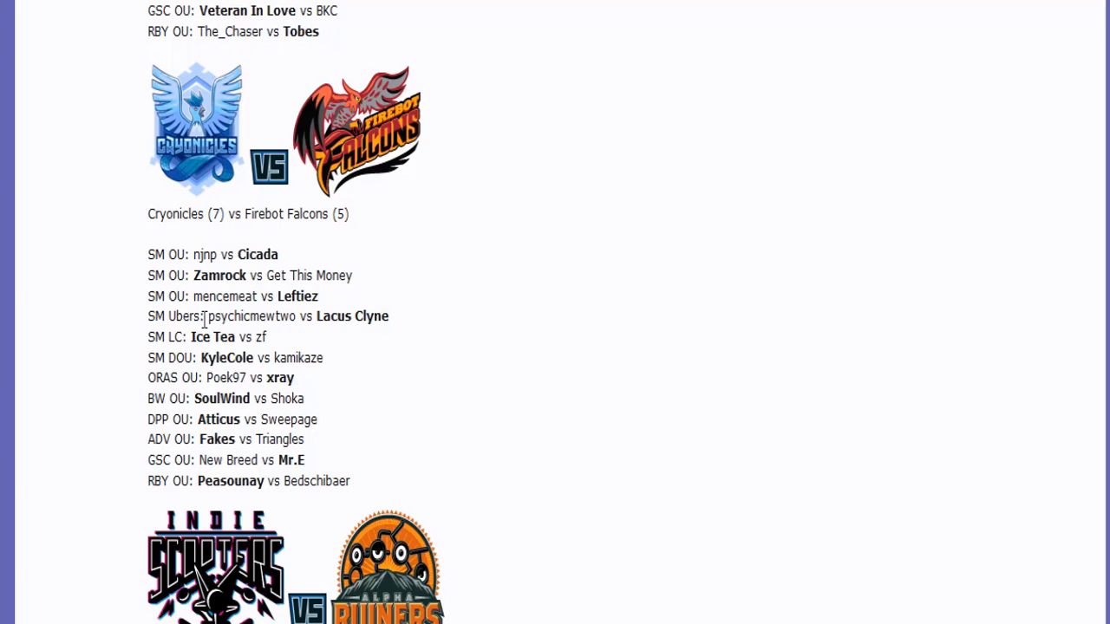
drag(206, 315, 389, 315)
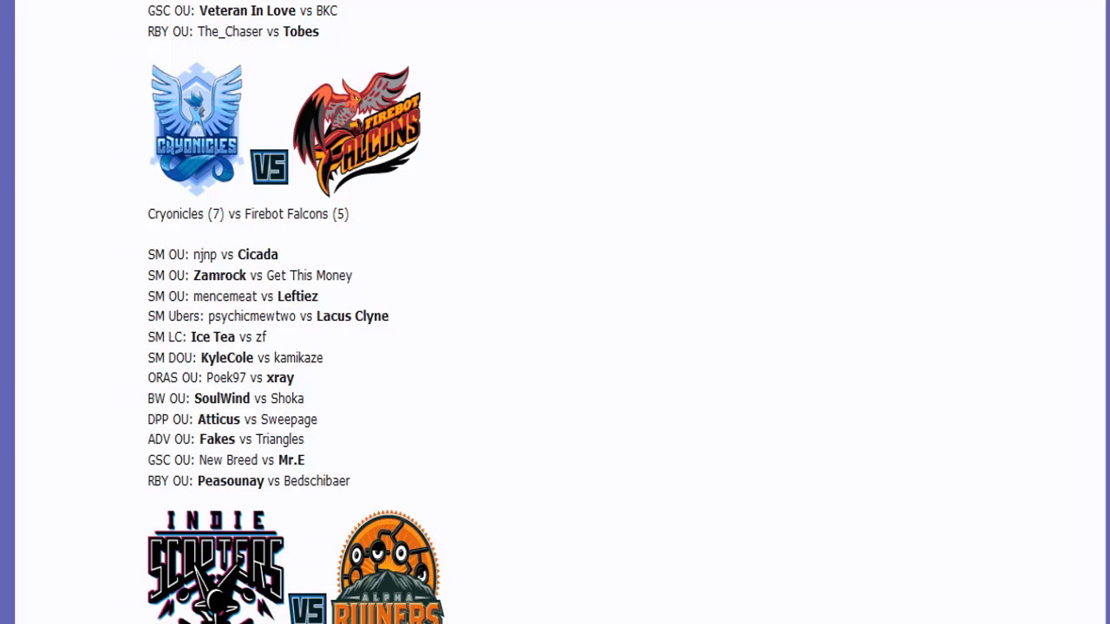
scroll(down, 3)
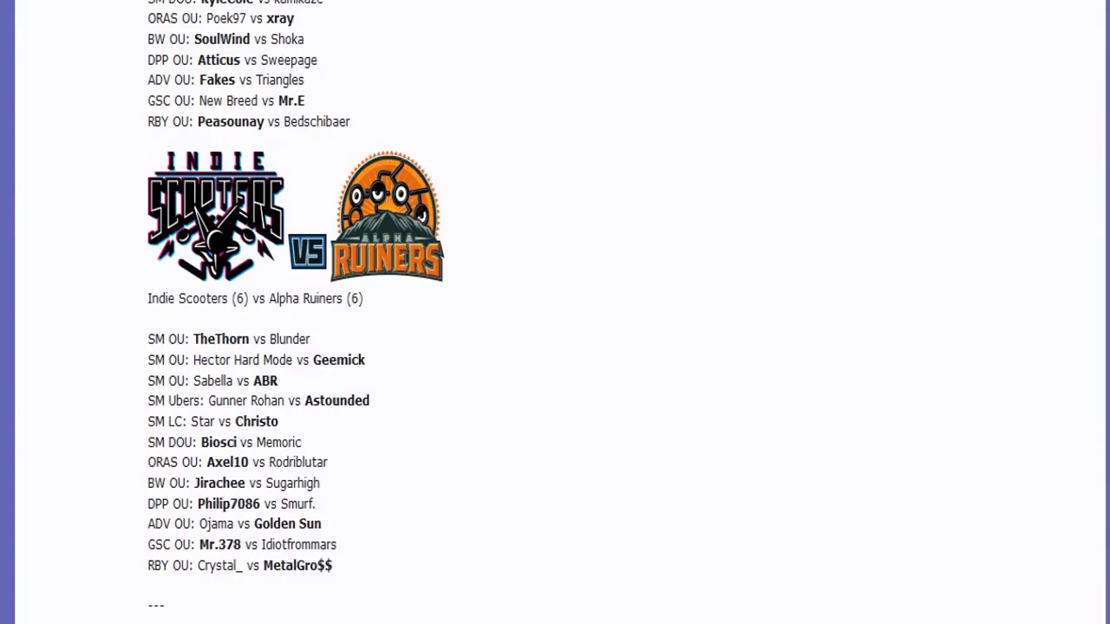
scroll(down, 3)
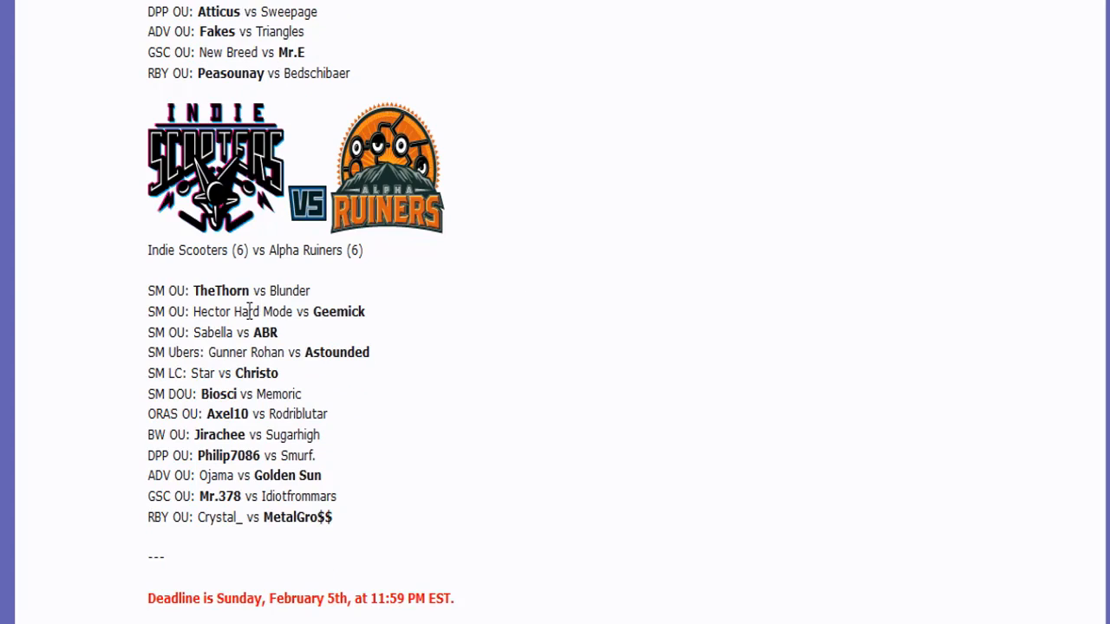
mouse_move(559, 384)
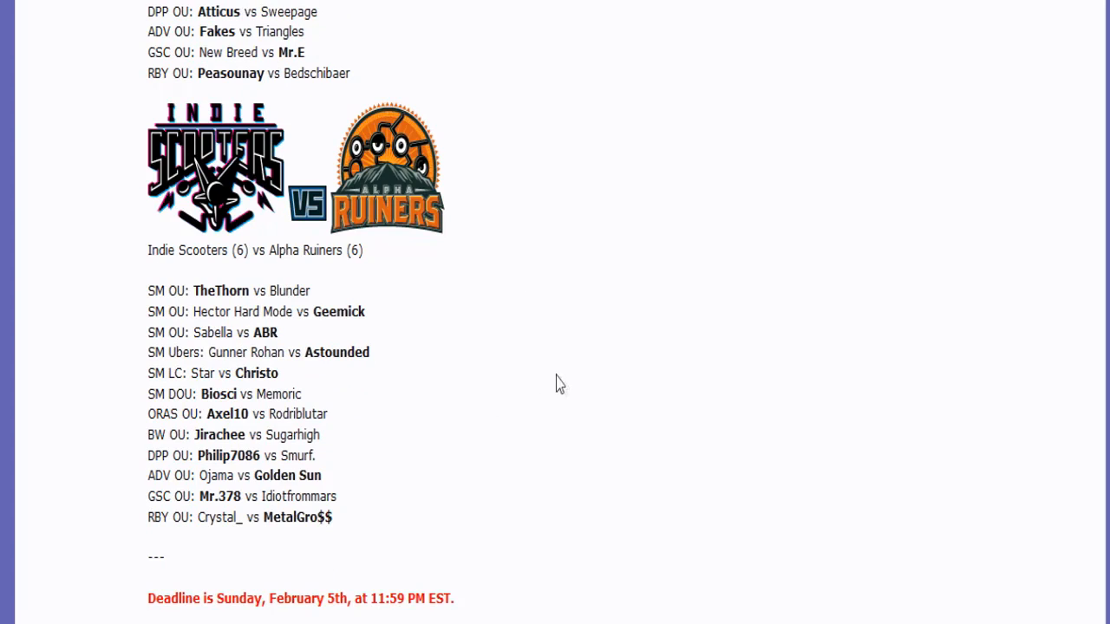
mouse_move(563, 386)
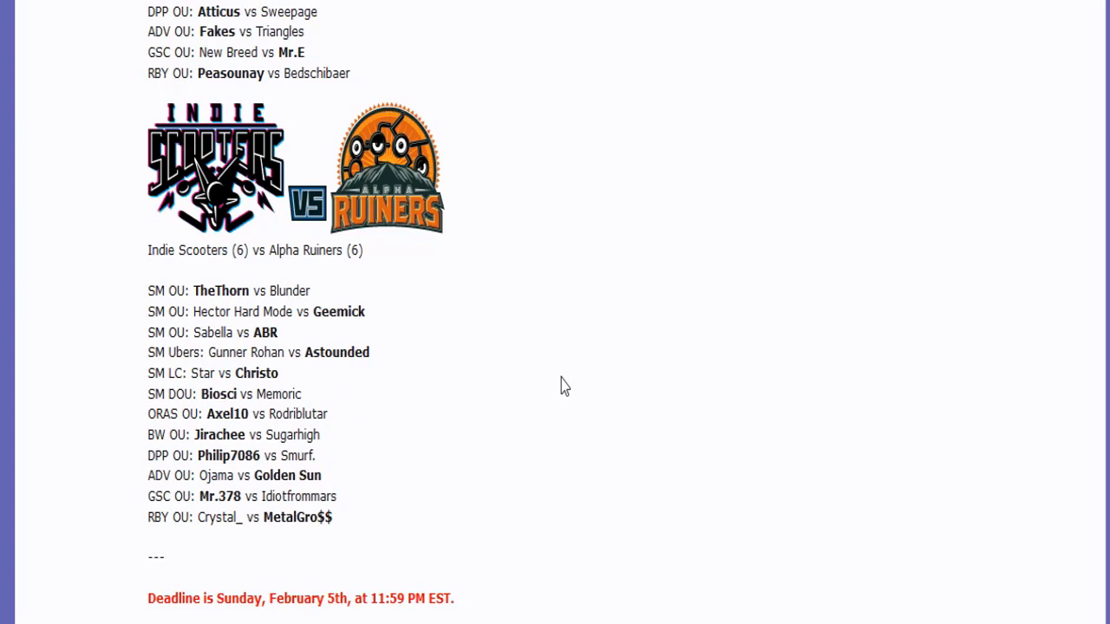
scroll(down, 3)
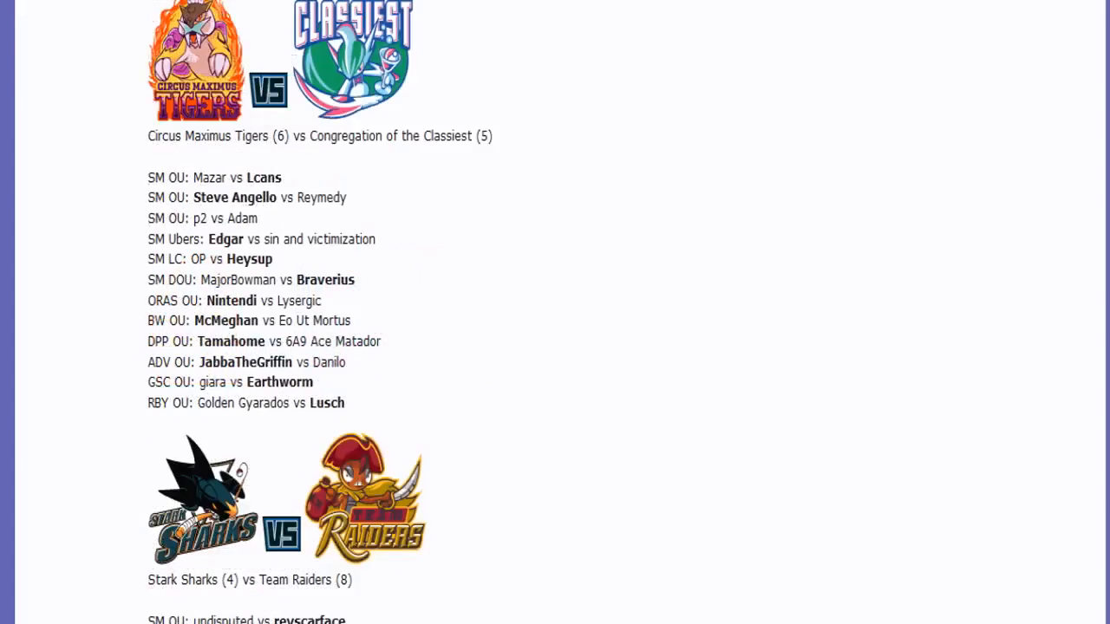
scroll(down, 3)
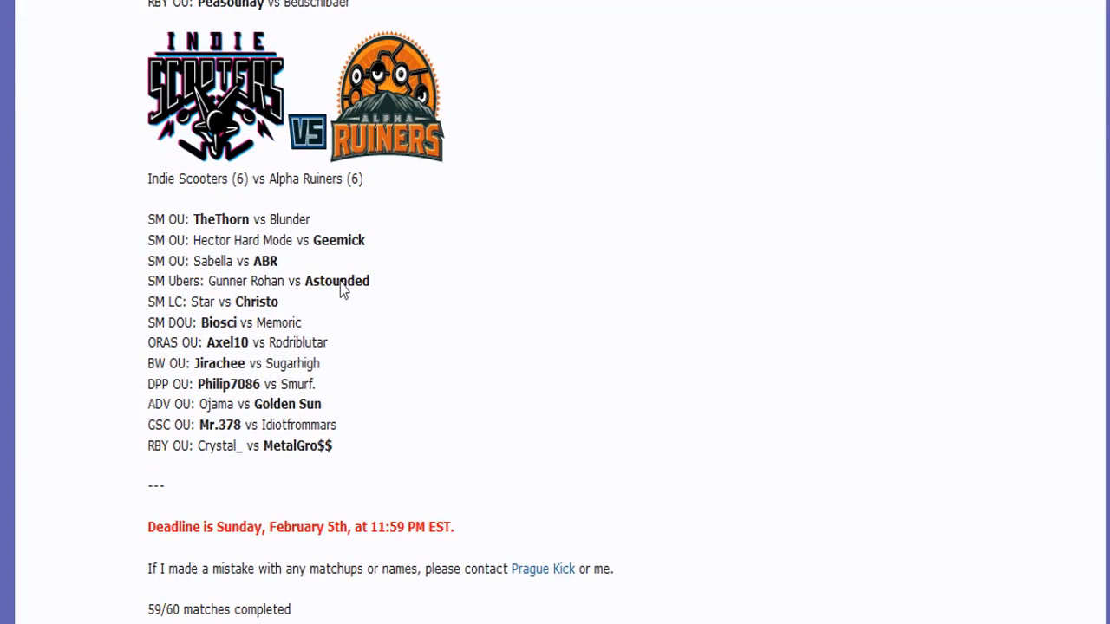
mouse_move(216, 227)
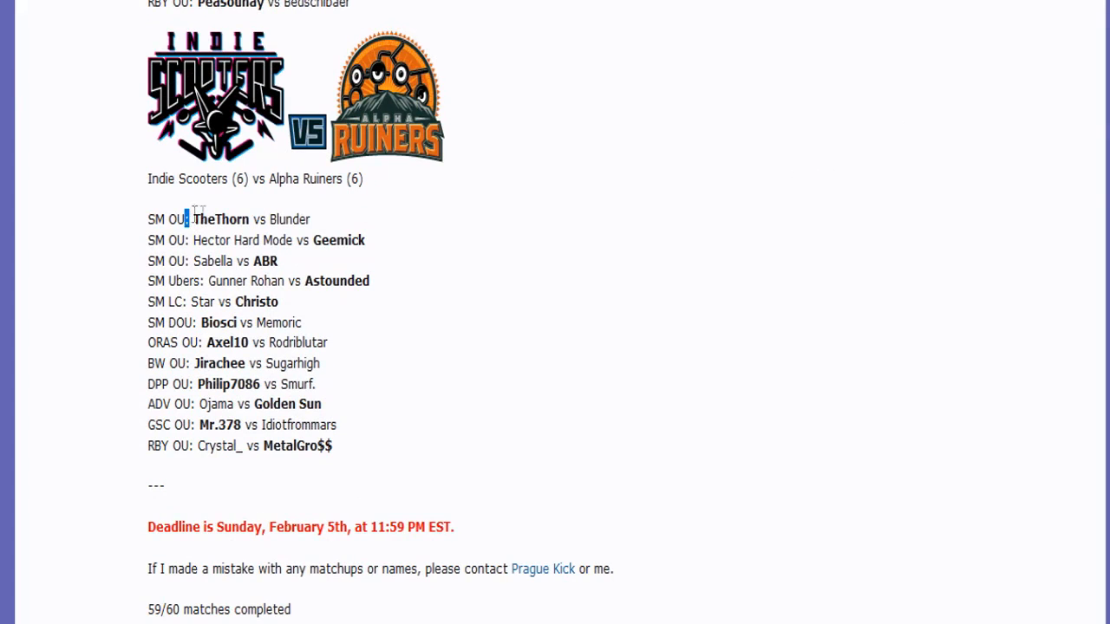
drag(187, 219, 278, 261)
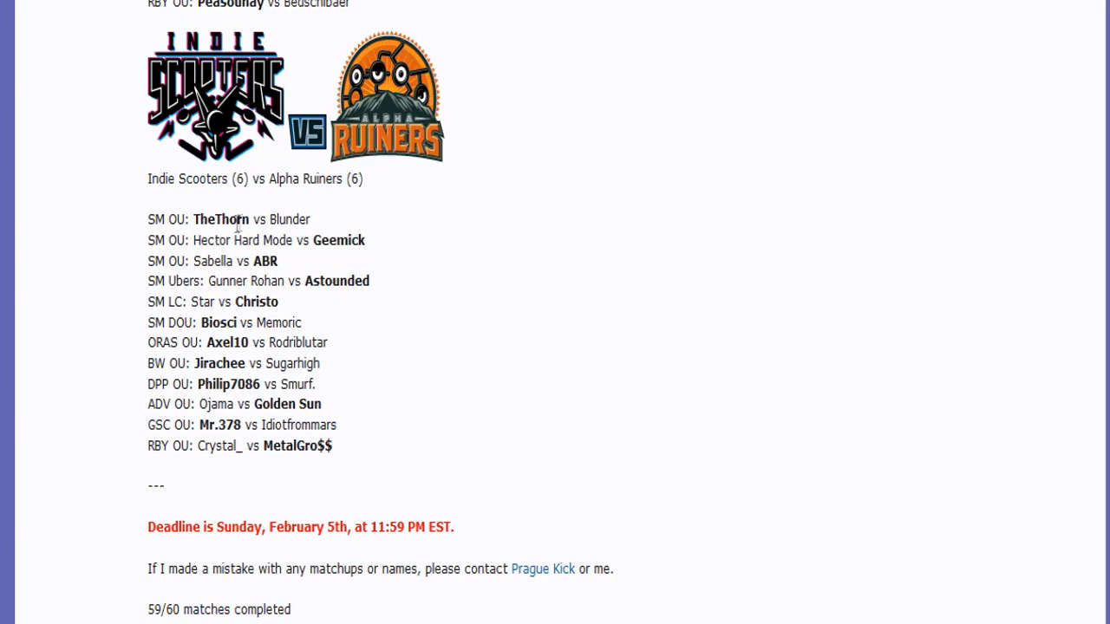
mouse_move(236, 319)
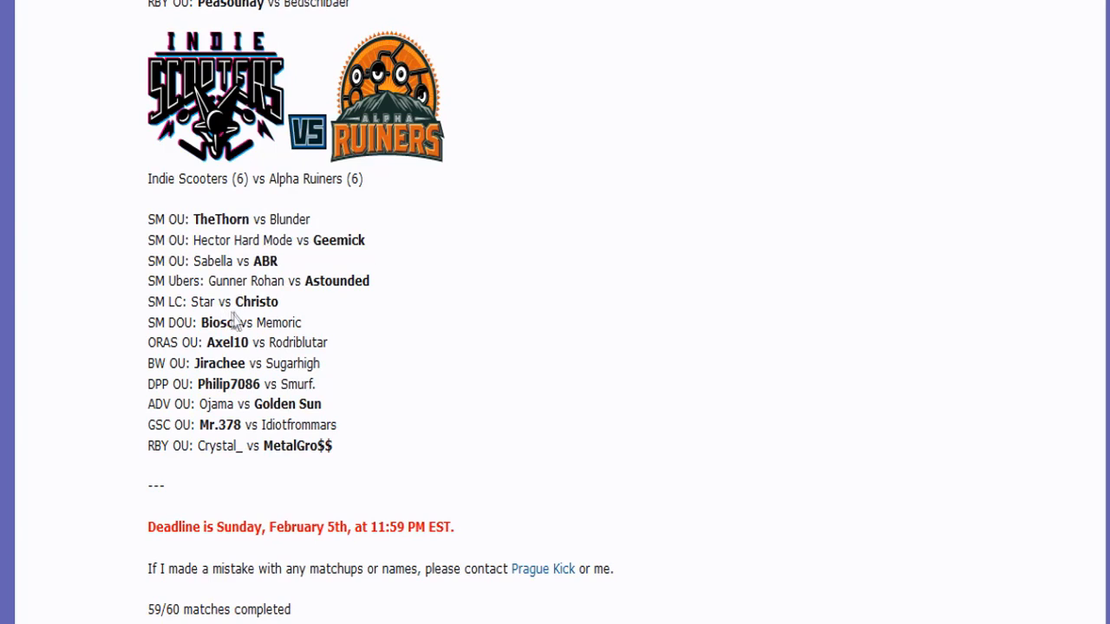
mouse_move(241, 384)
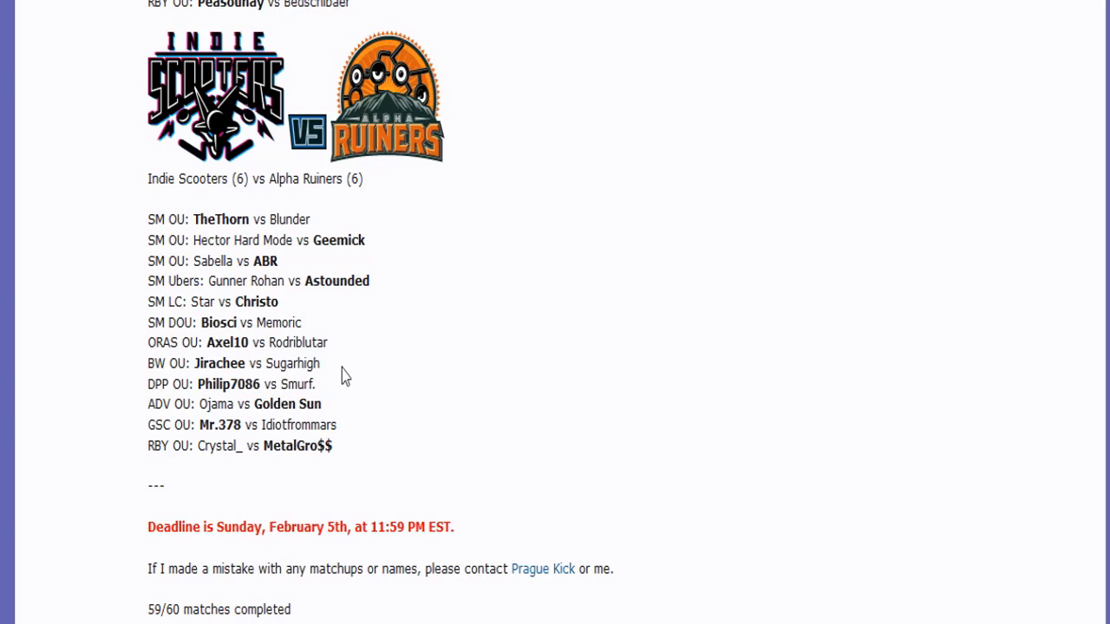
mouse_move(341, 351)
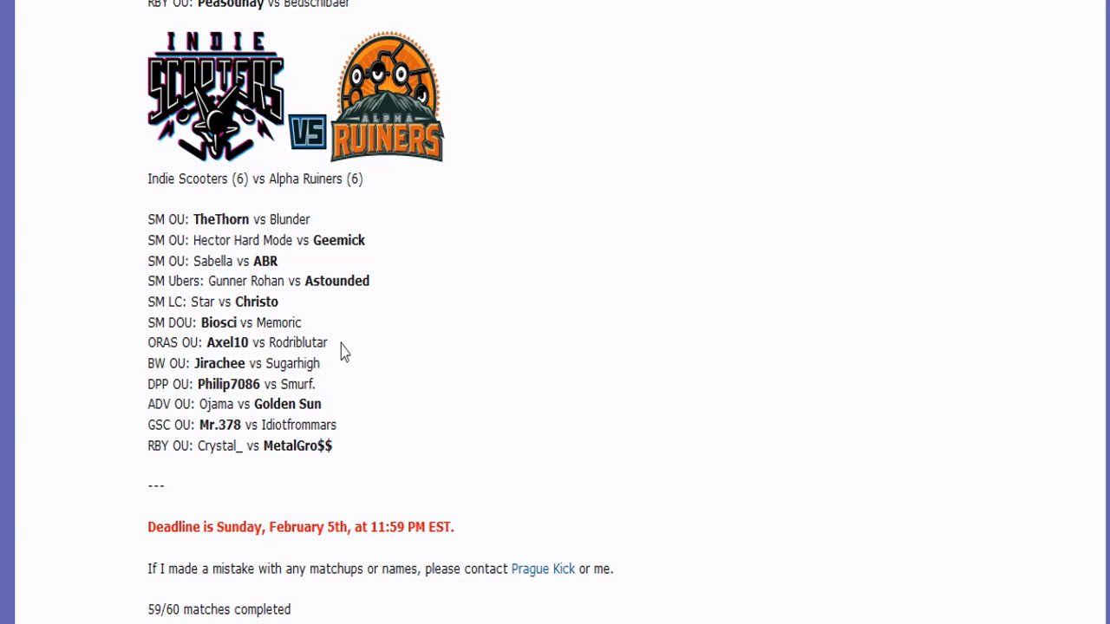
mouse_move(316, 224)
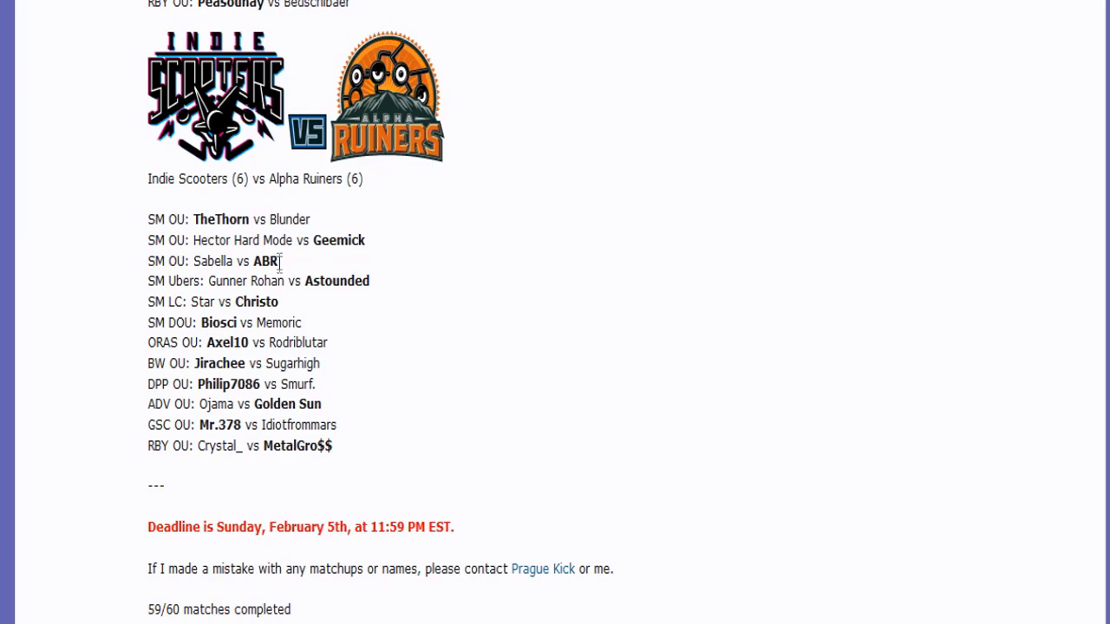
double_click(298, 219)
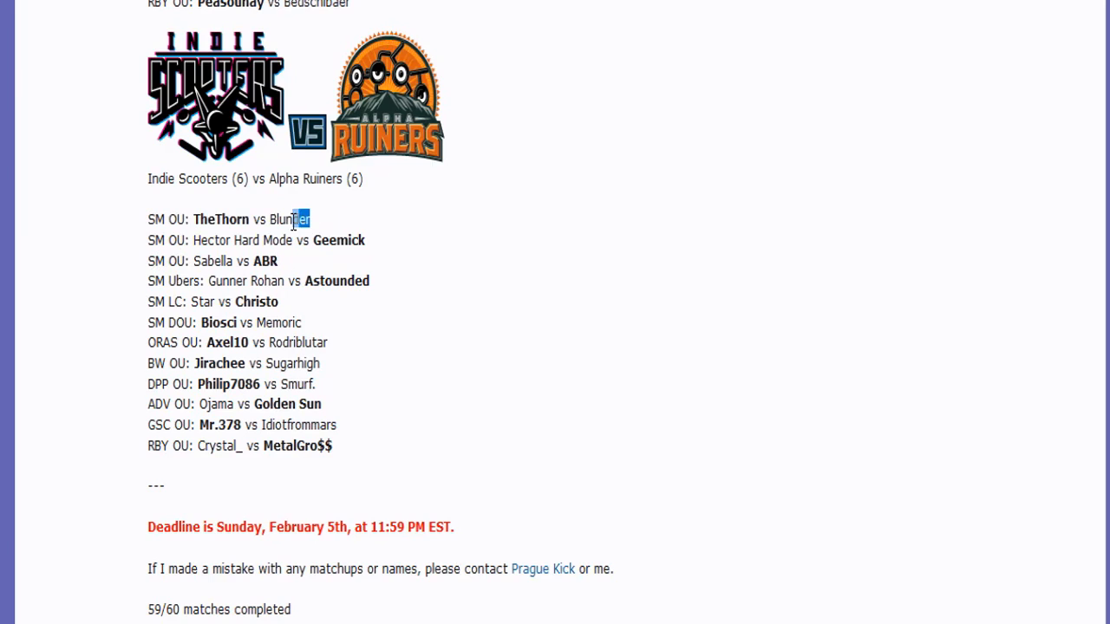
triple_click(228, 219)
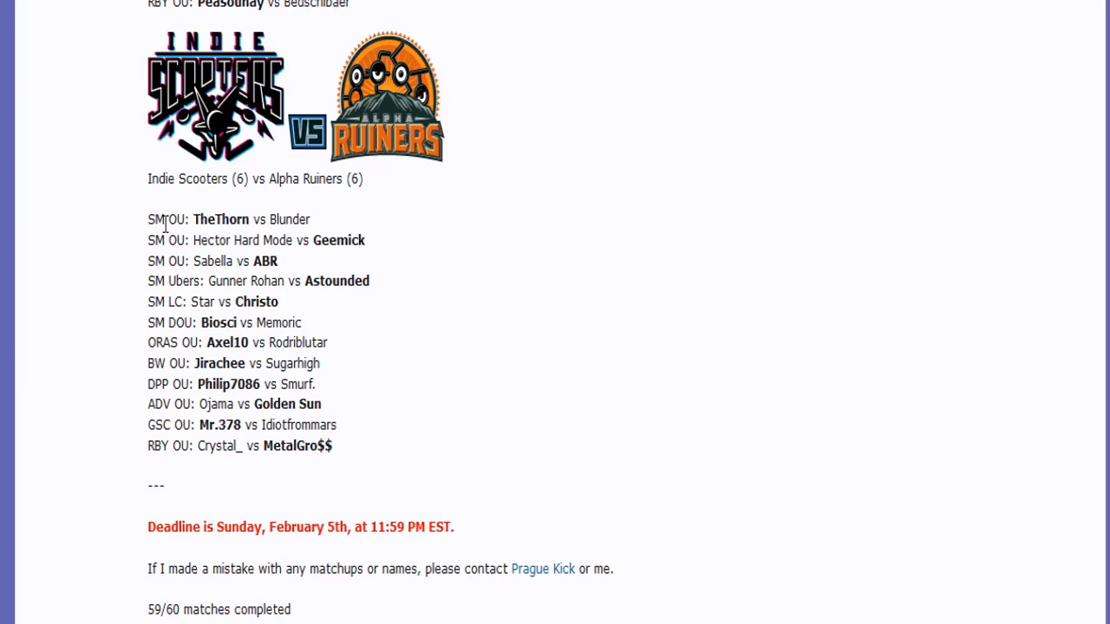
mouse_move(338, 208)
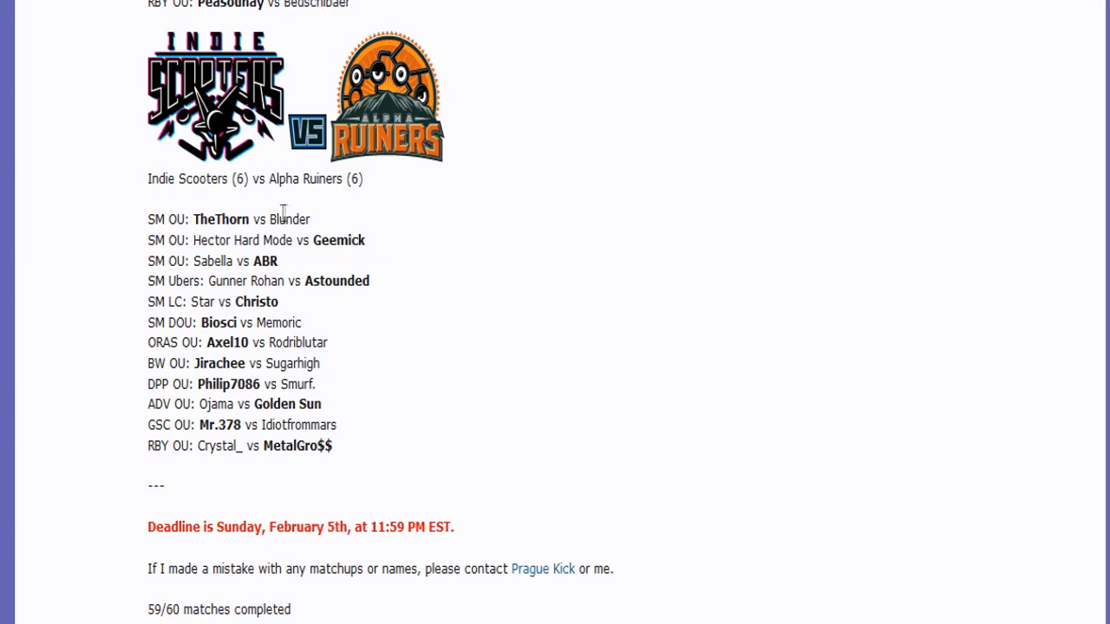
mouse_move(236, 416)
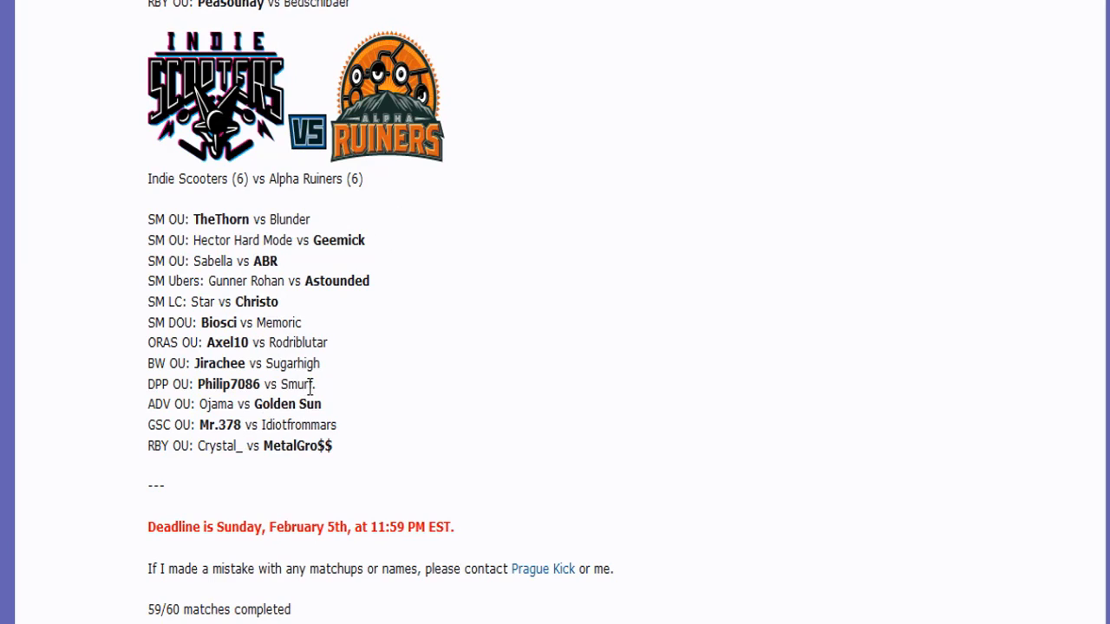
mouse_move(269, 329)
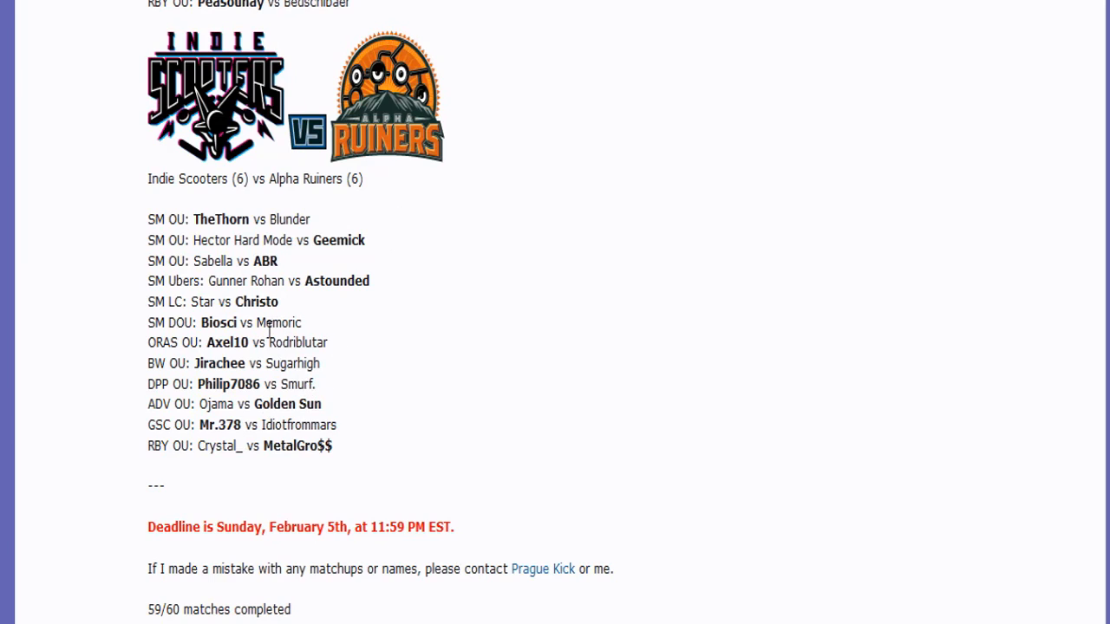
mouse_move(318, 337)
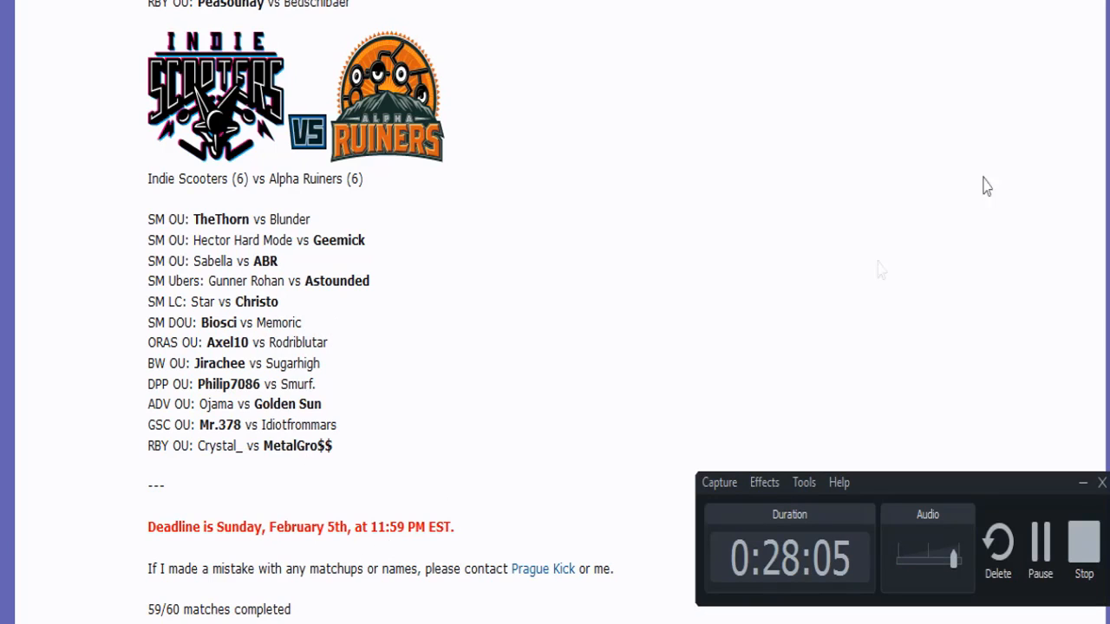
Scroll the SPL Week 4 thread to the Ever Grande BIGS vs Wifi Wolfpack results.
scroll(down, 3)
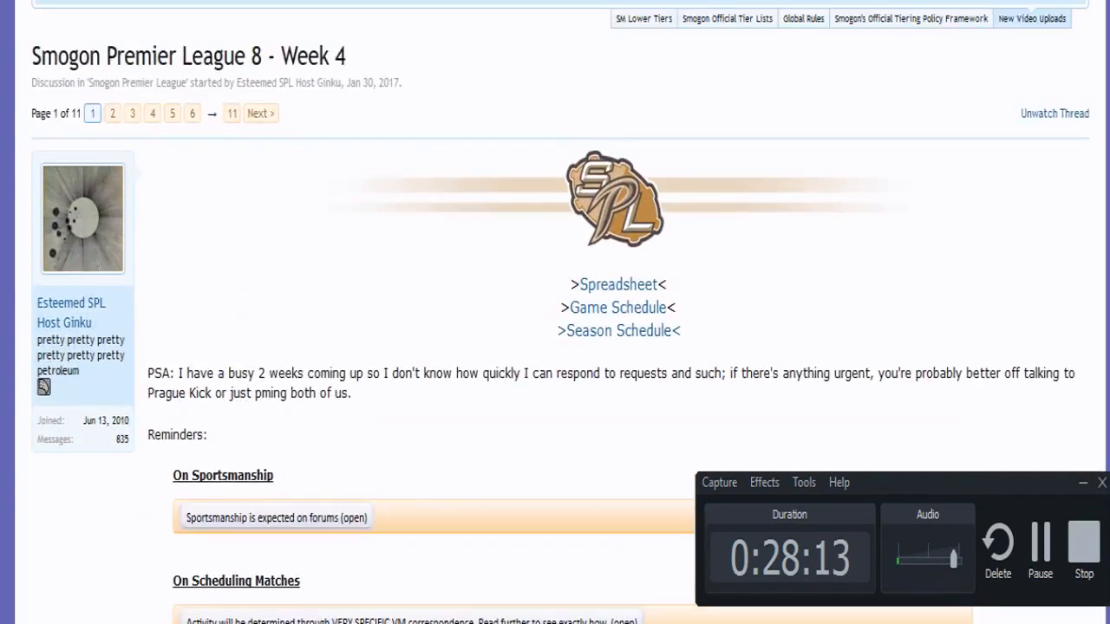
scroll(down, 3)
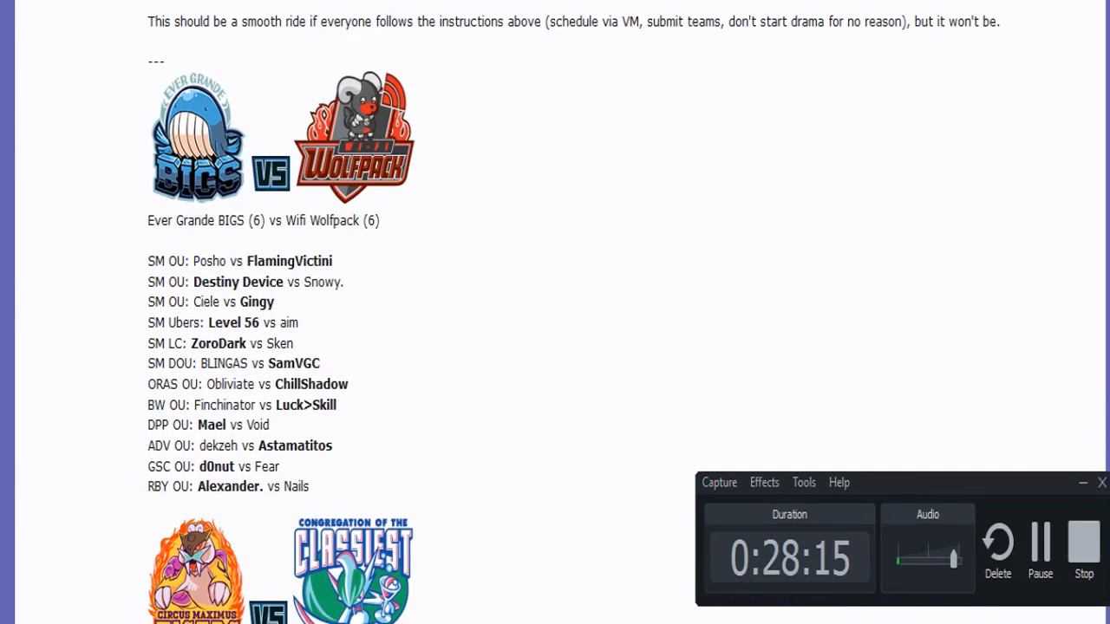
mouse_move(919, 144)
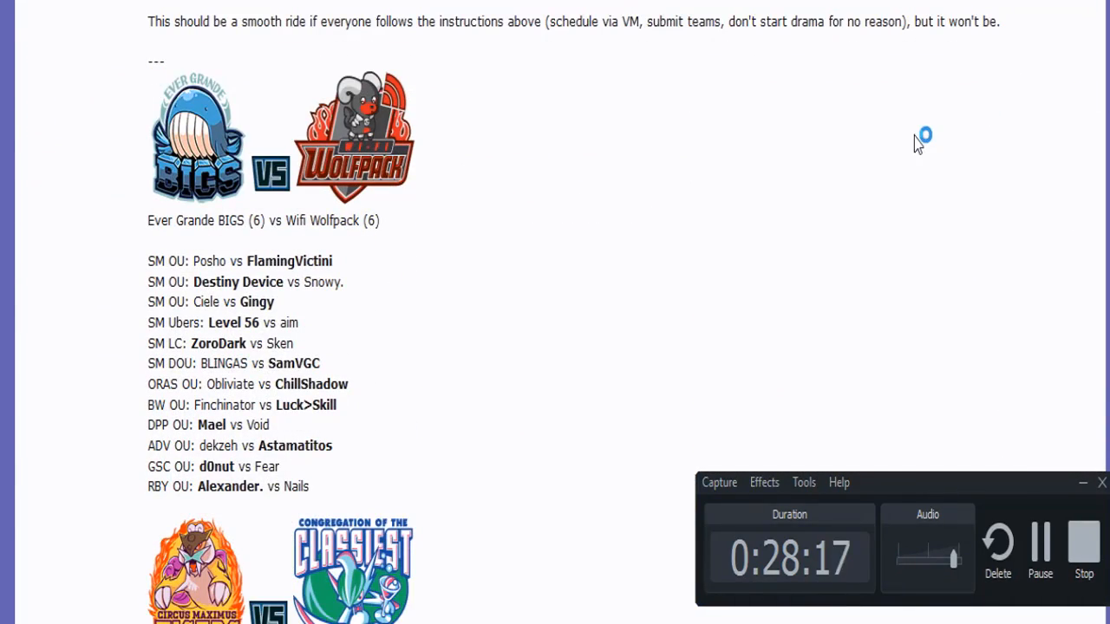